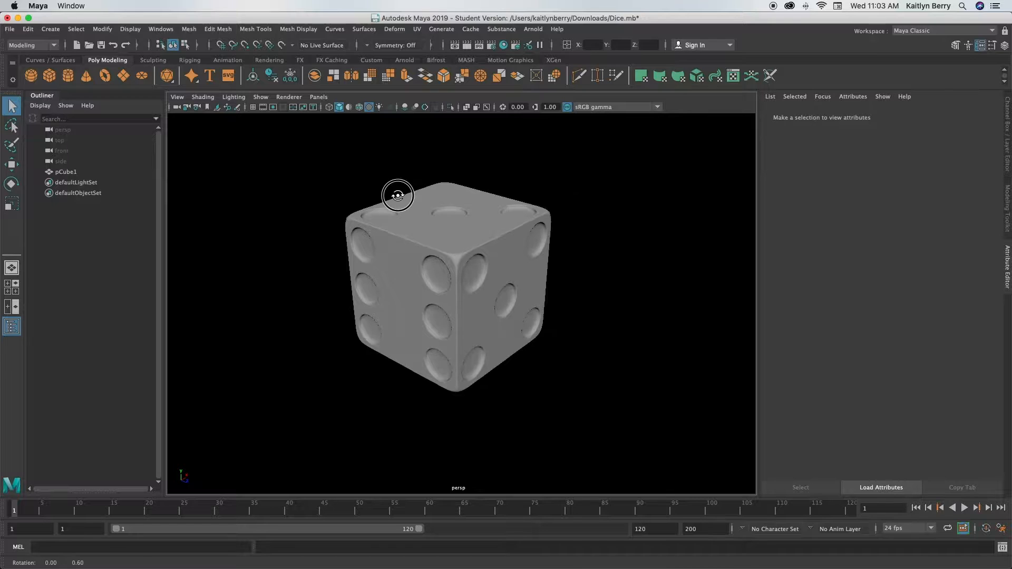
- Inspect the finished die, then start a new scene without saving Dice.mb
{"action": "left_click_drag", "start_coordinate": [397, 196], "coordinate": [465, 223]}
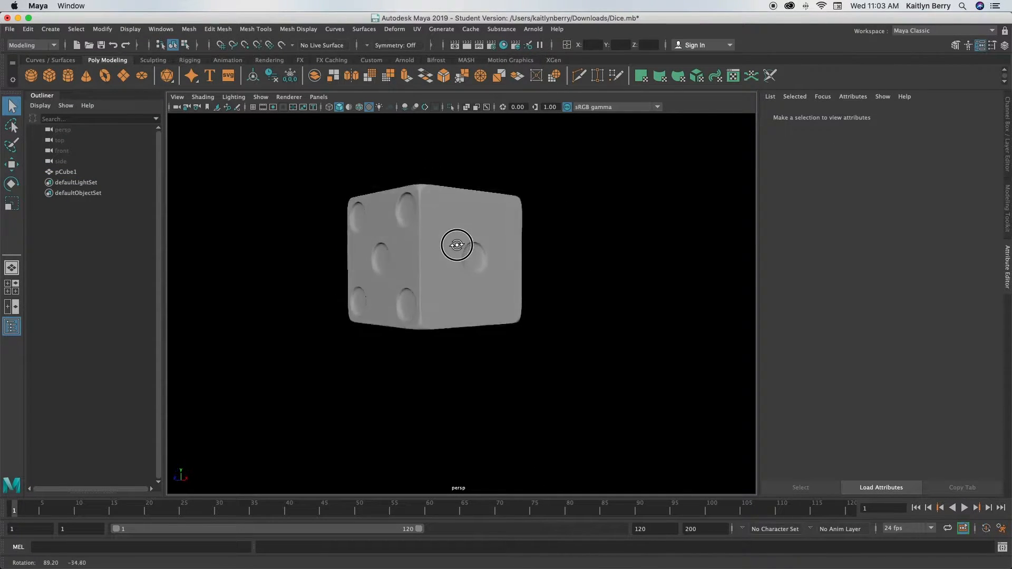
{"action": "left_click_drag", "start_coordinate": [456, 244], "coordinate": [477, 242]}
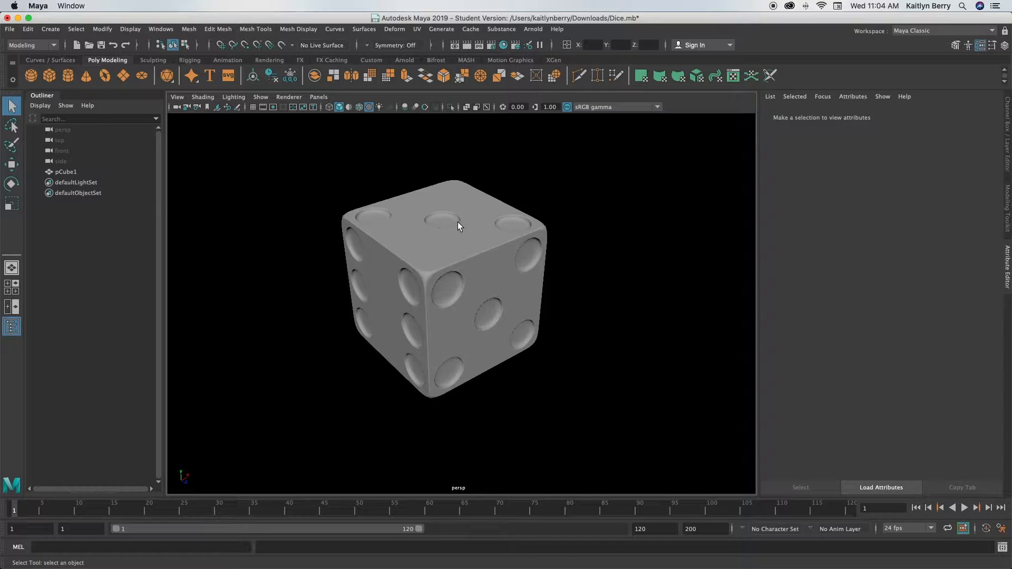
{"action": "mouse_move", "coordinate": [452, 231]}
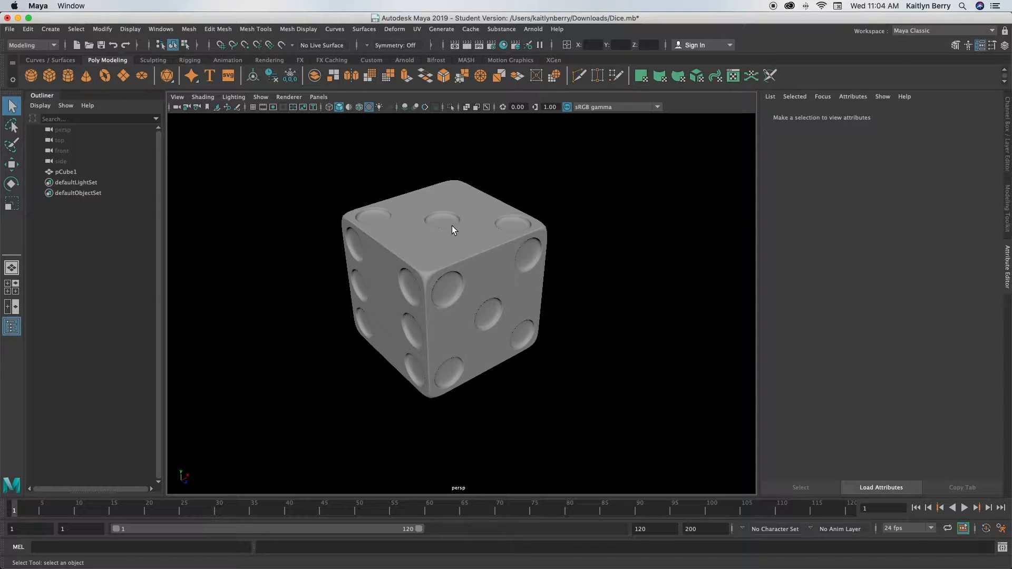
{"action": "left_click", "coordinate": [10, 29]}
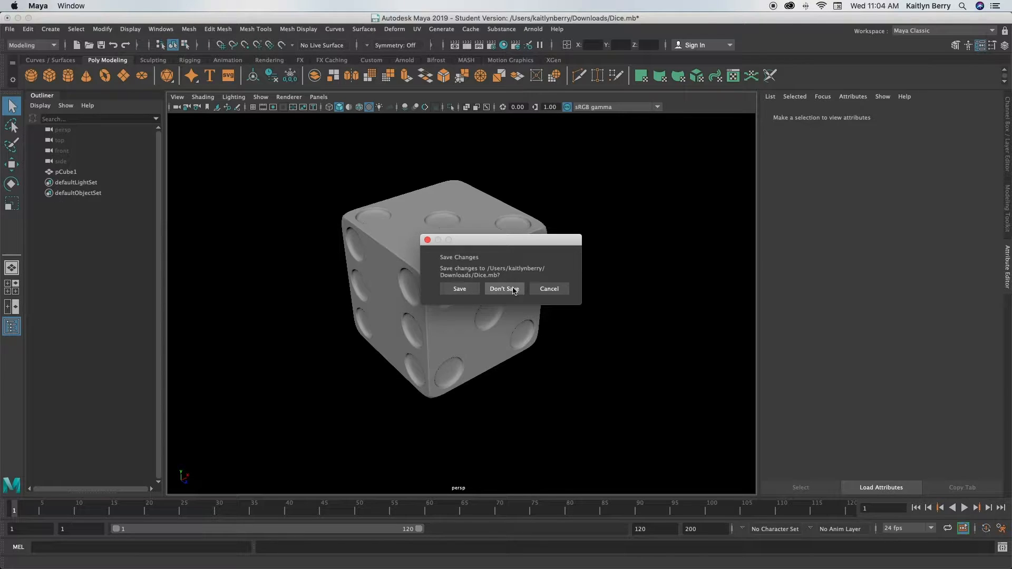
{"action": "left_click", "coordinate": [504, 288]}
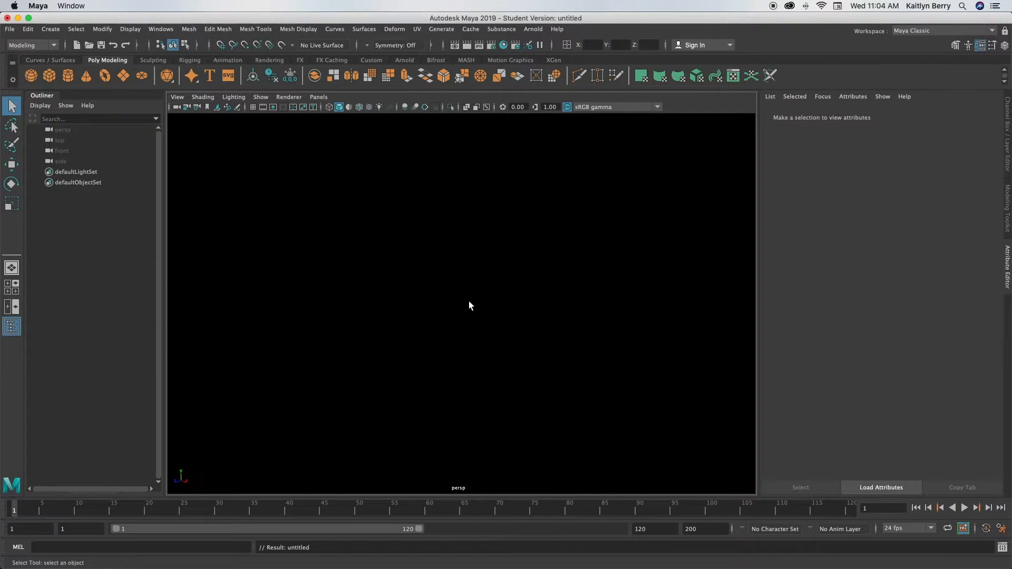
{"action": "mouse_move", "coordinate": [293, 189]}
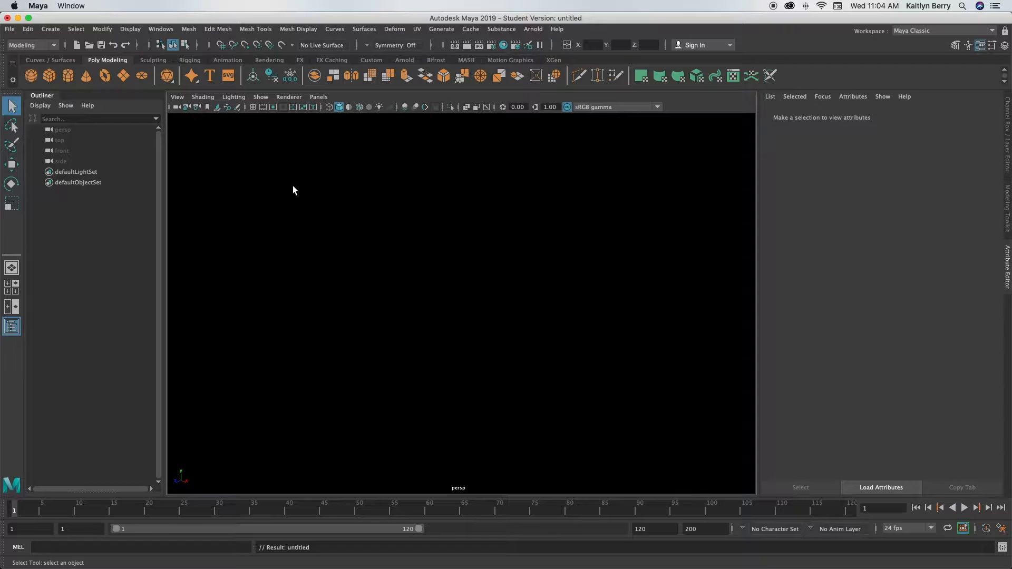
{"action": "mouse_move", "coordinate": [259, 128]}
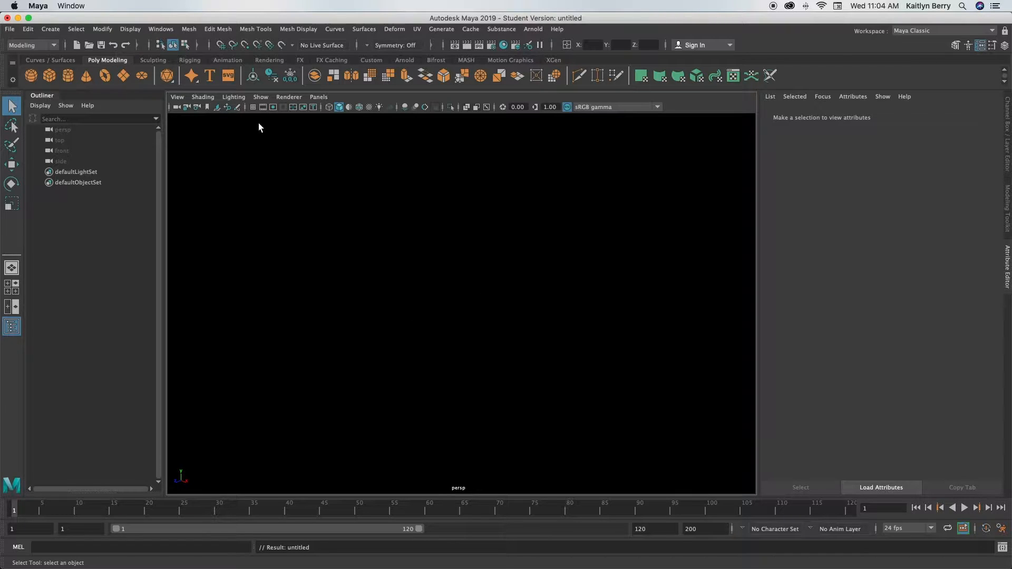
- Show the ground grid and place a default polygon cube in the empty scene
{"action": "left_click", "coordinate": [254, 106]}
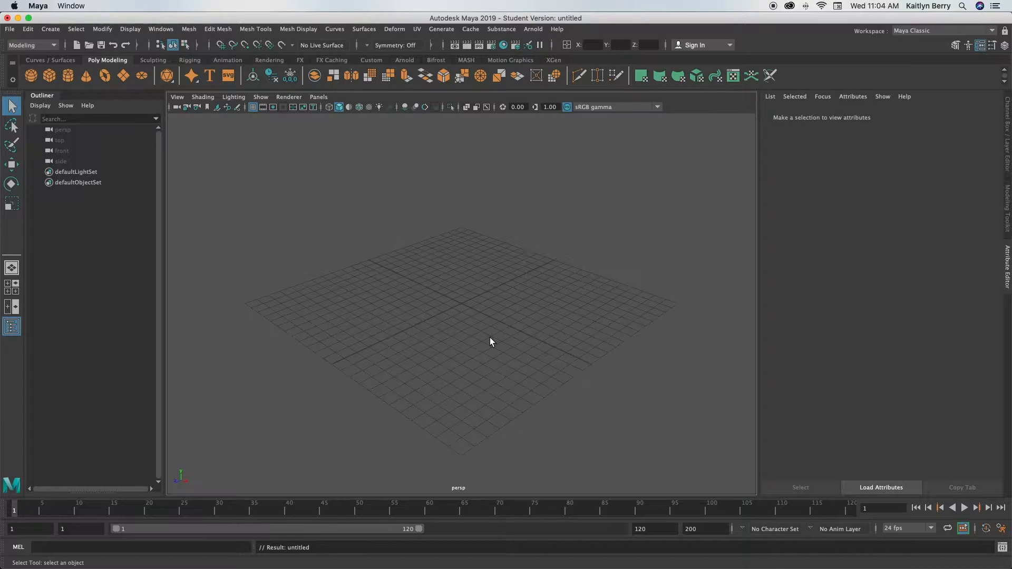
{"action": "left_click_drag", "start_coordinate": [490, 342], "coordinate": [571, 334]}
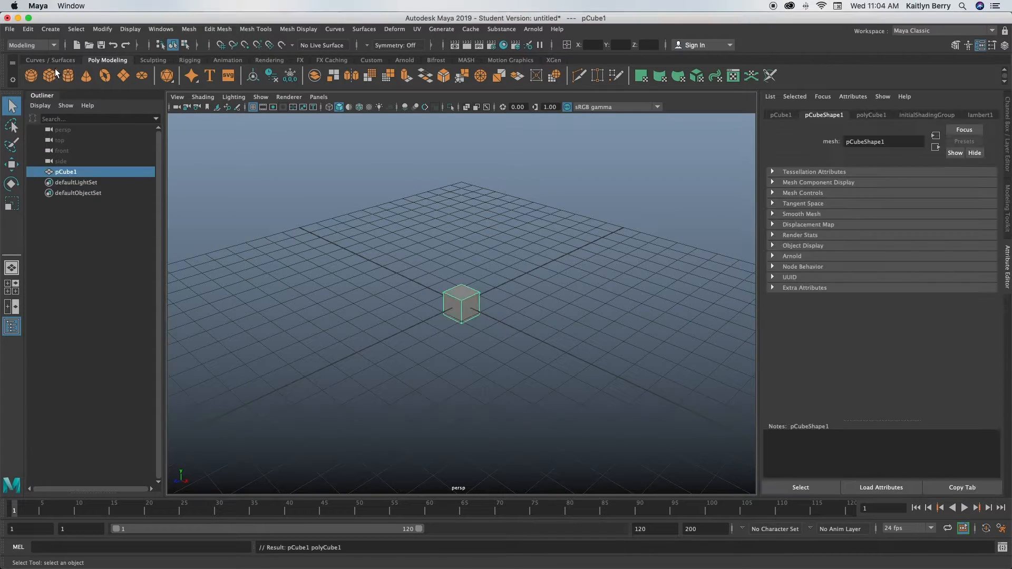
- Set the polyCube1 width, height and depth to 10 units in the Attribute Editor
{"action": "key", "text": "cmd+z"}
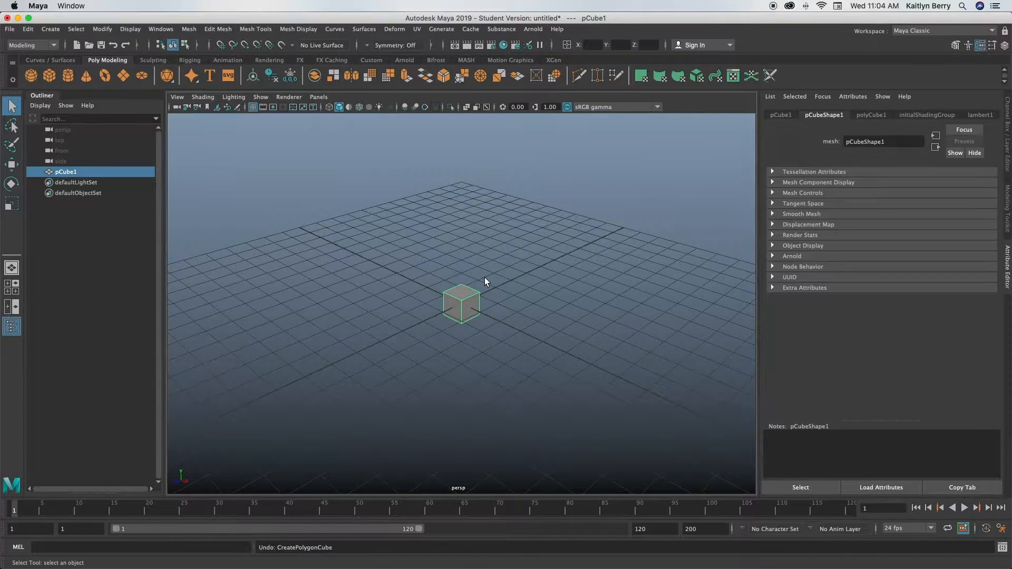
{"action": "left_click", "coordinate": [871, 115]}
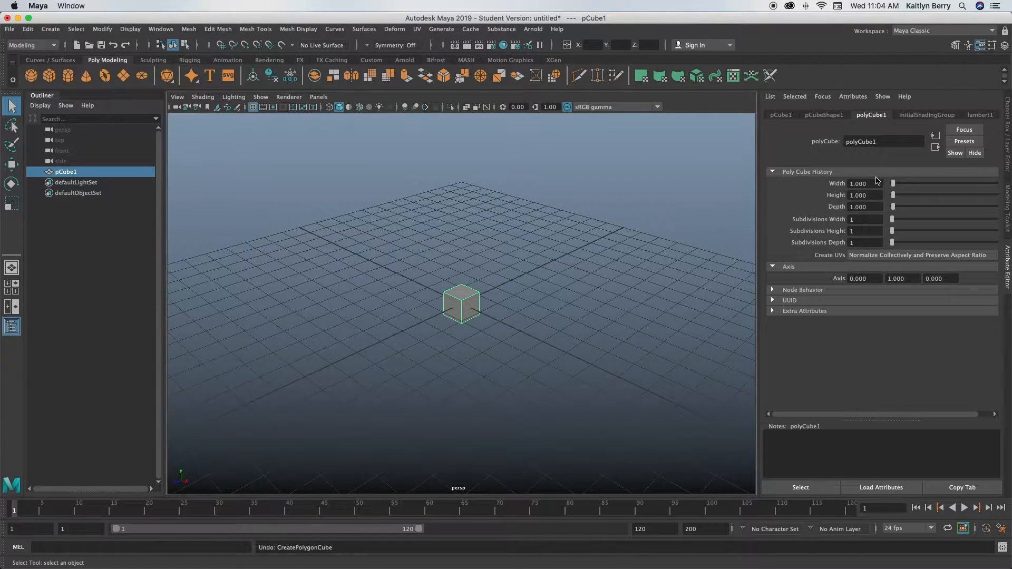
{"action": "left_click", "coordinate": [864, 183]}
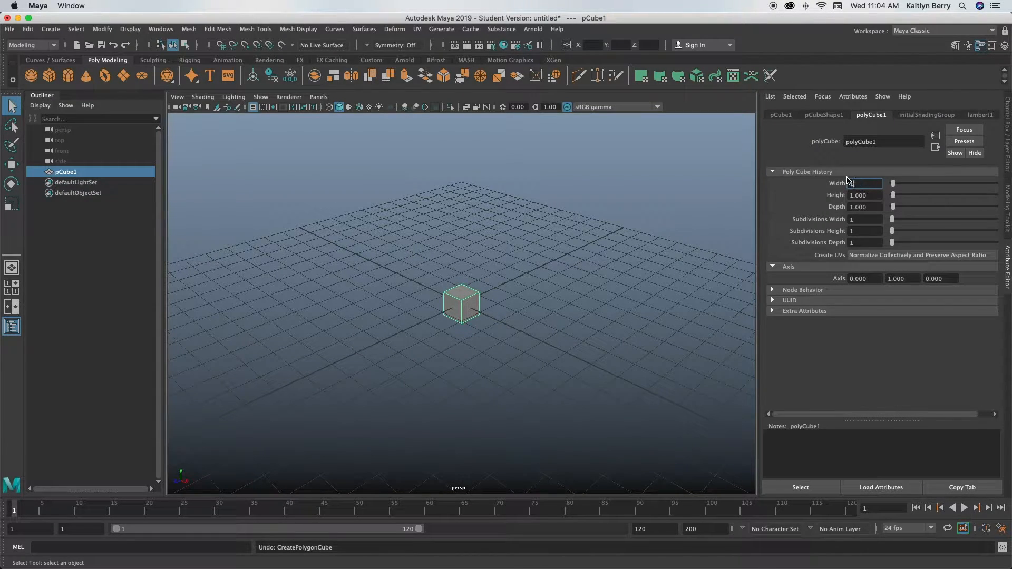
{"action": "type", "text": "10"}
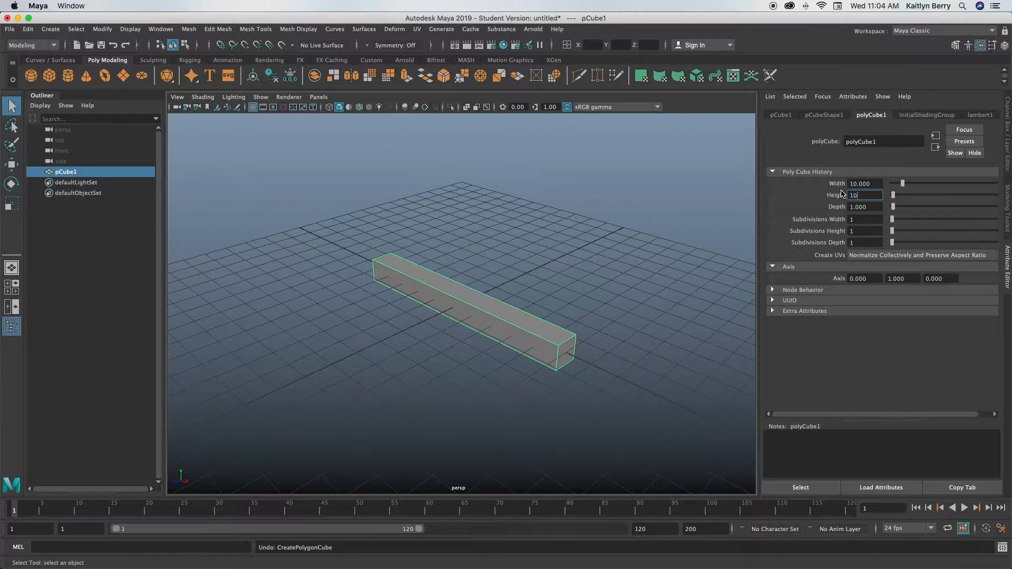
{"action": "type", "text": "10"}
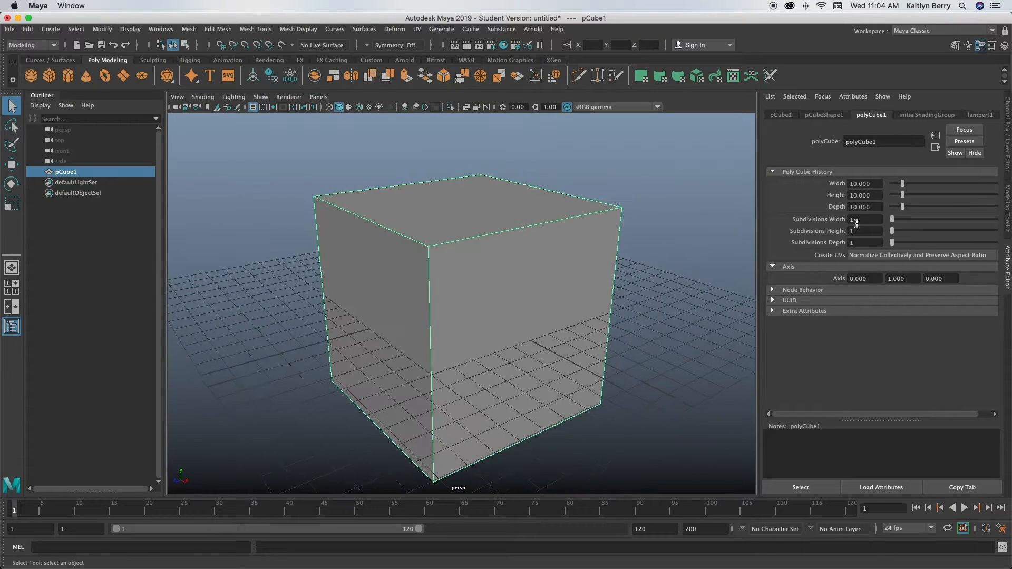
- Set all three cube subdivisions to 6 and tumble around the gridded block
{"action": "left_click", "coordinate": [864, 219]}
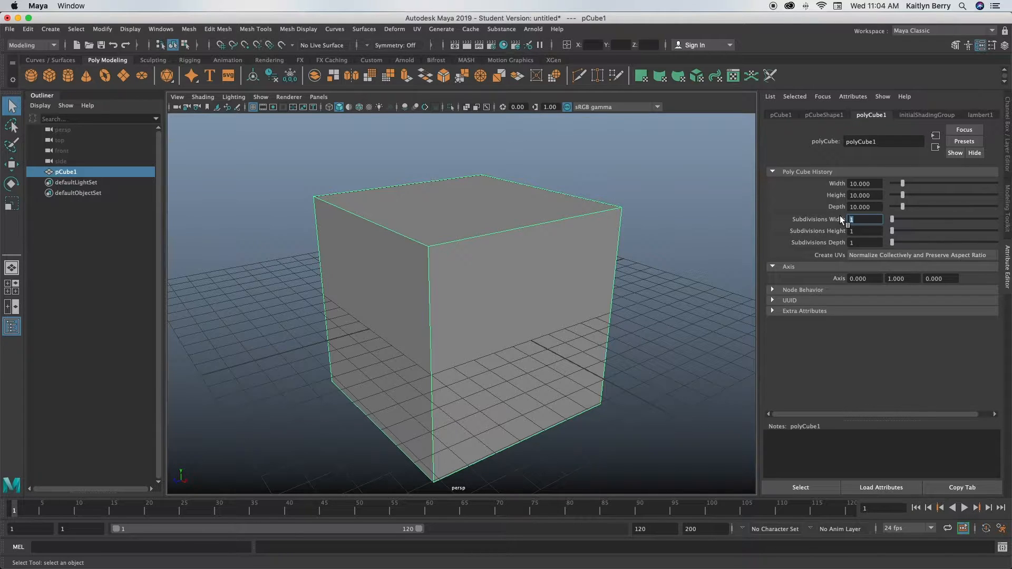
{"action": "type", "text": "6"}
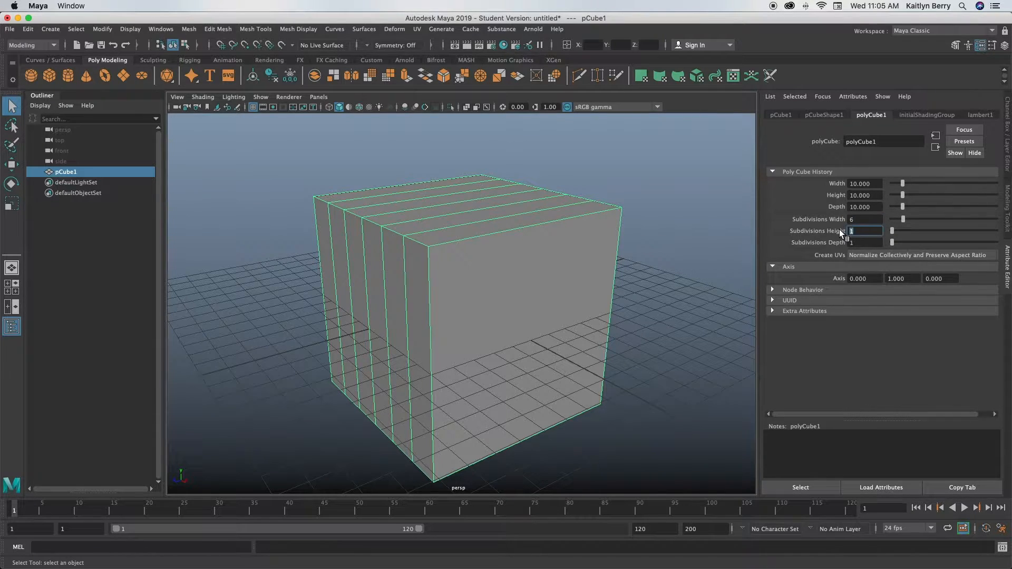
{"action": "type", "text": "6"}
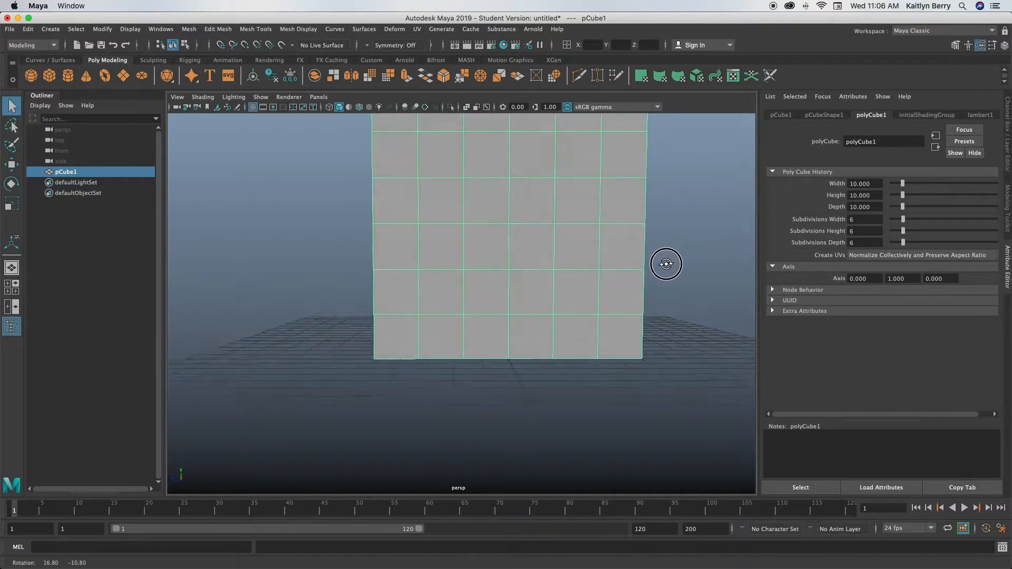
{"action": "left_click_drag", "start_coordinate": [666, 263], "coordinate": [581, 322]}
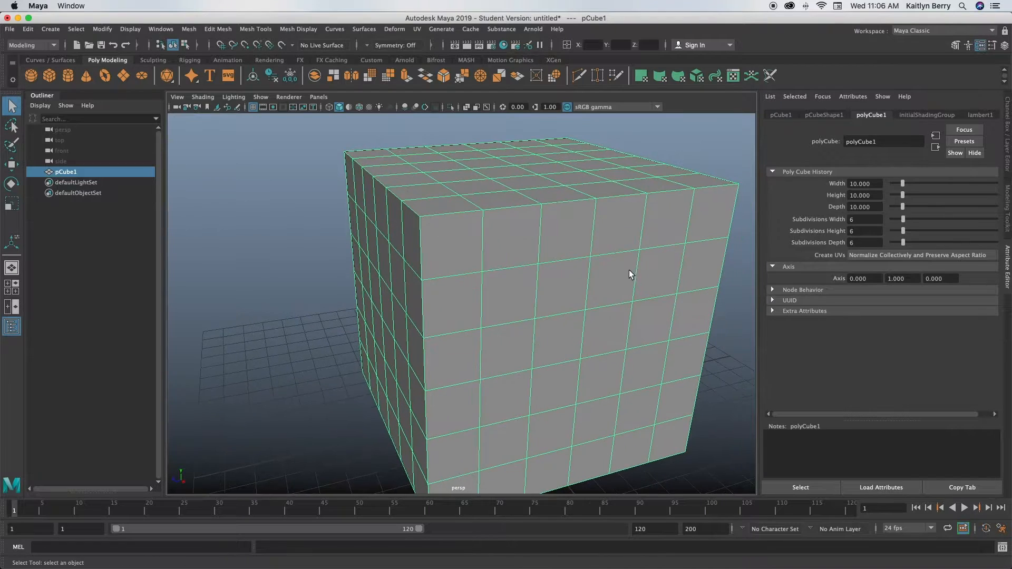
{"action": "left_click_drag", "start_coordinate": [631, 274], "coordinate": [497, 259]}
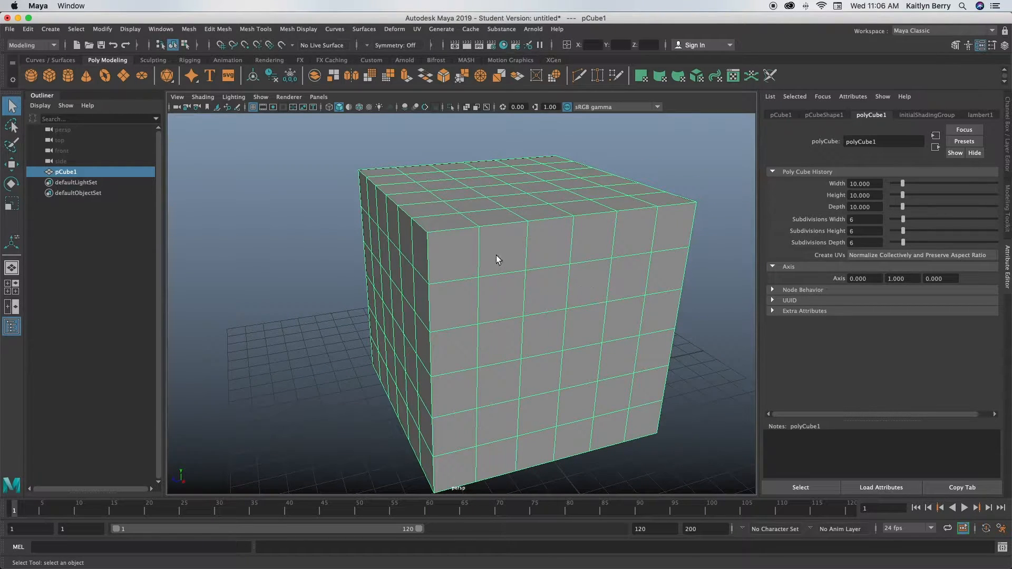
- Extrude a 2×2 front face patch with offset 0.5 and circularize it into a round shape
{"action": "right_click", "coordinate": [513, 244]}
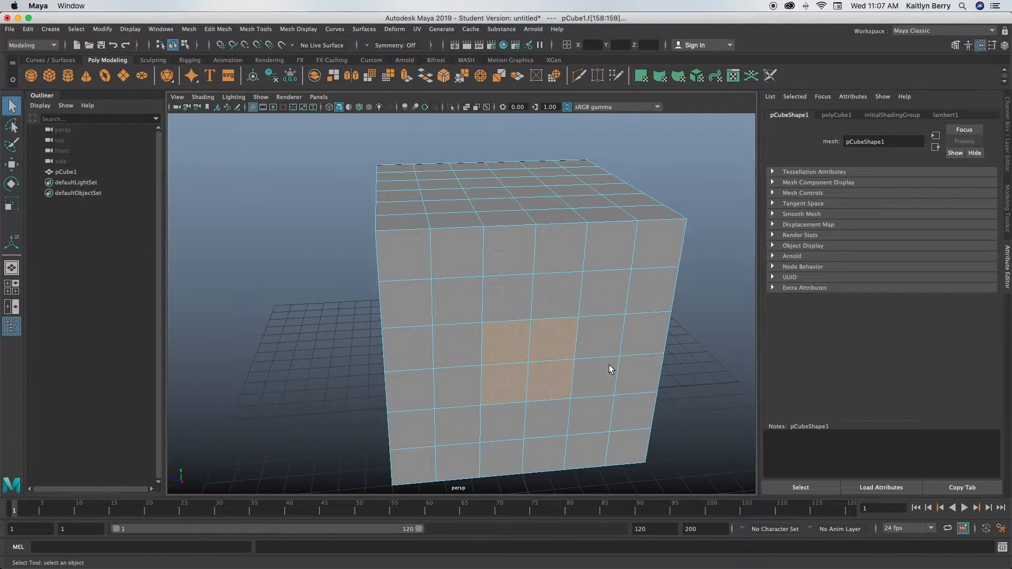
{"action": "left_click", "coordinate": [591, 375]}
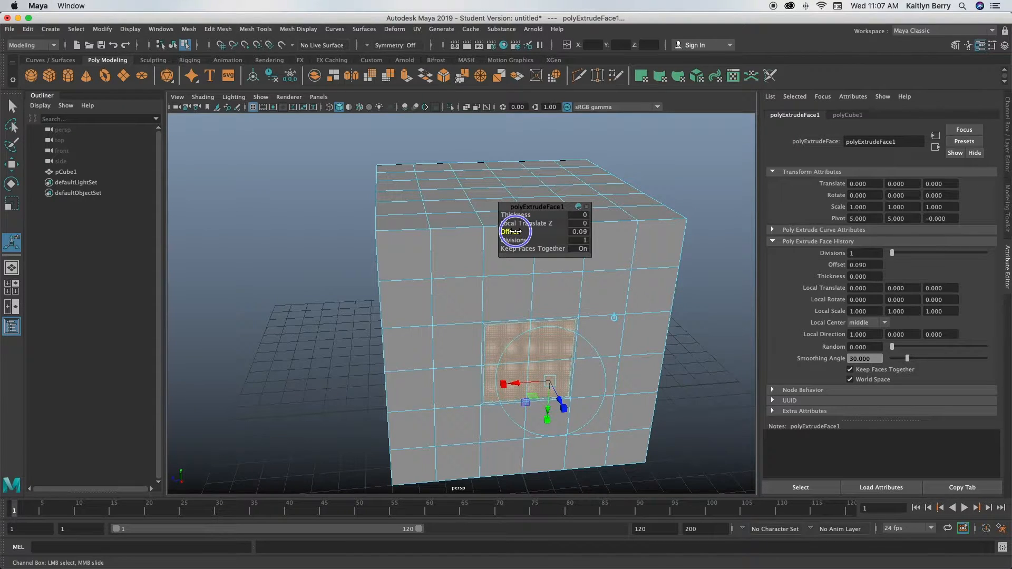
{"action": "left_click_drag", "start_coordinate": [523, 231], "coordinate": [535, 231]}
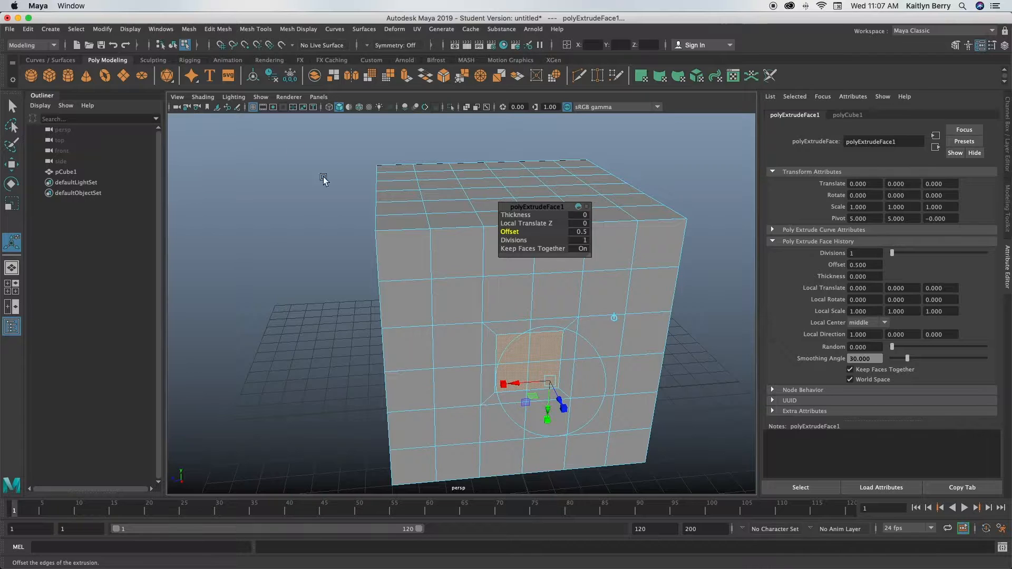
{"action": "left_click", "coordinate": [217, 30]}
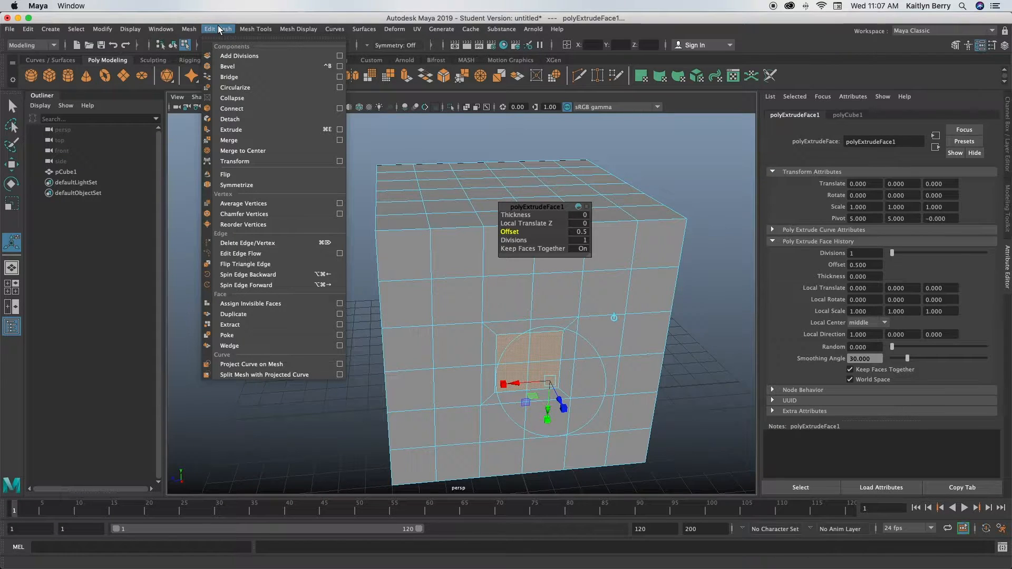
{"action": "left_click", "coordinate": [235, 87]}
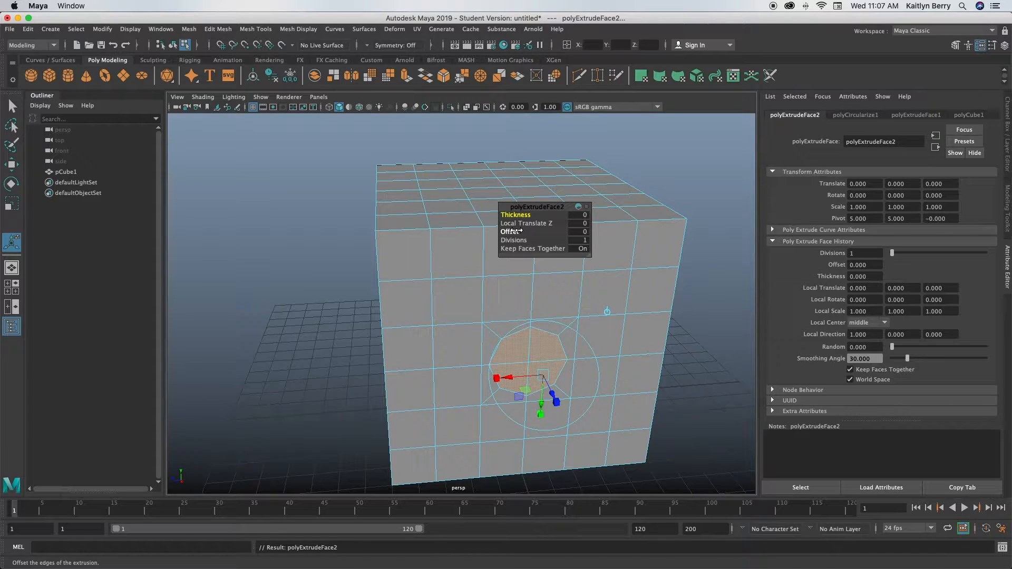
- Recess the circular patch inward along Z to form the first pip
{"action": "left_click_drag", "start_coordinate": [510, 231], "coordinate": [523, 231]}
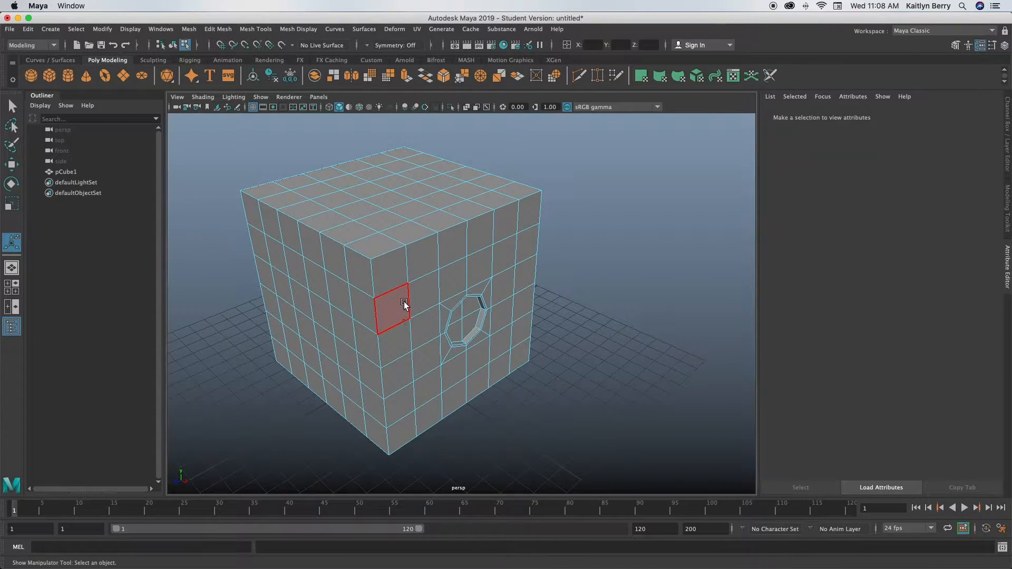
- Inset two opposite-corner patches on a second face with offset 0.5 and circularize them with twist 45
{"action": "left_click_drag", "start_coordinate": [404, 305], "coordinate": [525, 322]}
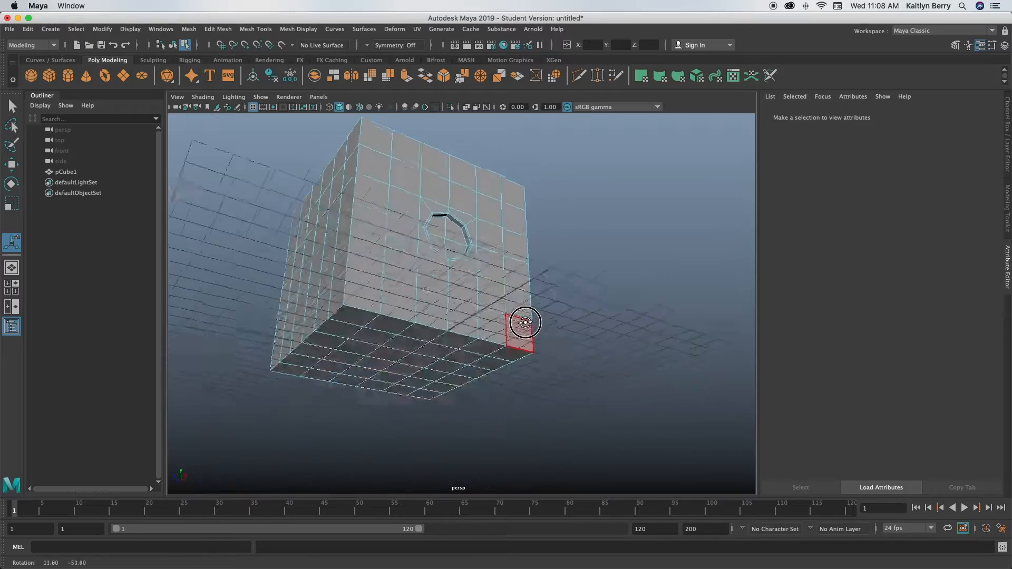
{"action": "left_click_drag", "start_coordinate": [525, 322], "coordinate": [471, 286]}
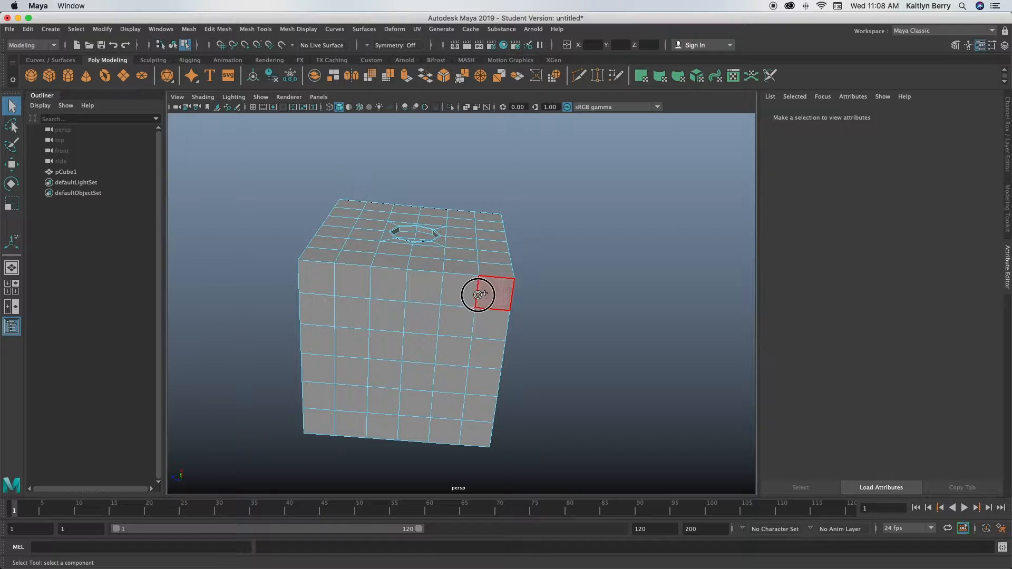
{"action": "left_click", "coordinate": [338, 414]}
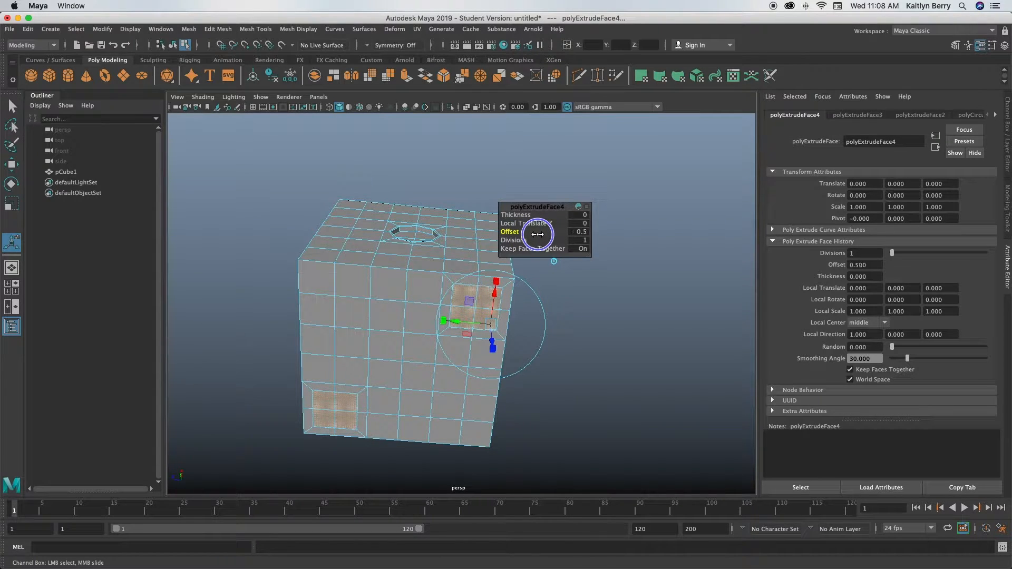
{"action": "left_click", "coordinate": [217, 29]}
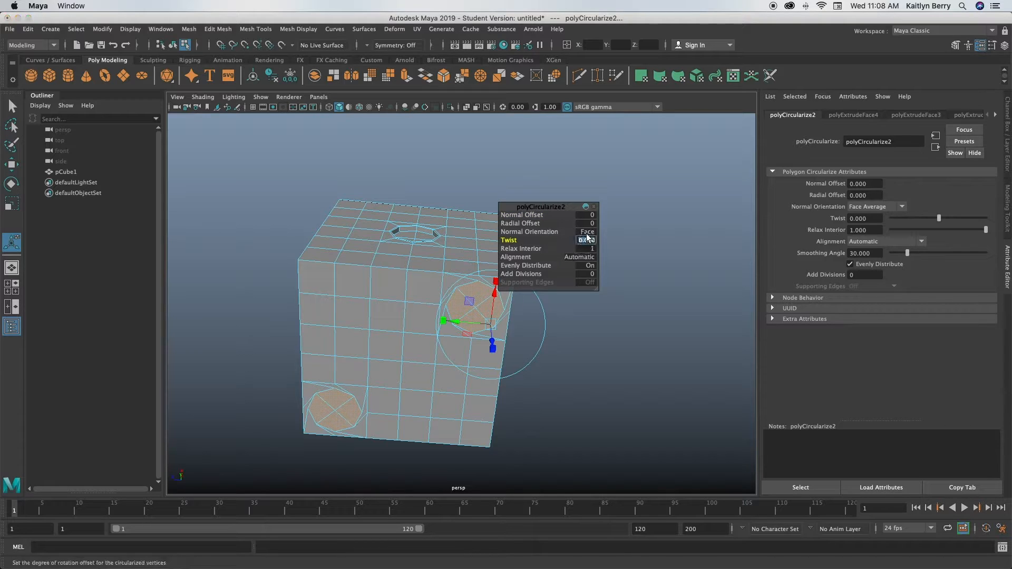
{"action": "type", "text": "45"}
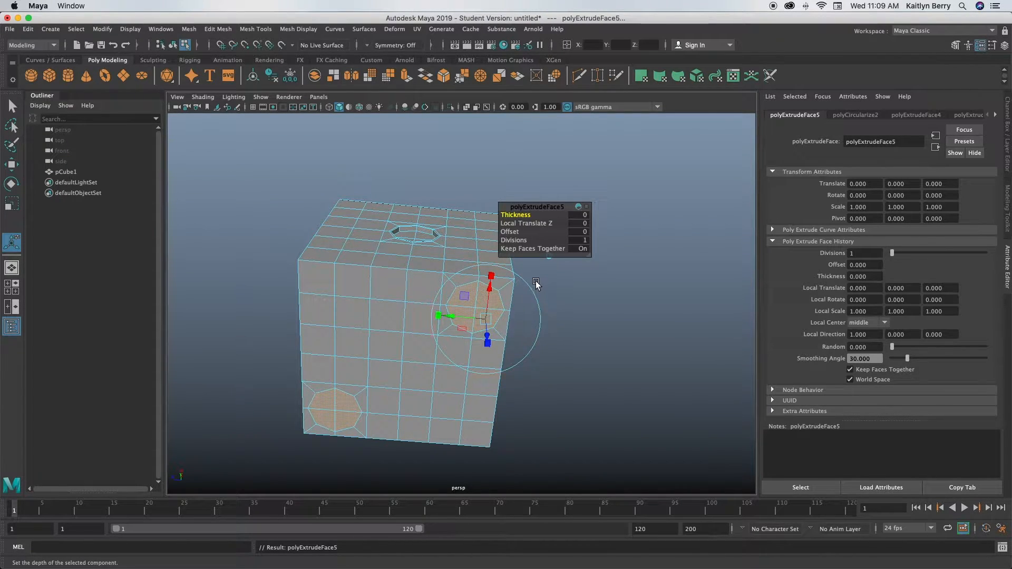
{"action": "mouse_move", "coordinate": [514, 232]}
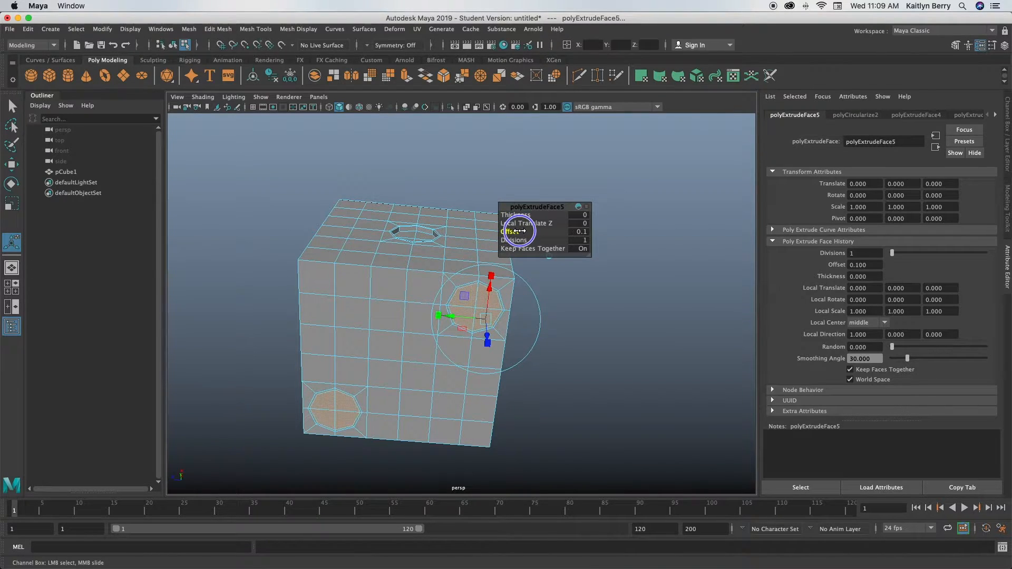
- Extrude the two rounded pips again with offset 0.1 and orbit to check the result
{"action": "left_click", "coordinate": [512, 232]}
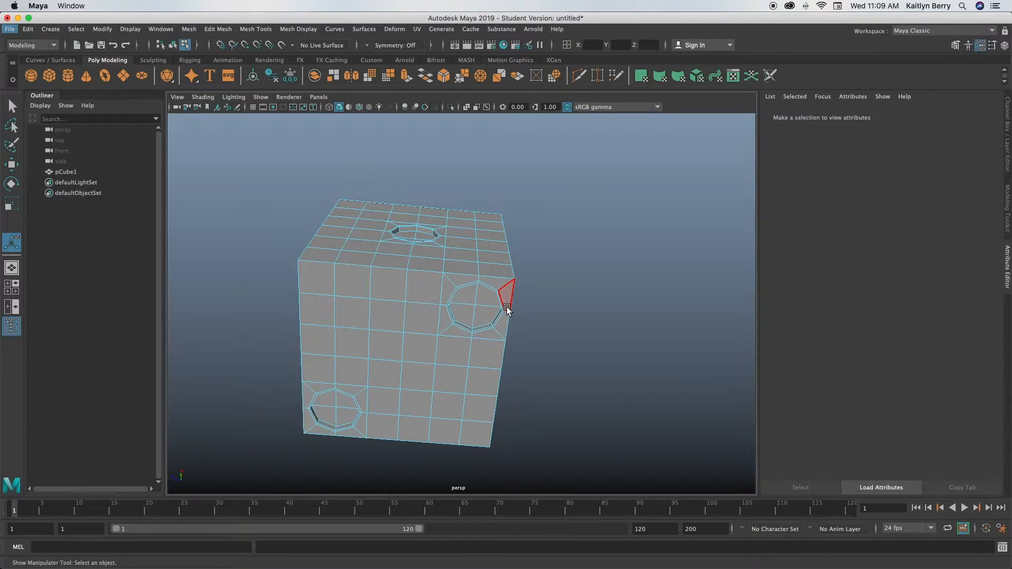
{"action": "left_click_drag", "start_coordinate": [507, 310], "coordinate": [479, 270]}
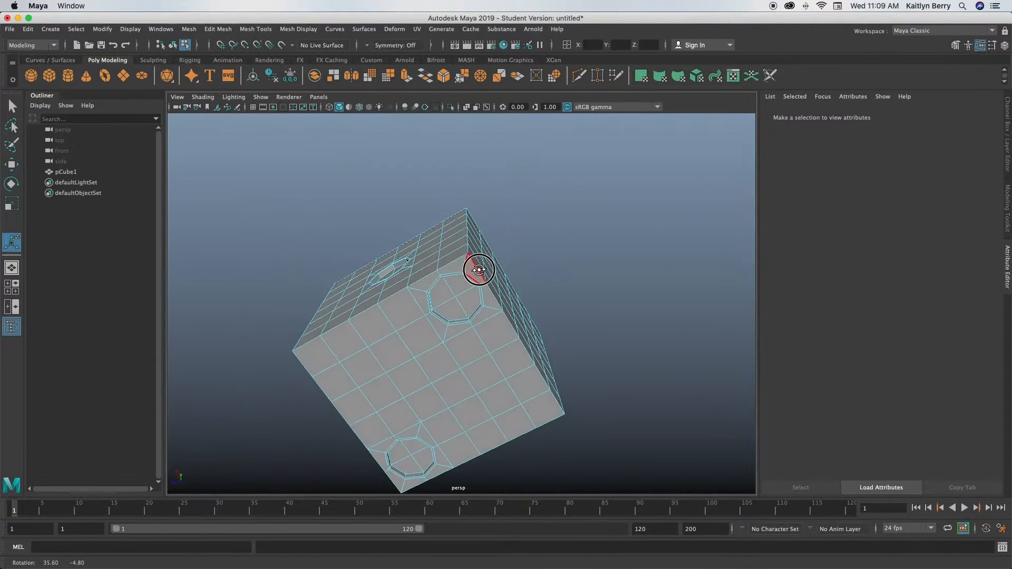
{"action": "left_click_drag", "start_coordinate": [479, 270], "coordinate": [527, 246]}
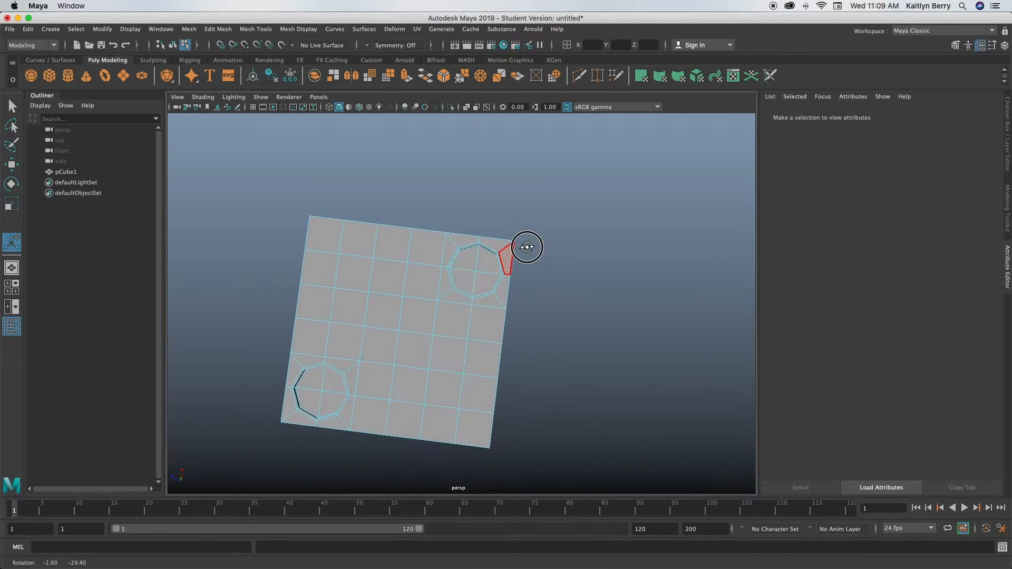
{"action": "left_click_drag", "start_coordinate": [527, 247], "coordinate": [599, 234]}
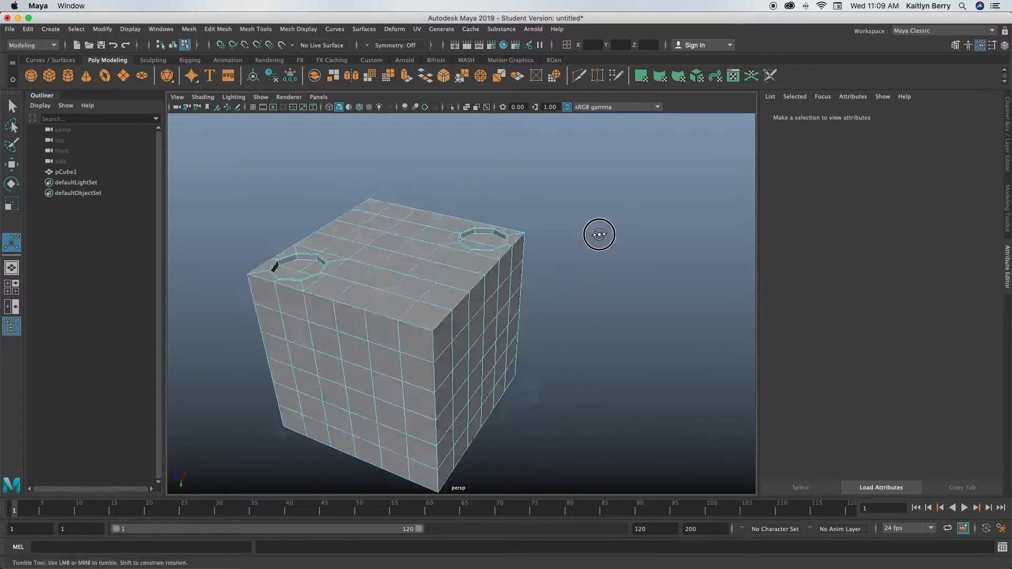
- Inset three diagonal patches with offset 0.5, circularize them and extrude again with a tiny offset
{"action": "left_click_drag", "start_coordinate": [599, 234], "coordinate": [521, 286]}
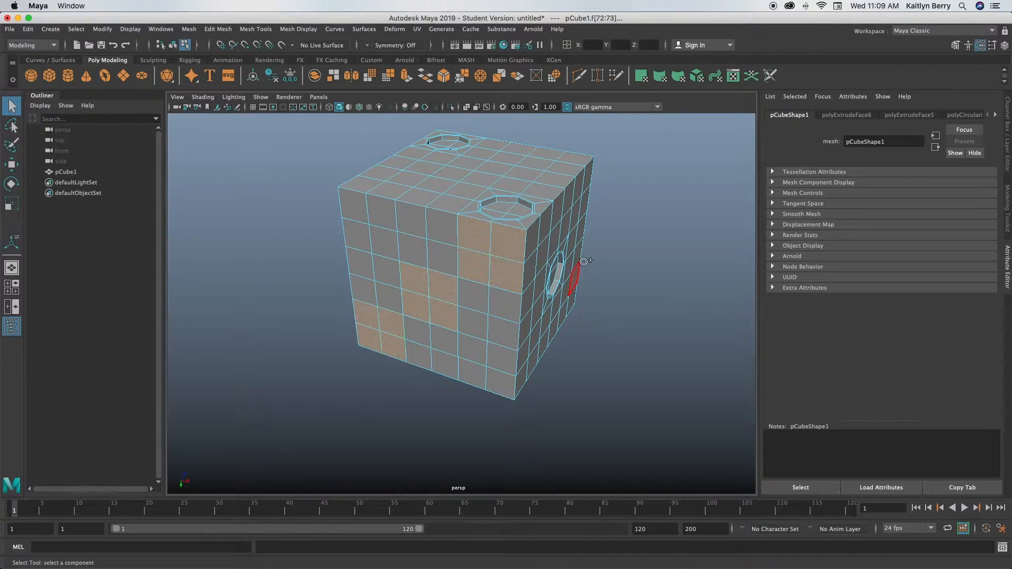
{"action": "left_click", "coordinate": [474, 268]}
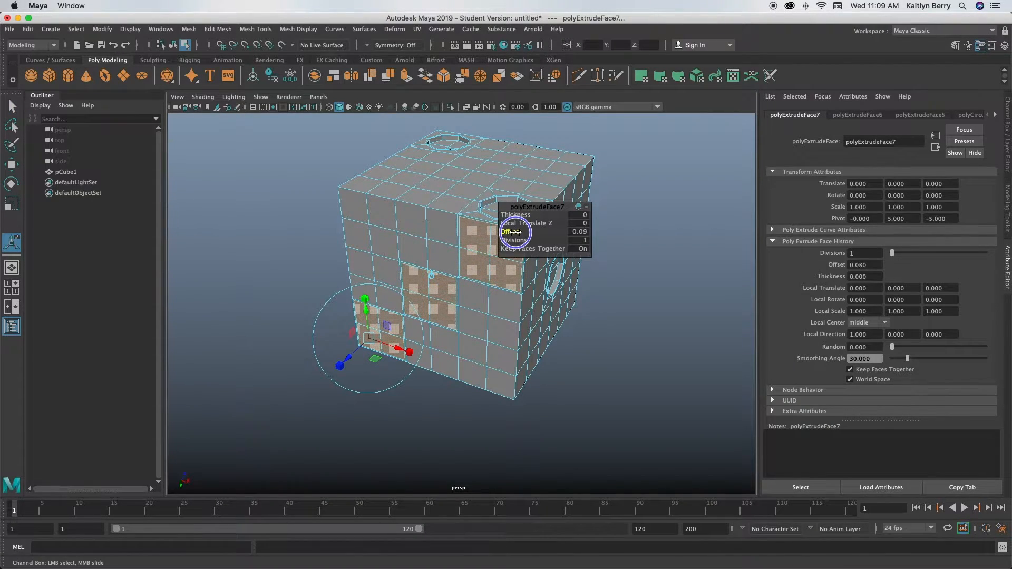
{"action": "left_click_drag", "start_coordinate": [513, 232], "coordinate": [539, 233]}
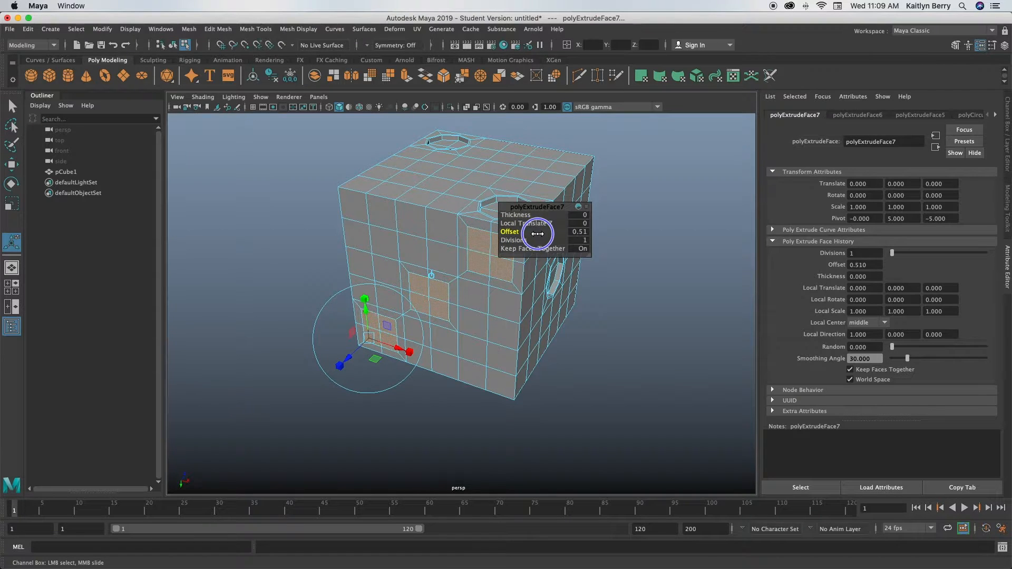
{"action": "left_click", "coordinate": [217, 30]}
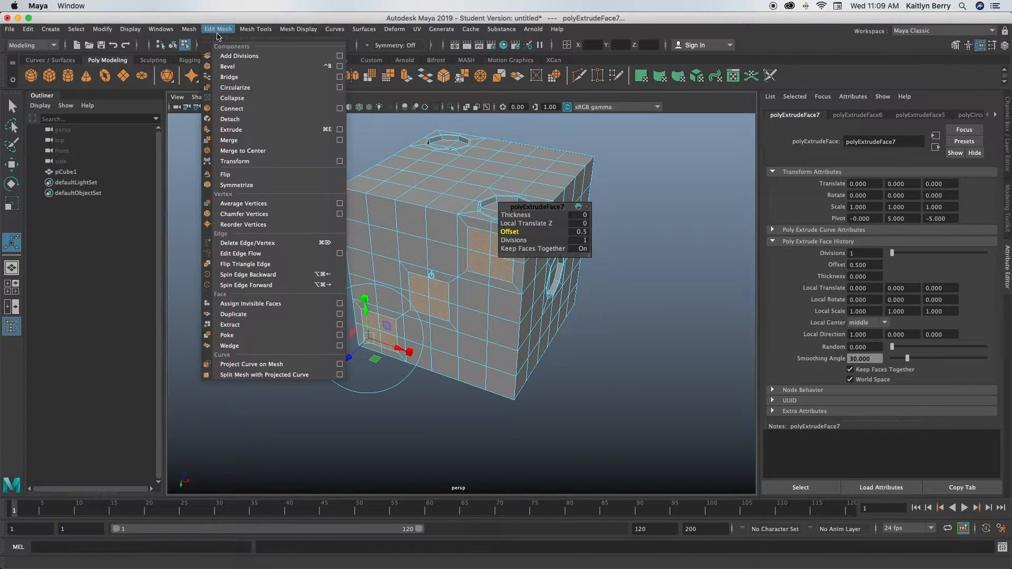
{"action": "left_click", "coordinate": [235, 88]}
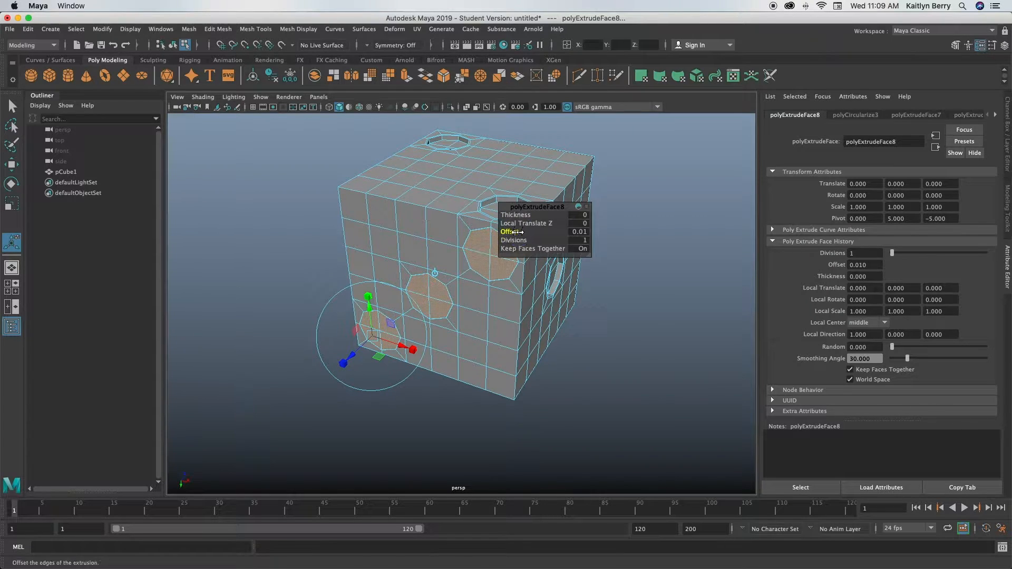
{"action": "left_click_drag", "start_coordinate": [510, 231], "coordinate": [522, 232]}
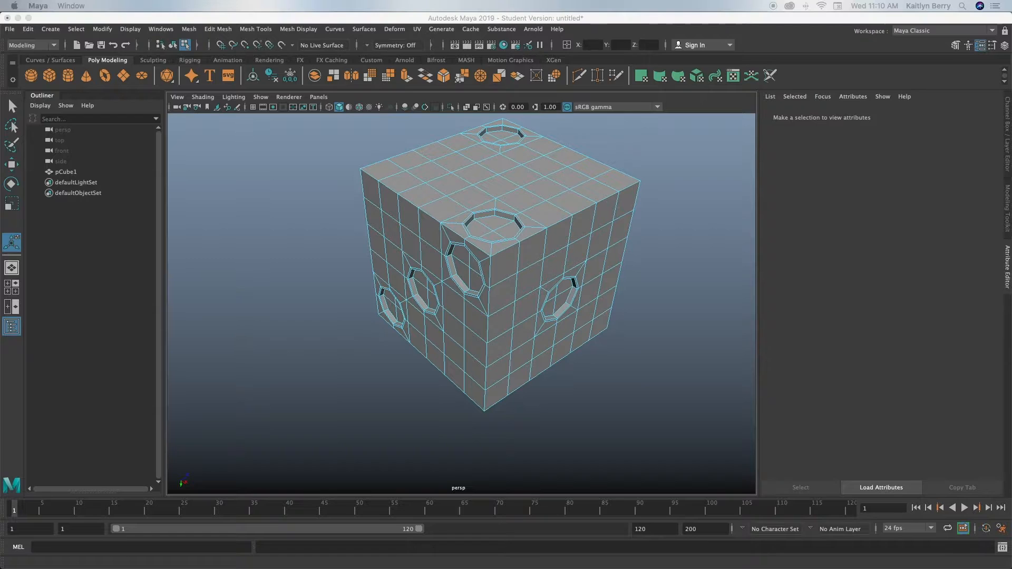
- Deselect, tumble to an empty face and shift-select its four corner patches
{"action": "left_click", "coordinate": [140, 215]}
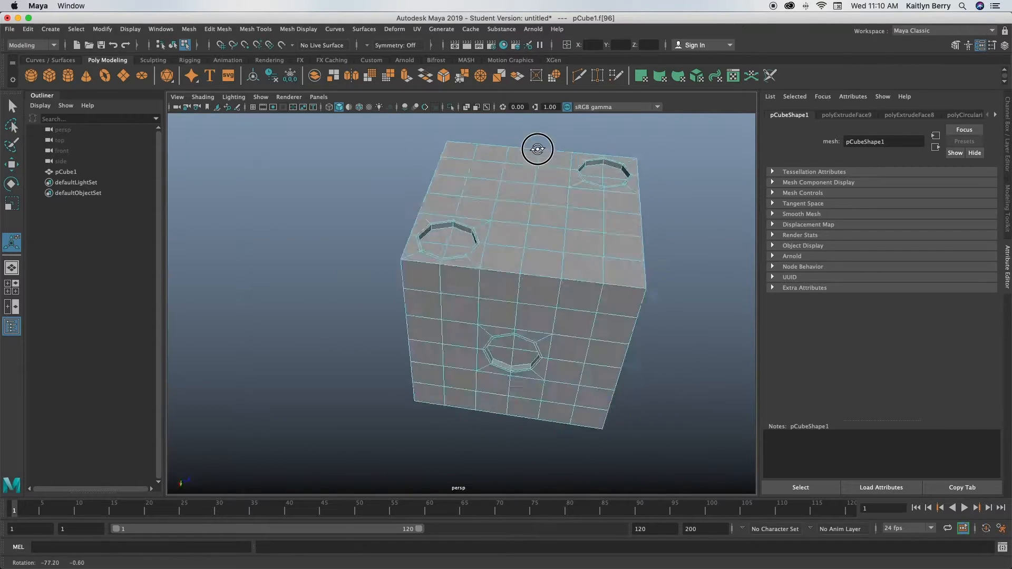
{"action": "left_click_drag", "start_coordinate": [537, 148], "coordinate": [514, 164]}
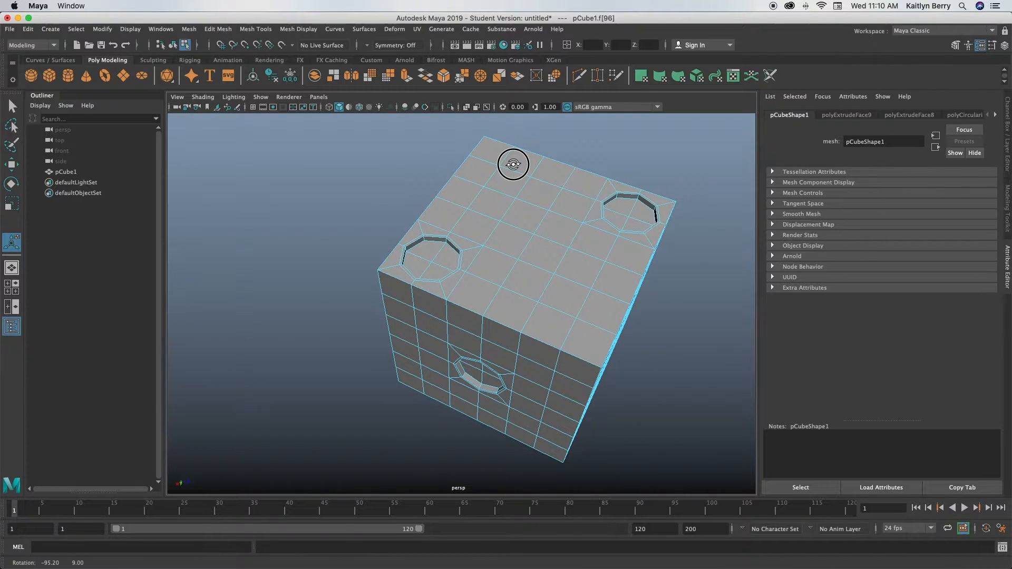
{"action": "left_click_drag", "start_coordinate": [513, 164], "coordinate": [581, 169]}
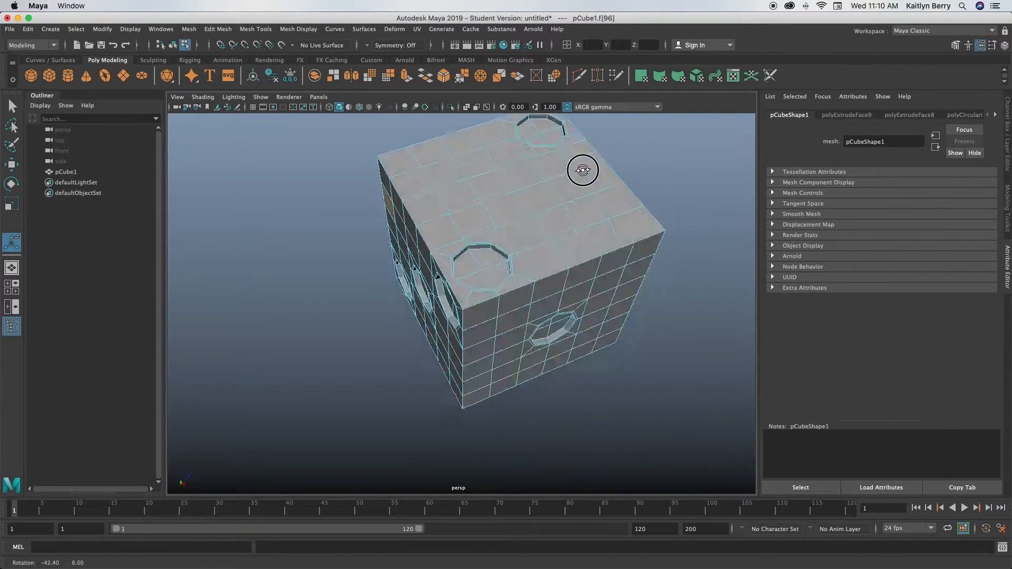
{"action": "left_click_drag", "start_coordinate": [582, 169], "coordinate": [590, 204]}
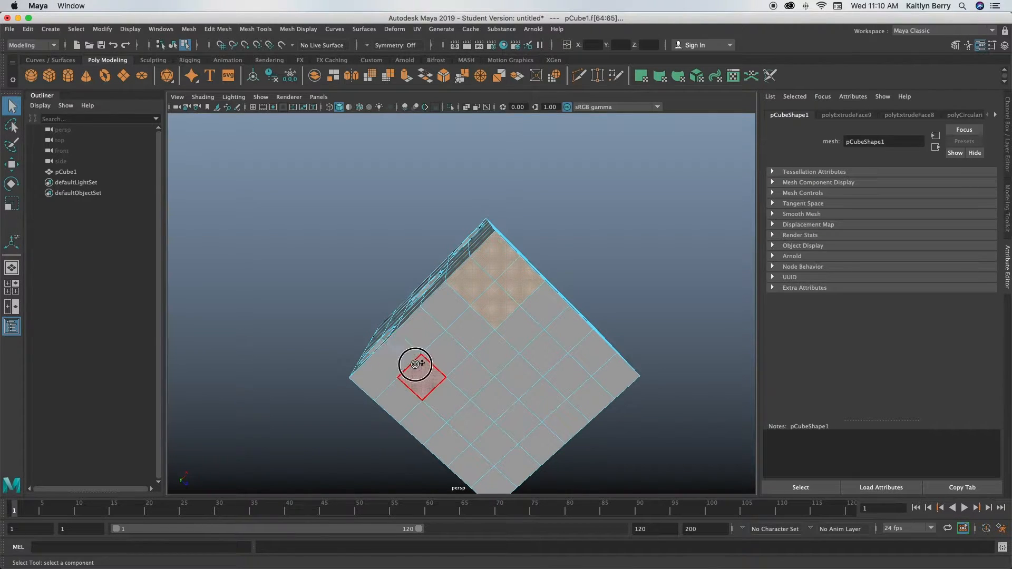
{"action": "left_click", "coordinate": [493, 447]}
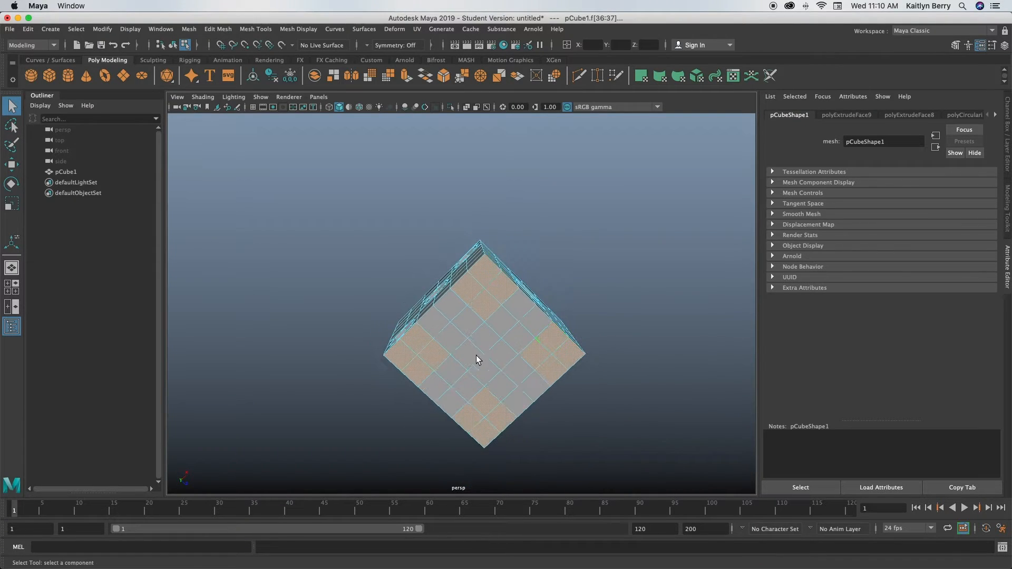
{"action": "left_click_drag", "start_coordinate": [478, 360], "coordinate": [592, 421]}
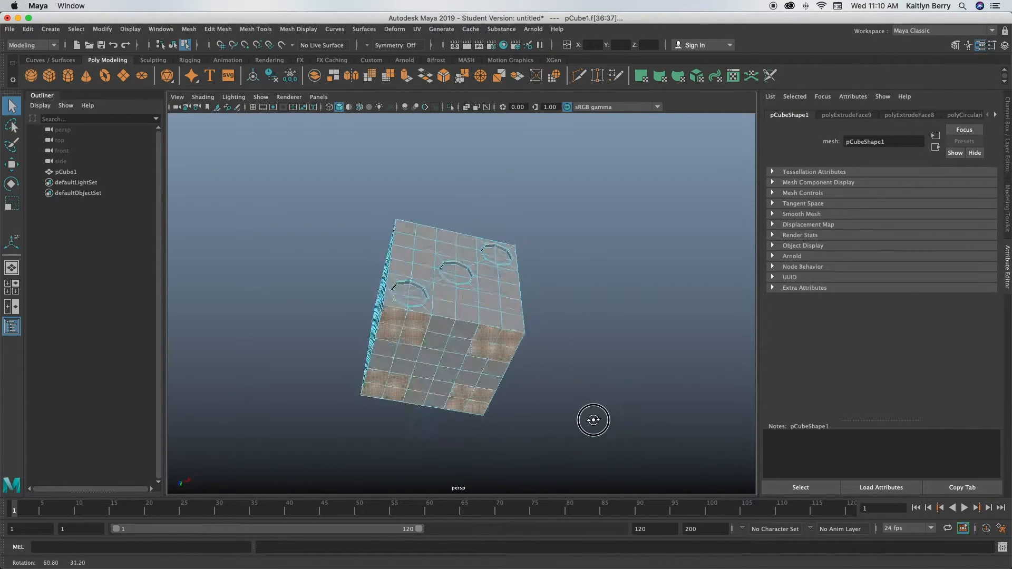
{"action": "left_click_drag", "start_coordinate": [593, 420], "coordinate": [648, 418]}
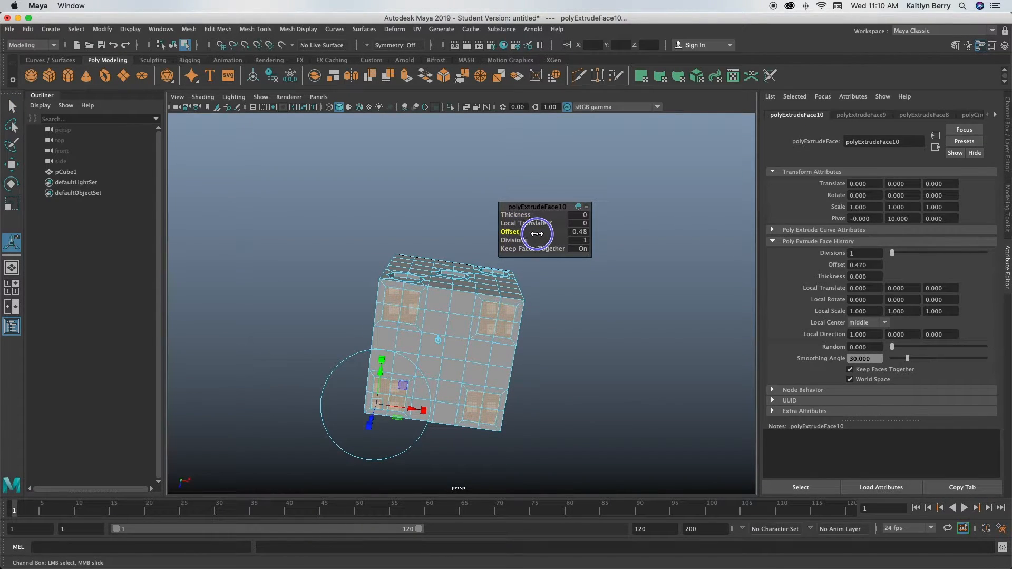
- Extrude the four corner patches with an inset offset of about 0.52
{"action": "left_click_drag", "start_coordinate": [535, 234], "coordinate": [542, 233]}
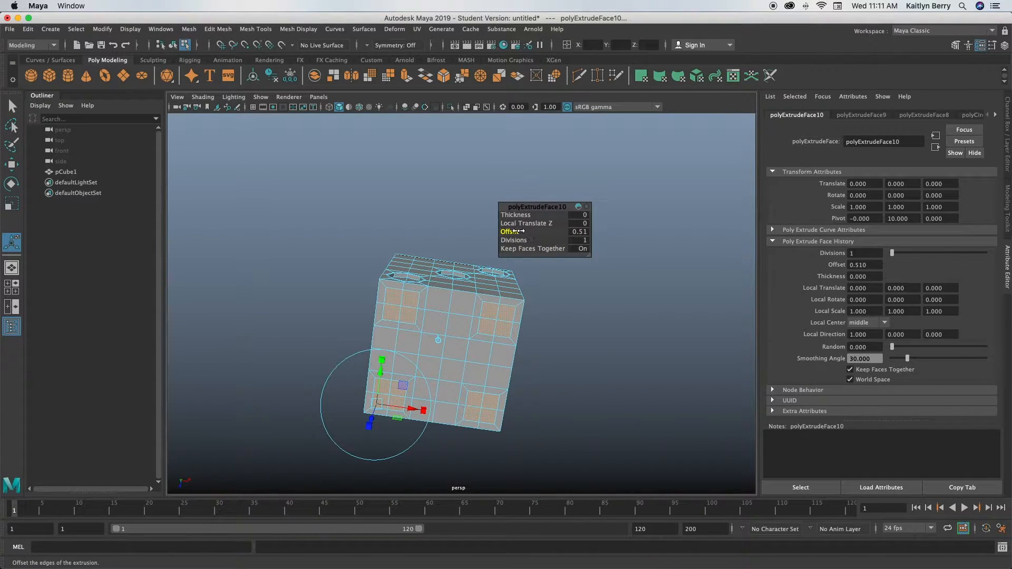
{"action": "left_click_drag", "start_coordinate": [513, 232], "coordinate": [523, 232]}
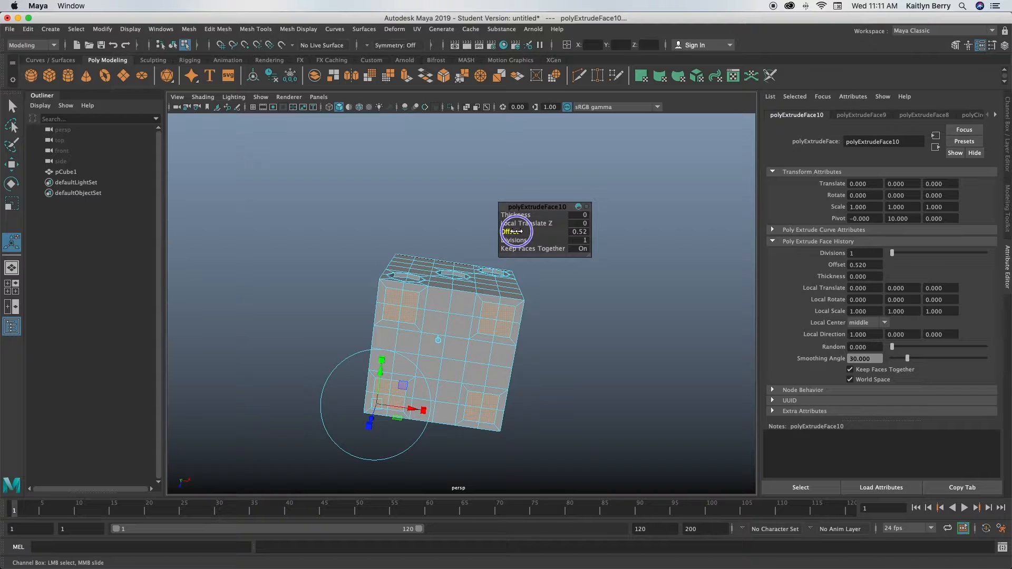
{"action": "left_click", "coordinate": [217, 30]}
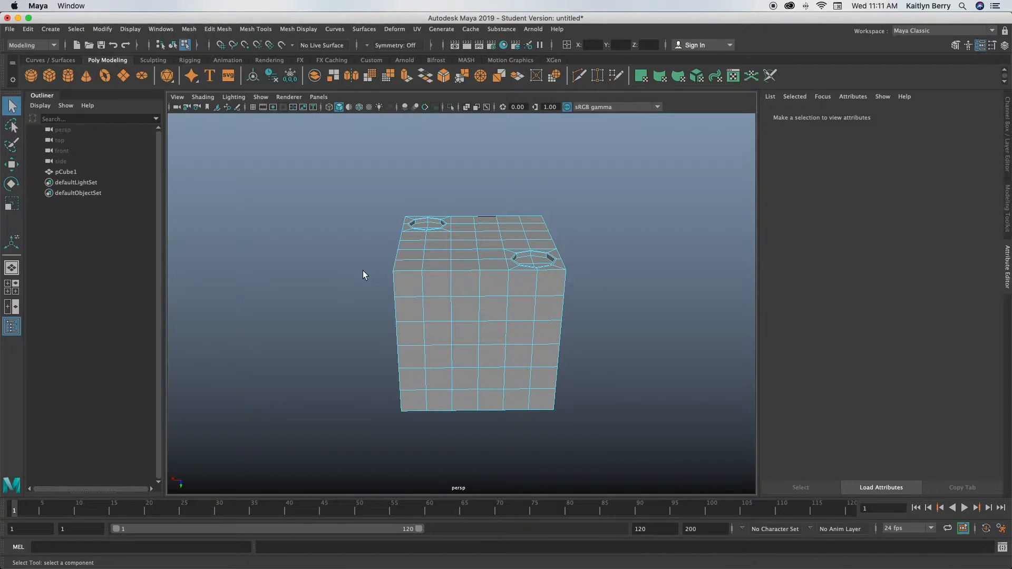
- Extrude the five pip faces with Local Translate Z -0.25, deselect and orbit to another face
{"action": "left_click", "coordinate": [481, 352]}
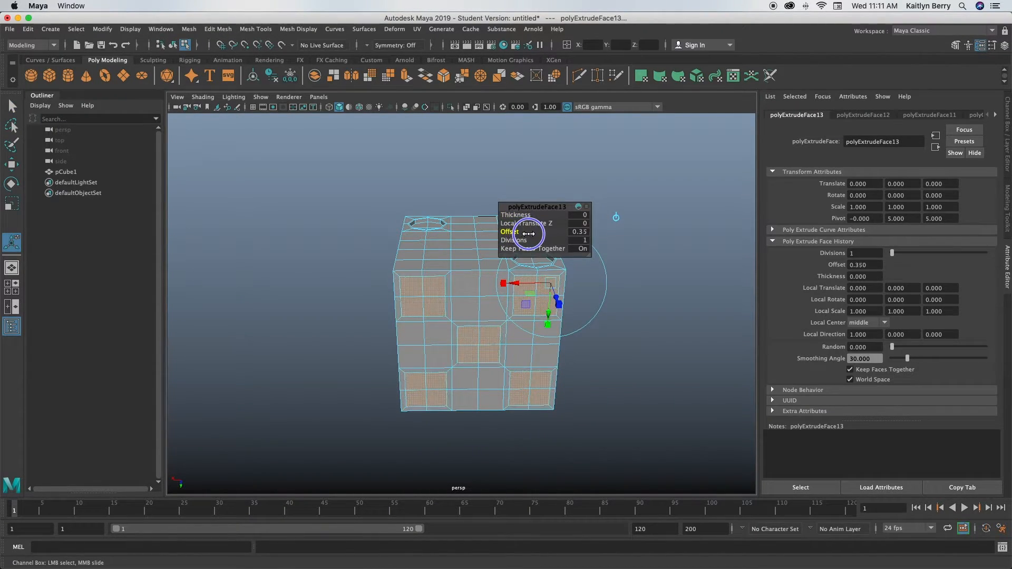
{"action": "left_click_drag", "start_coordinate": [529, 234], "coordinate": [538, 234]}
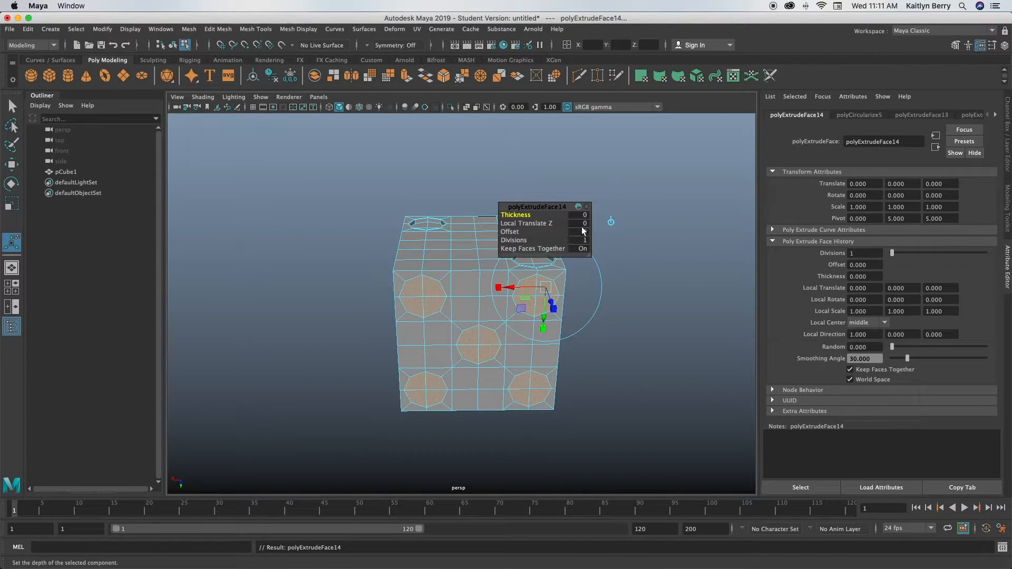
{"action": "mouse_move", "coordinate": [527, 222]}
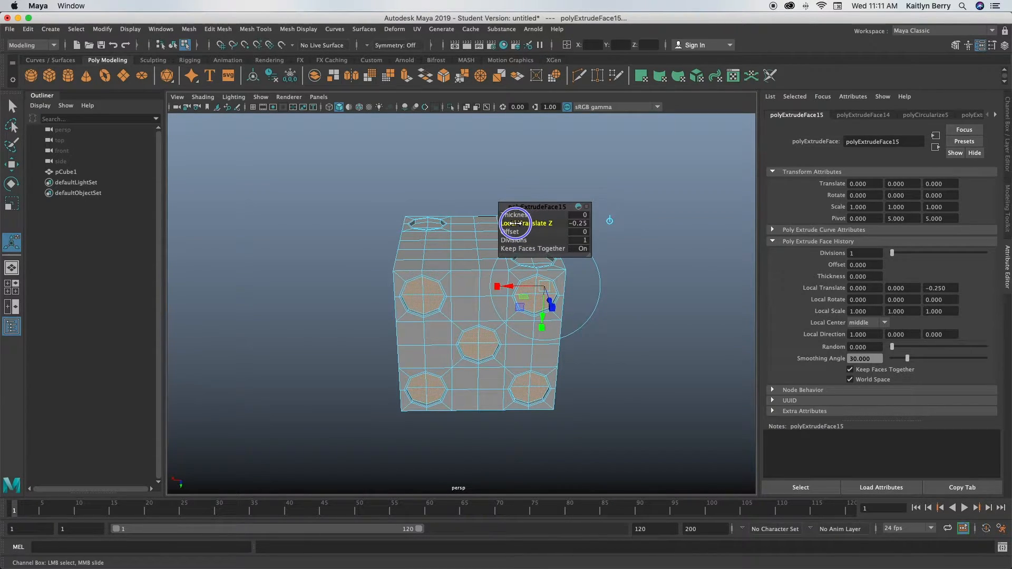
{"action": "left_click", "coordinate": [670, 298]}
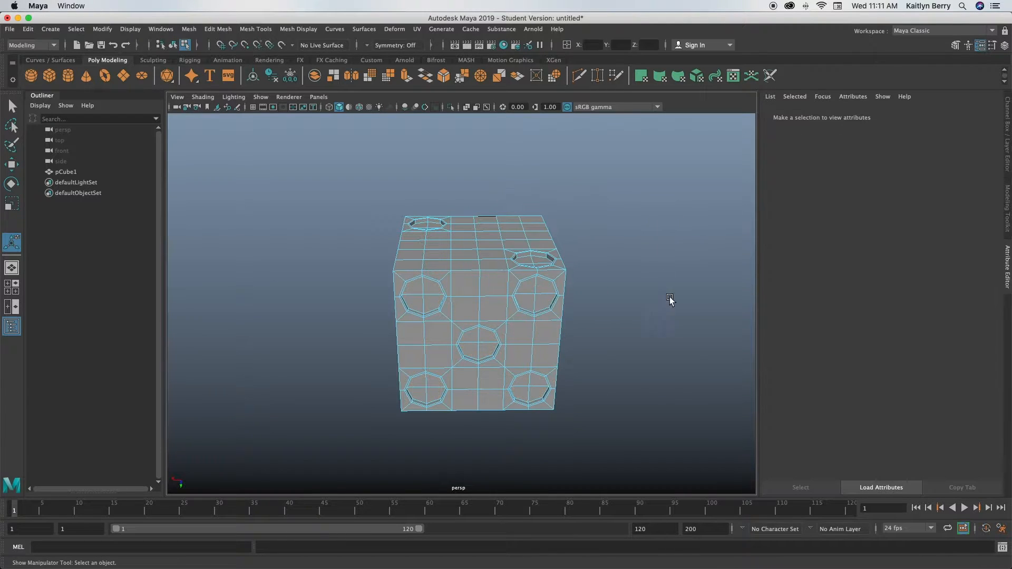
{"action": "left_click_drag", "start_coordinate": [669, 298], "coordinate": [563, 363]}
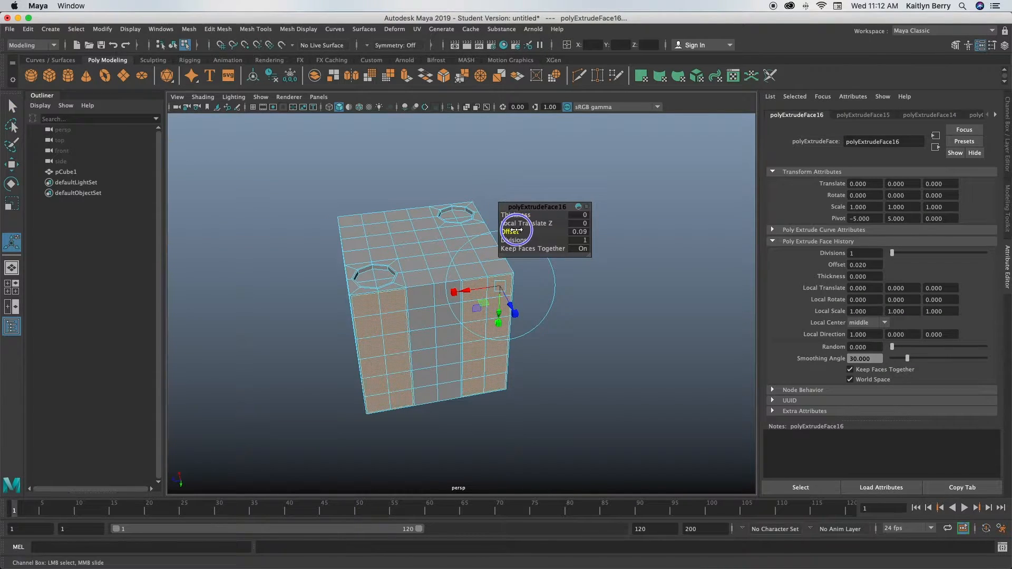
- Undo the first extrude, reselect the pip faces and extrude them with offset 0.5
{"action": "left_click_drag", "start_coordinate": [517, 230], "coordinate": [504, 423]}
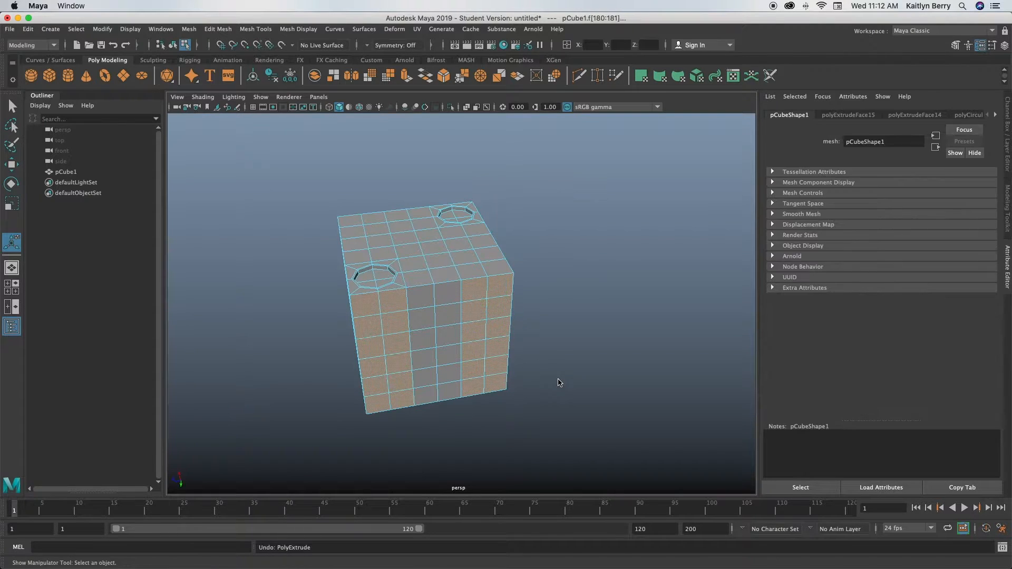
{"action": "left_click", "coordinate": [498, 306]}
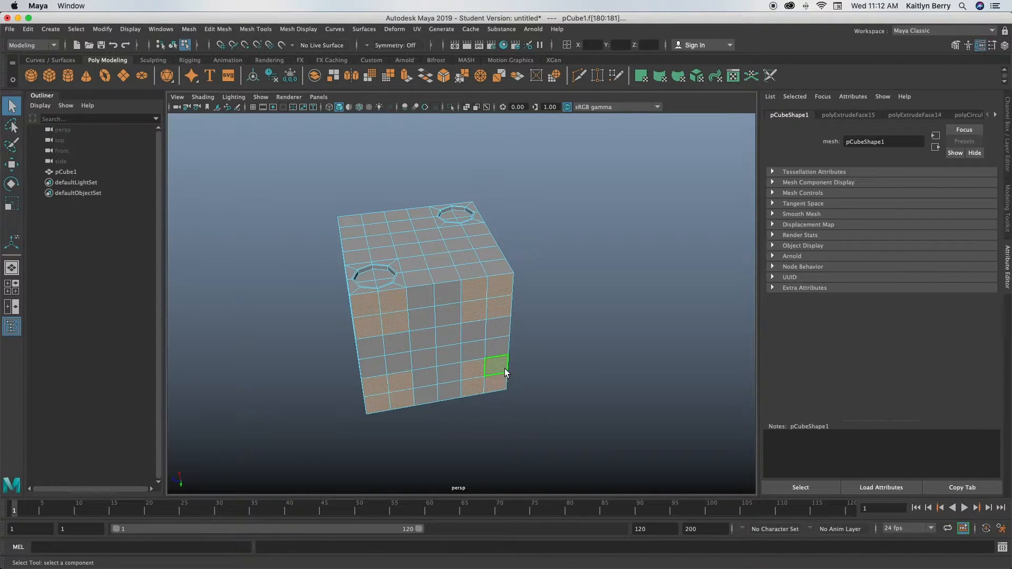
{"action": "left_click", "coordinate": [496, 368]}
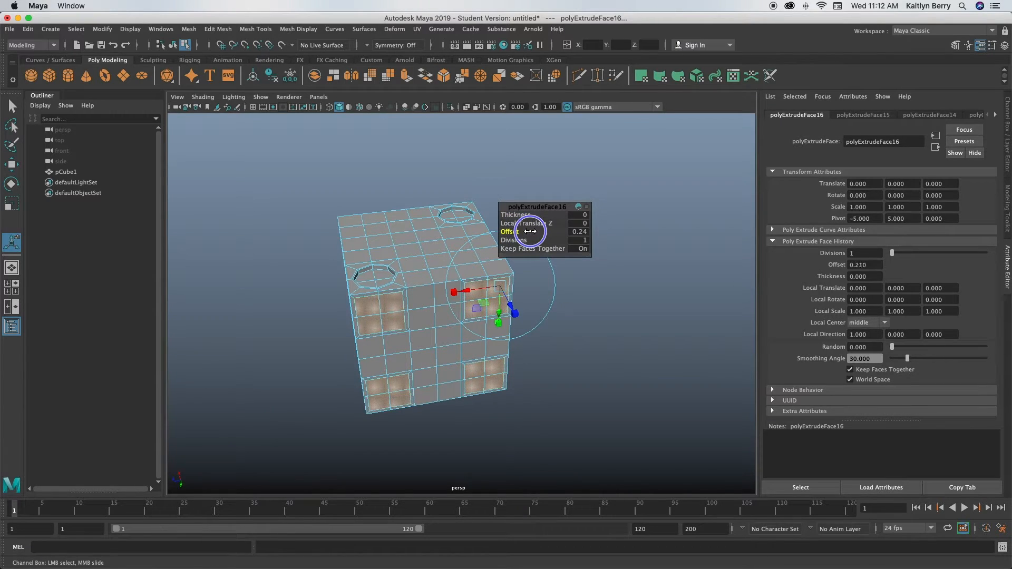
{"action": "left_click_drag", "start_coordinate": [529, 230], "coordinate": [541, 234]}
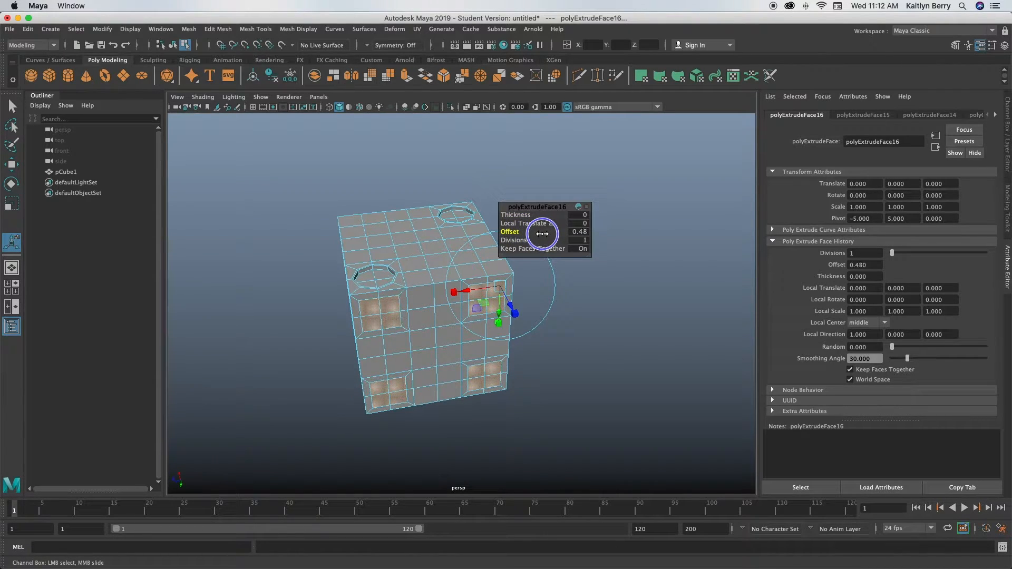
- Circularize the inset pip faces and push them inward to recess them
{"action": "left_click", "coordinate": [217, 28]}
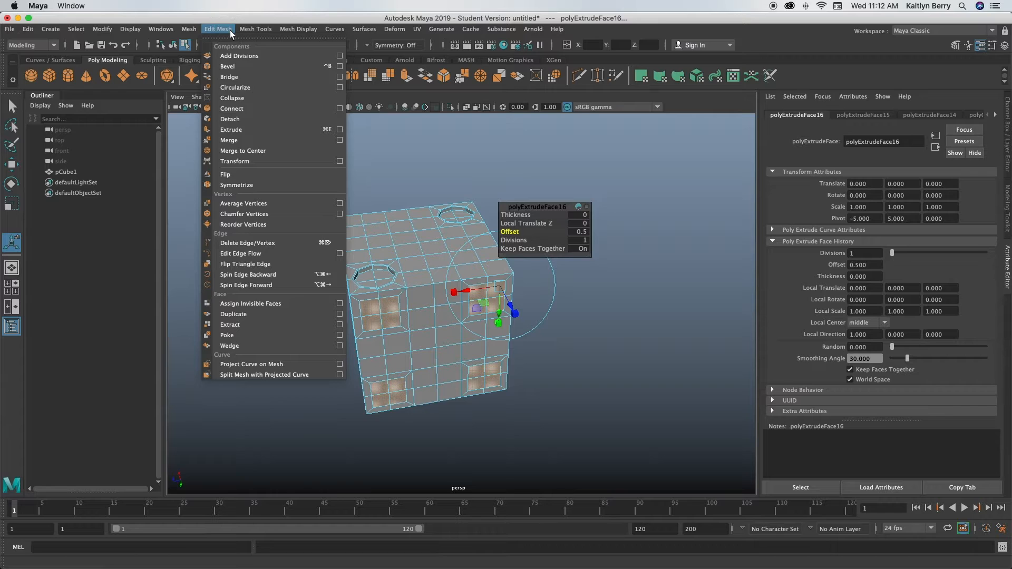
{"action": "left_click", "coordinate": [235, 87]}
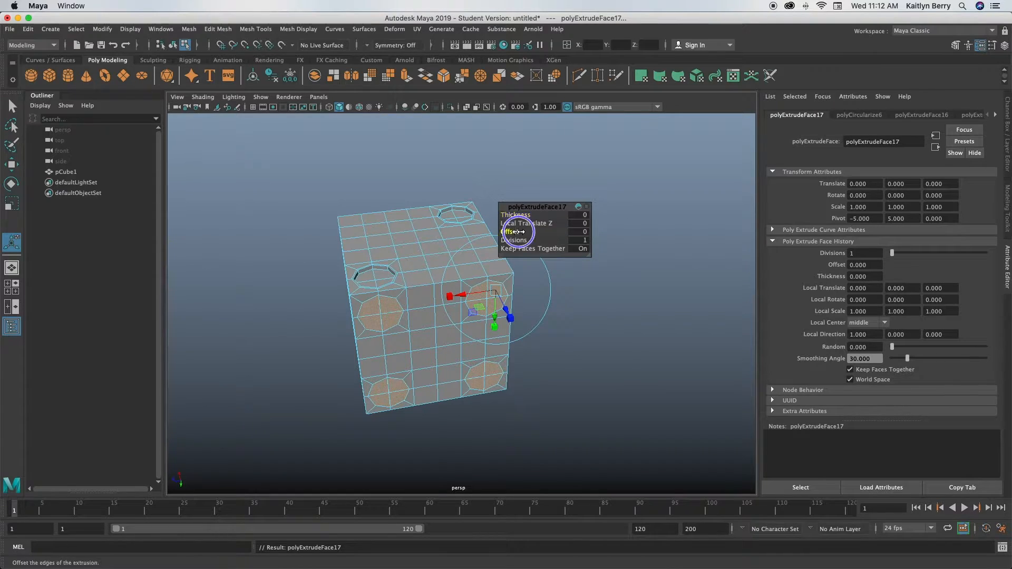
{"action": "left_click_drag", "start_coordinate": [513, 231], "coordinate": [535, 230]}
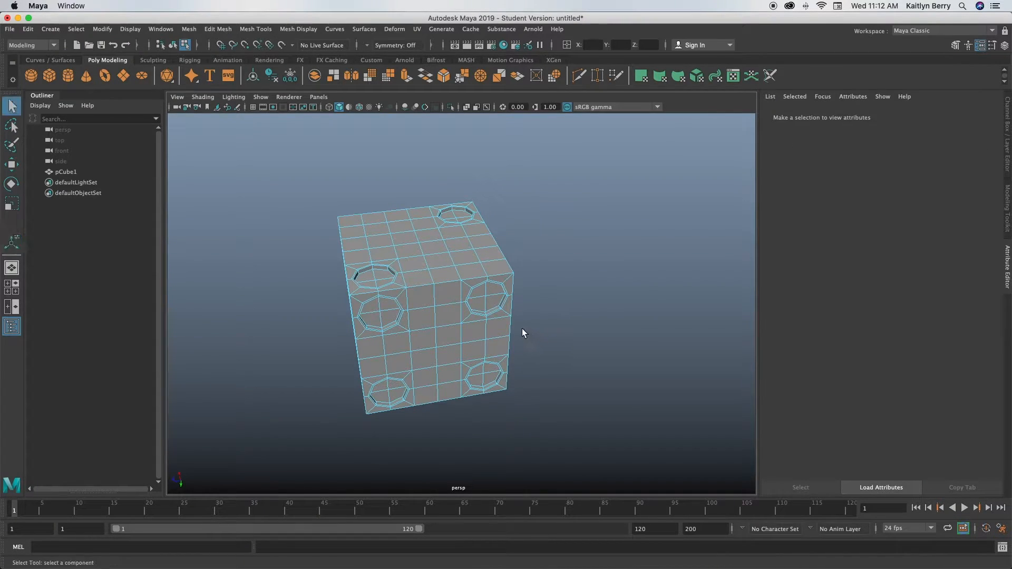
{"action": "left_click", "coordinate": [495, 346]}
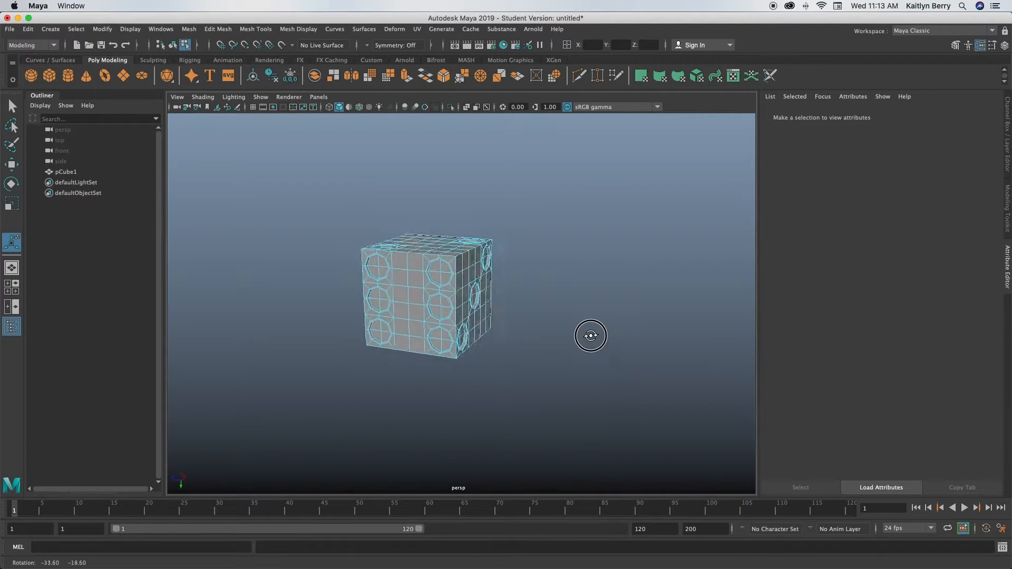
{"action": "left_click_drag", "start_coordinate": [590, 335], "coordinate": [636, 367]}
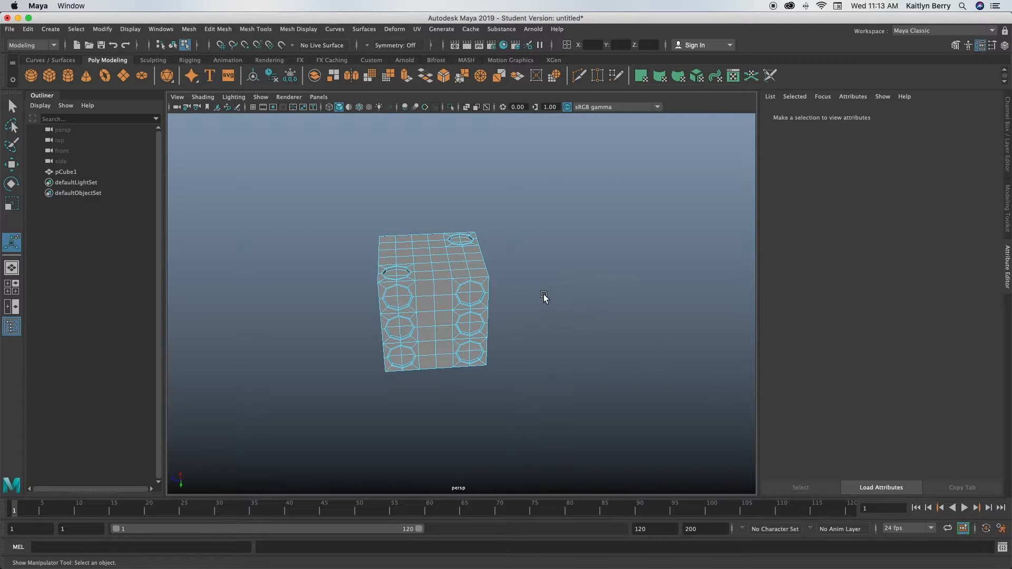
{"action": "right_click", "coordinate": [459, 282]}
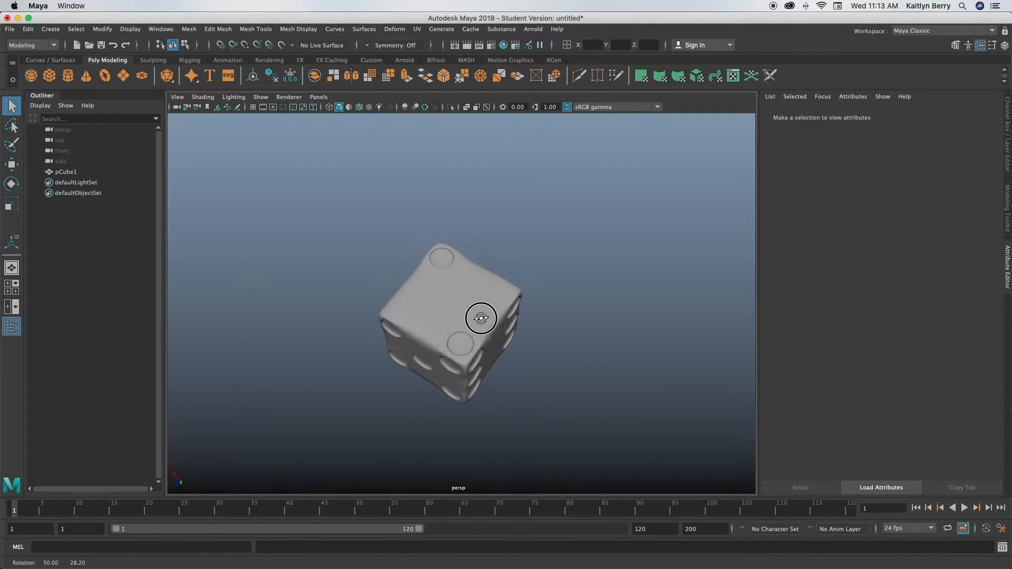
{"action": "left_click_drag", "start_coordinate": [481, 317], "coordinate": [388, 234]}
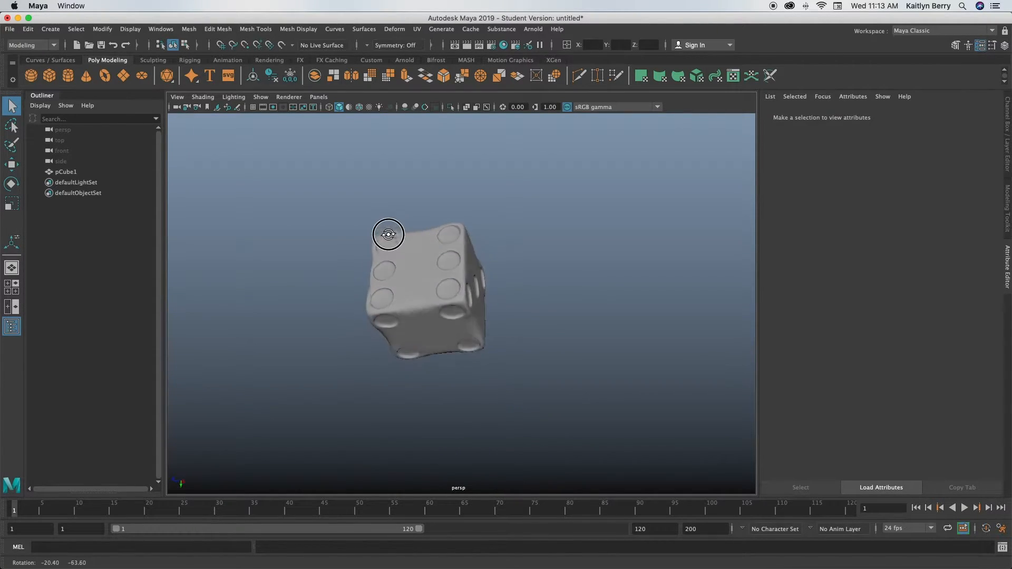
{"action": "left_click_drag", "start_coordinate": [387, 234], "coordinate": [407, 304]}
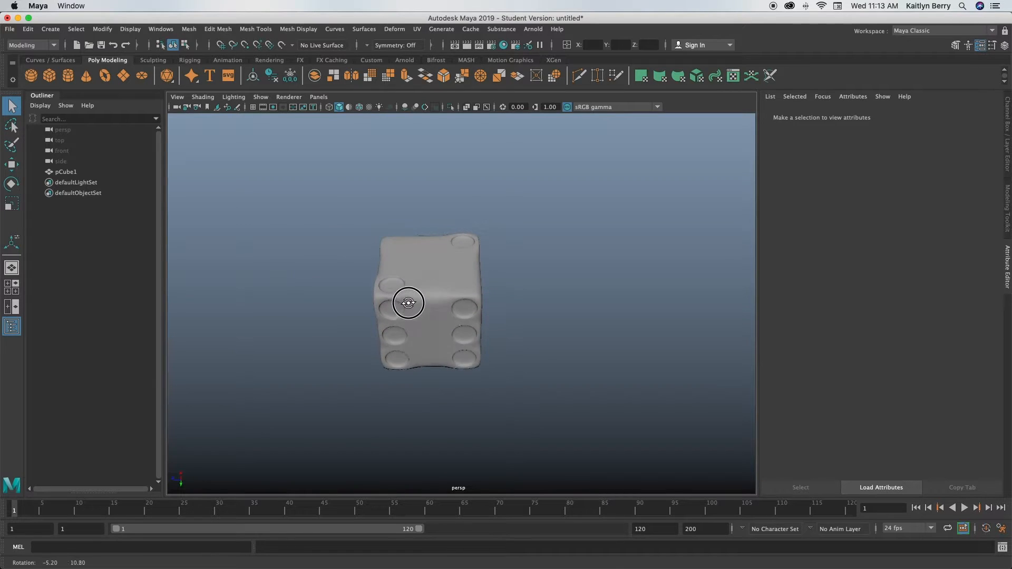
{"action": "left_click", "coordinate": [429, 304]}
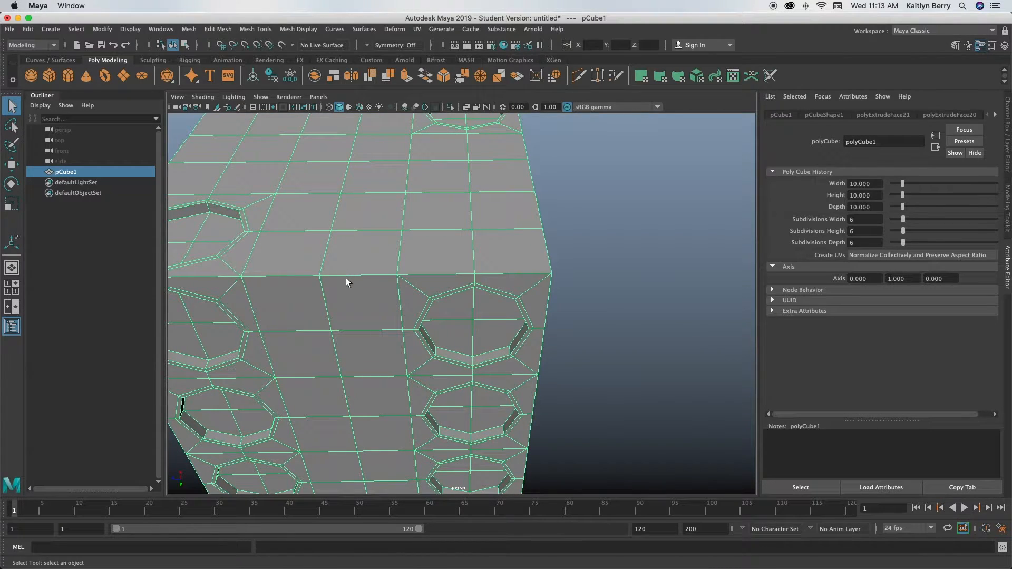
- Bevel a selected cube edge with fraction 0.5 and 2 segments
{"action": "left_click_drag", "start_coordinate": [349, 283], "coordinate": [419, 283]}
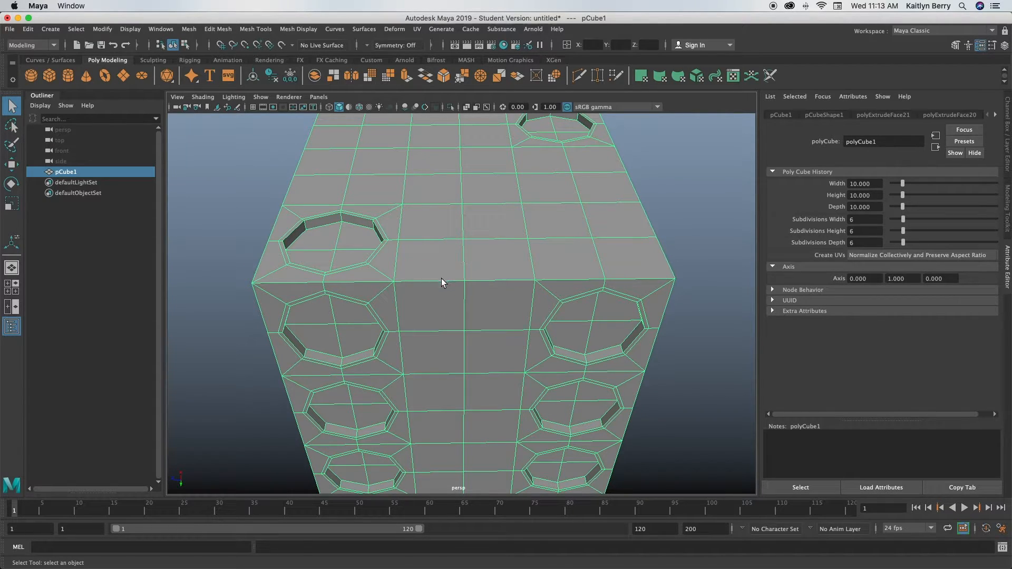
{"action": "mouse_move", "coordinate": [452, 310]}
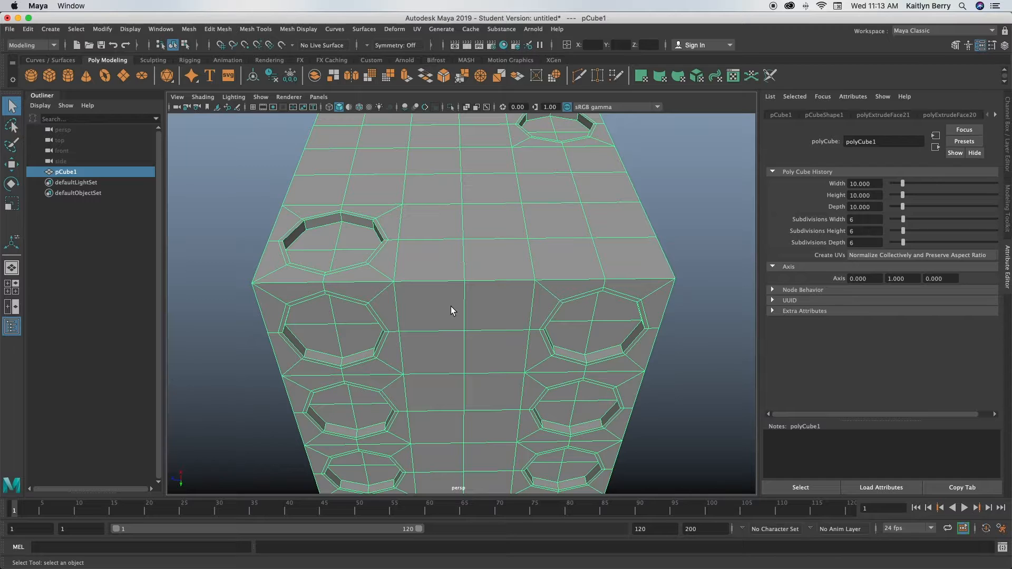
{"action": "mouse_move", "coordinate": [433, 287]}
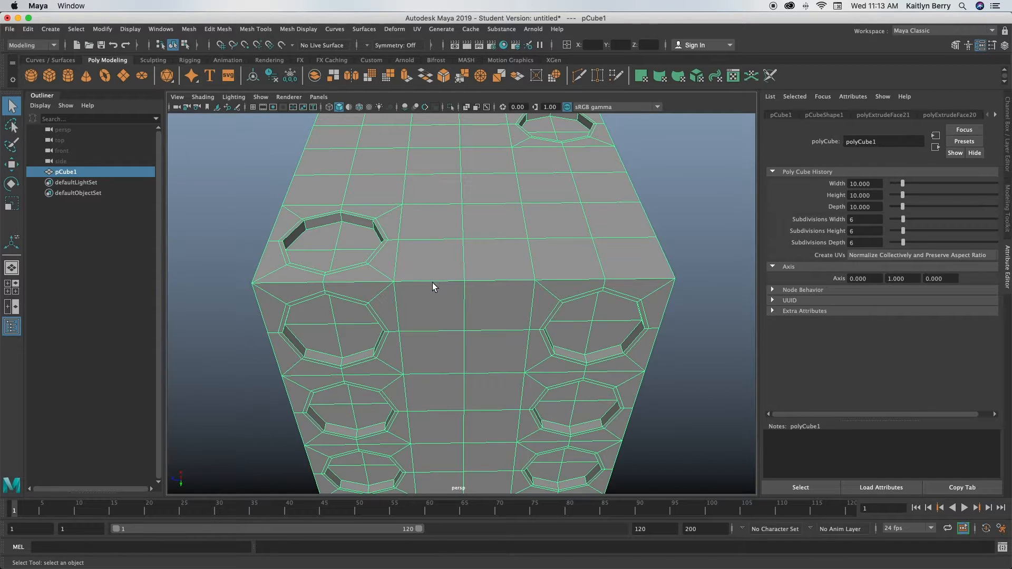
{"action": "mouse_move", "coordinate": [417, 304]}
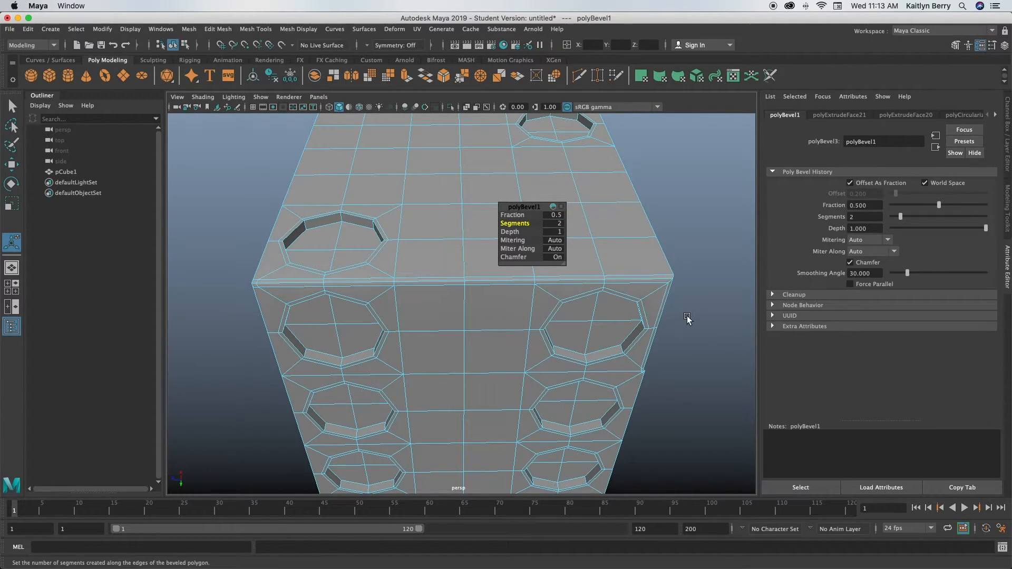
{"action": "left_click", "coordinate": [650, 352]}
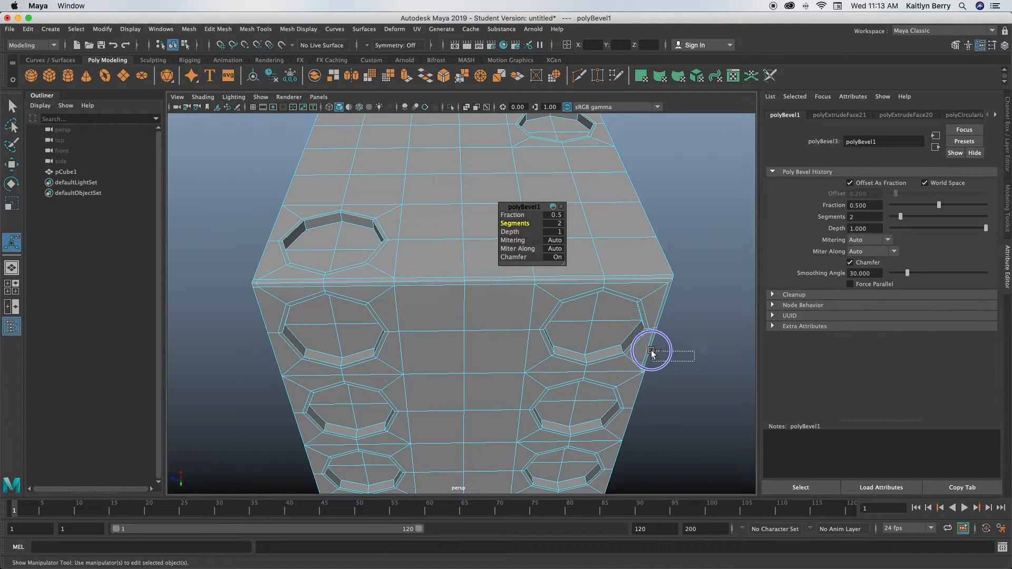
{"action": "left_click_drag", "start_coordinate": [651, 352], "coordinate": [636, 362]}
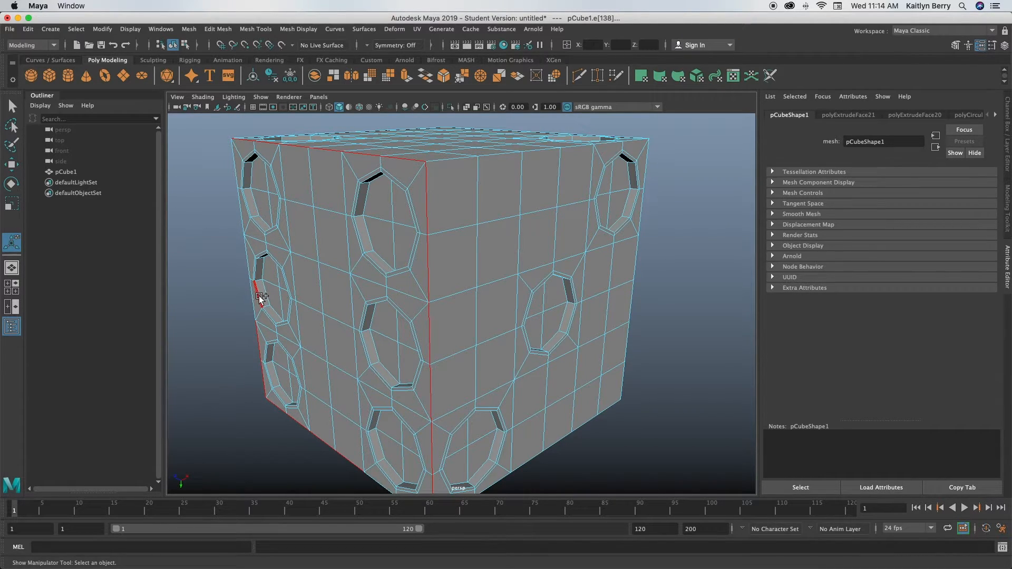
- Orbit to the cube's remaining edges and clear the beveled-edge selection
{"action": "left_click_drag", "start_coordinate": [452, 297], "coordinate": [536, 297]}
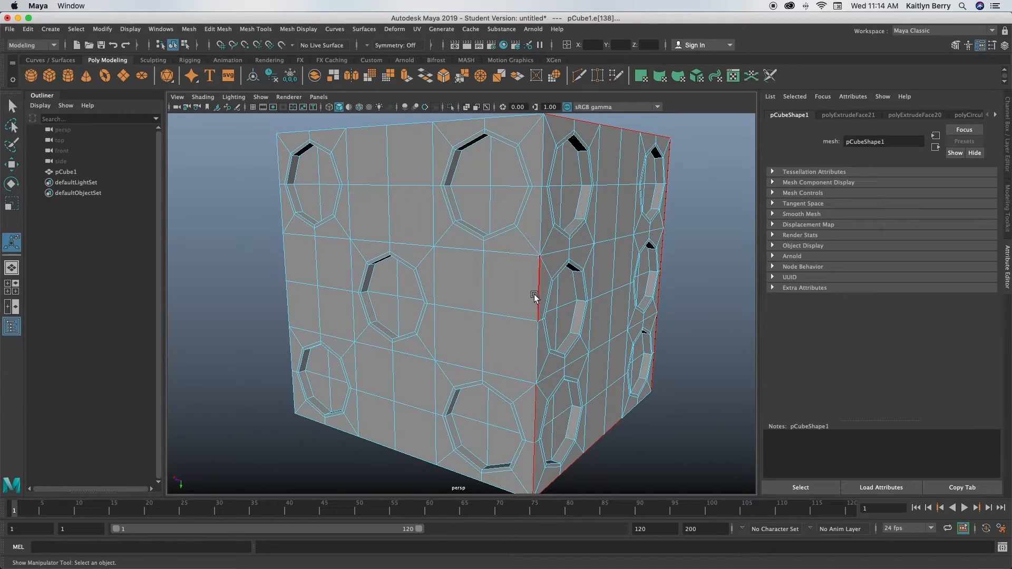
{"action": "left_click_drag", "start_coordinate": [535, 297], "coordinate": [693, 265]}
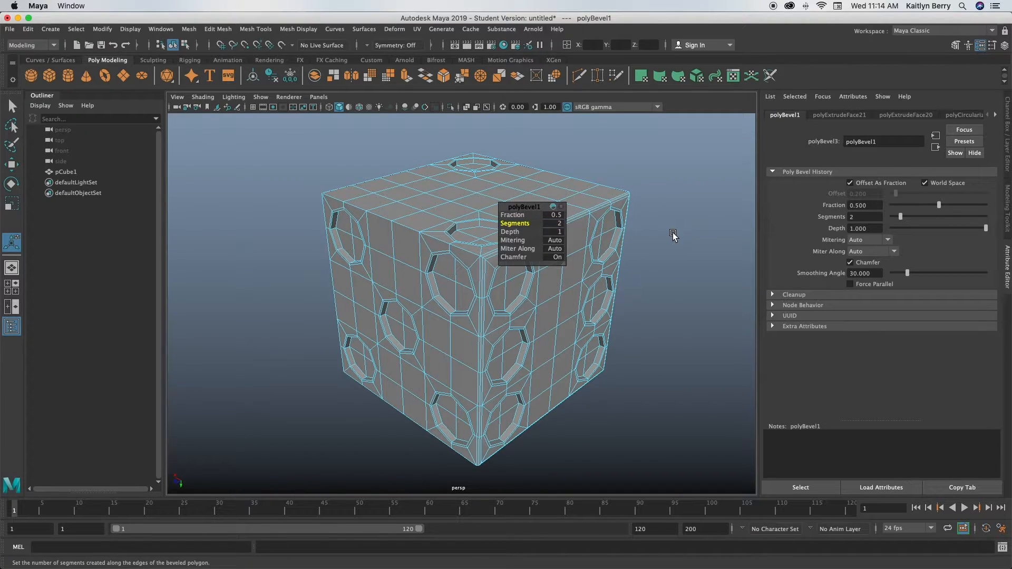
{"action": "left_click", "coordinate": [665, 313]}
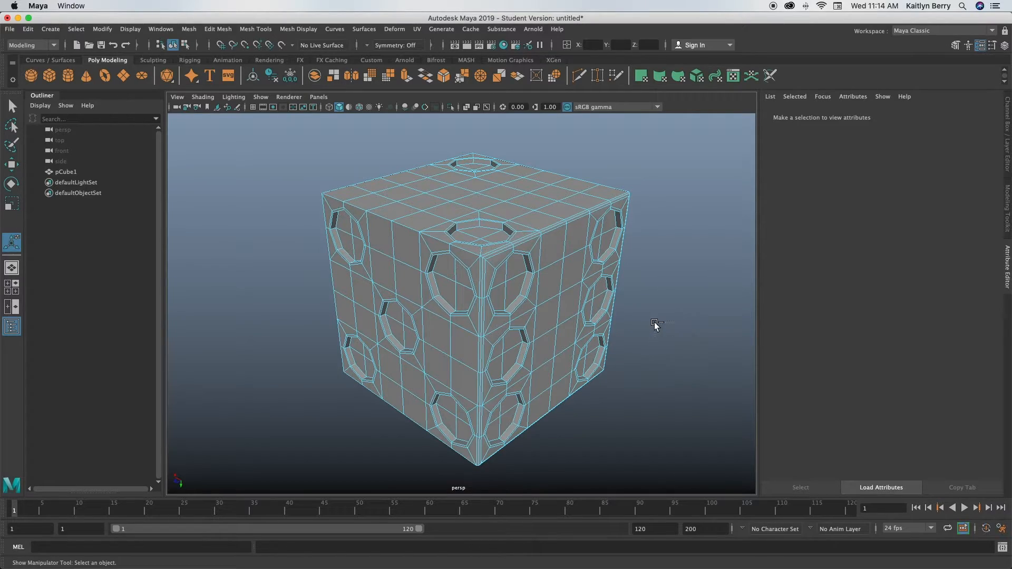
- Orbit under the cube to inspect the two-segment 0.5-fraction bevel from below
{"action": "left_click_drag", "start_coordinate": [654, 325], "coordinate": [550, 328]}
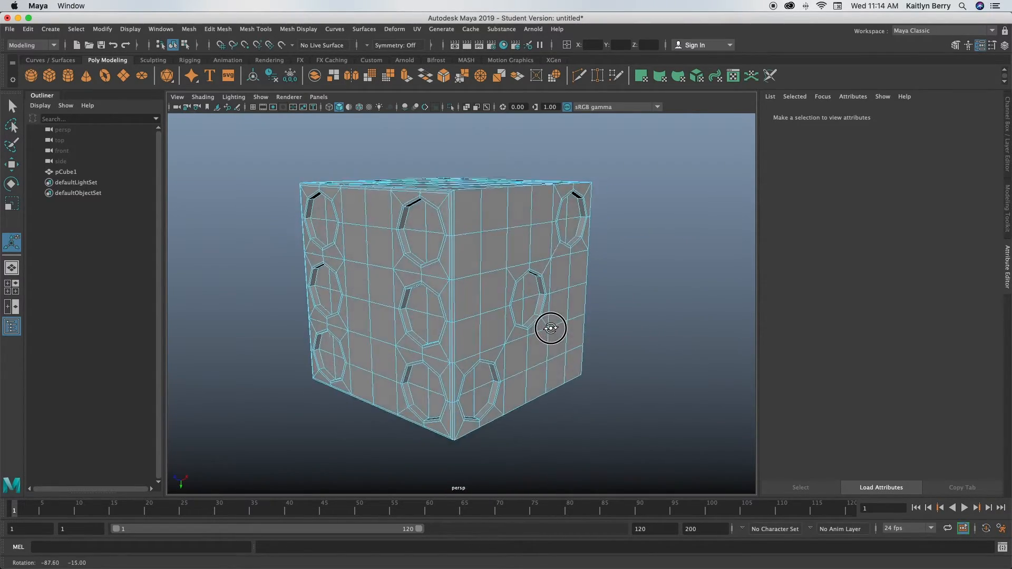
{"action": "left_click_drag", "start_coordinate": [550, 328], "coordinate": [582, 263]}
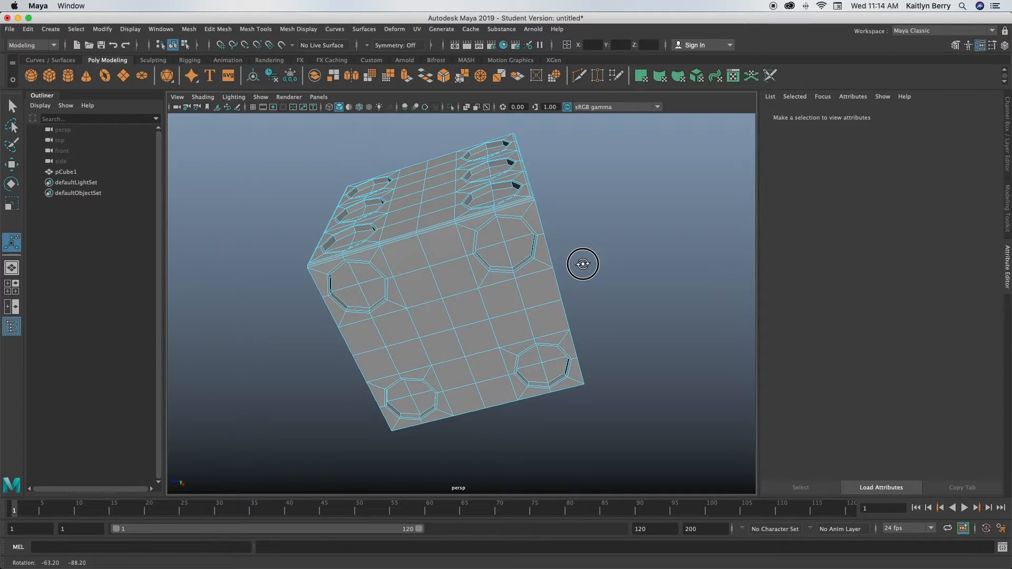
{"action": "left_click_drag", "start_coordinate": [580, 263], "coordinate": [478, 349]}
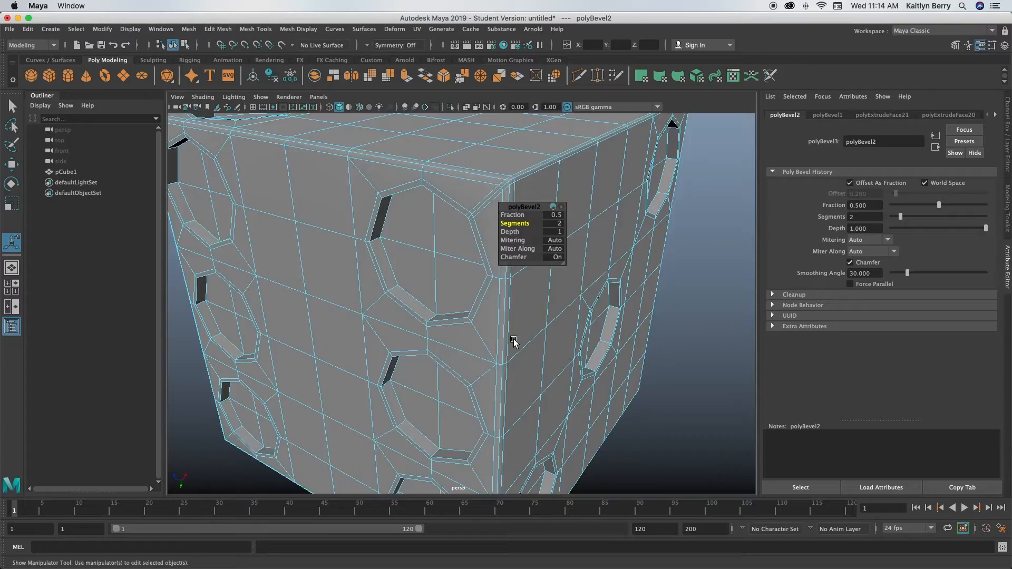
{"action": "left_click_drag", "start_coordinate": [513, 341], "coordinate": [519, 333]}
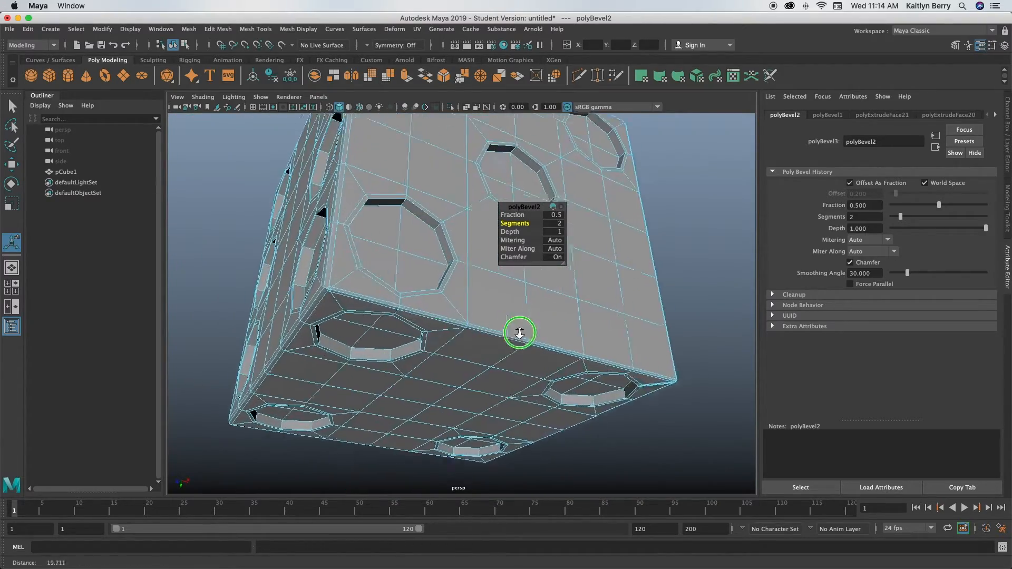
{"action": "left_click_drag", "start_coordinate": [520, 332], "coordinate": [223, 338]}
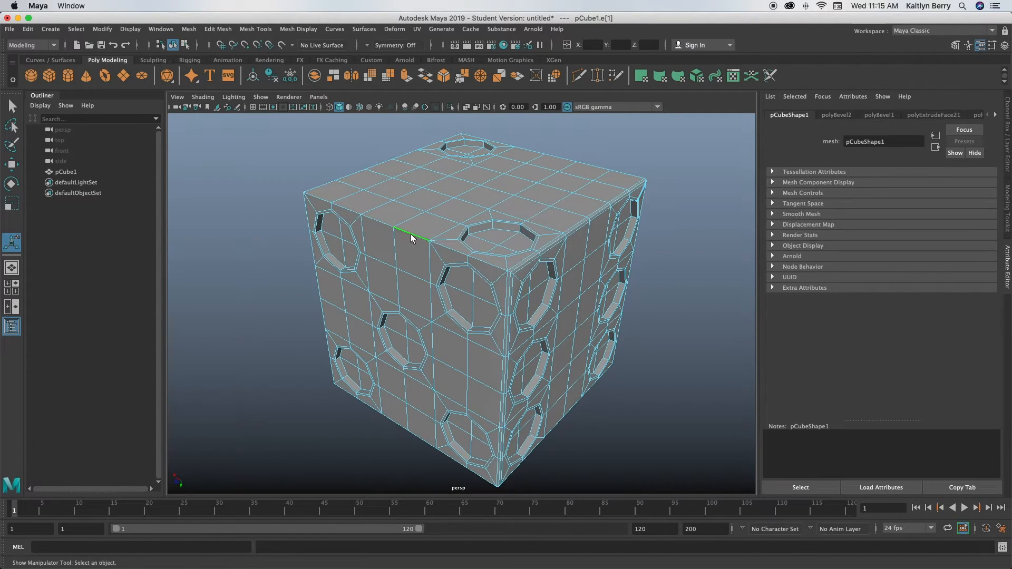
- Select the top, front and left-corner edges and the bottom-corner edges for the same bevel
{"action": "left_click", "coordinate": [354, 212]}
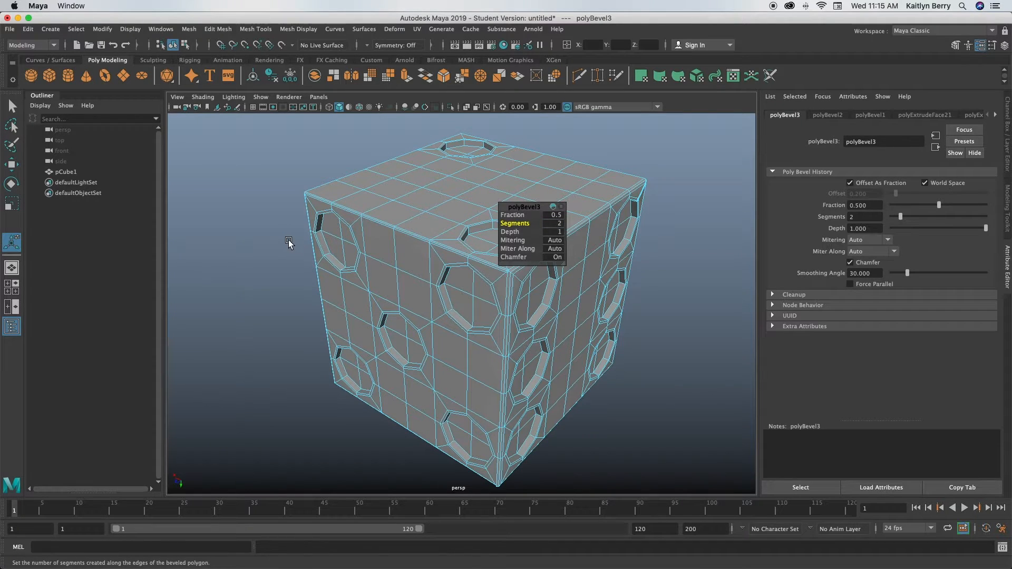
{"action": "mouse_move", "coordinate": [250, 273]}
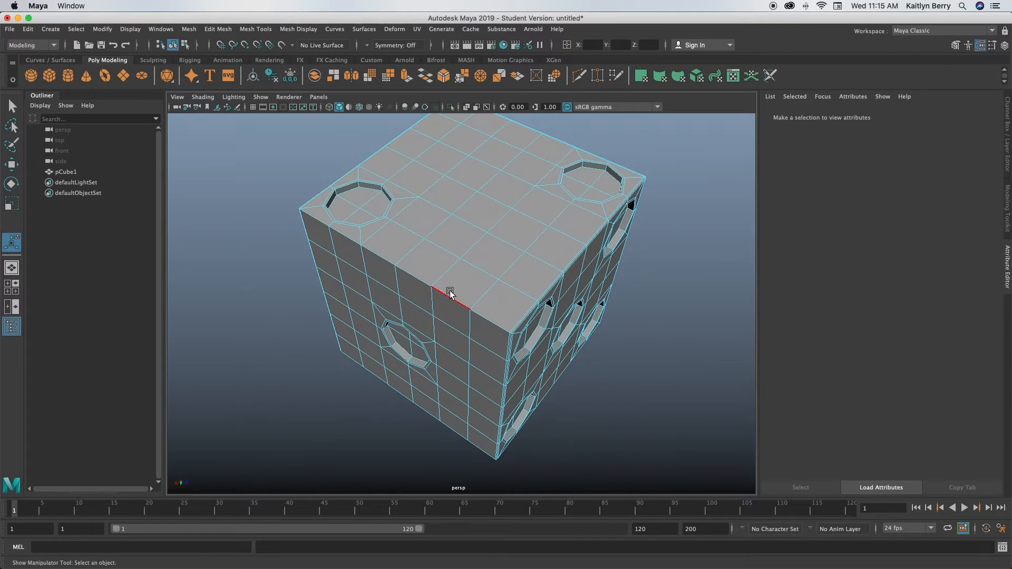
{"action": "left_click", "coordinate": [360, 243]}
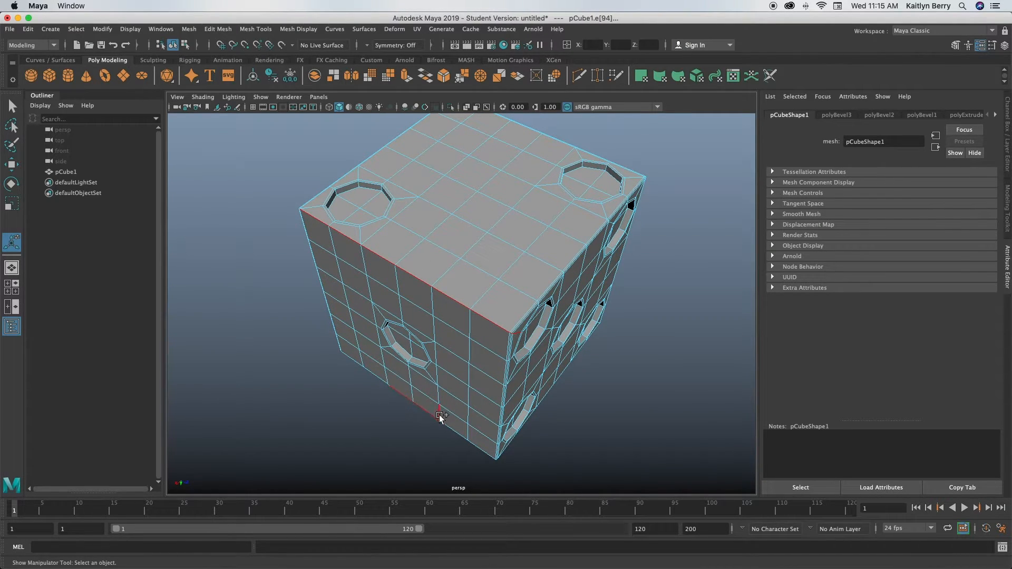
{"action": "left_click", "coordinate": [376, 375]}
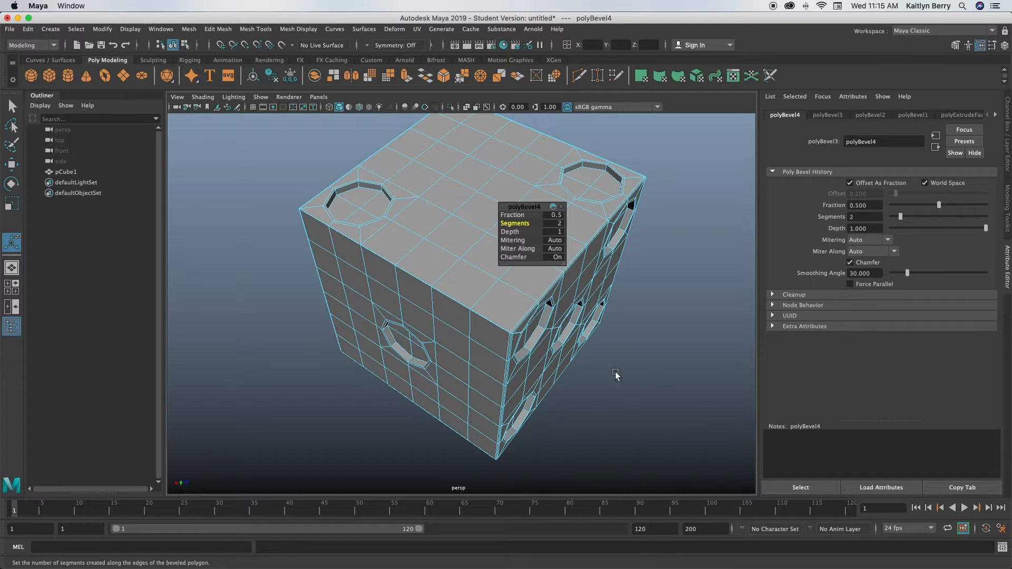
{"action": "left_click_drag", "start_coordinate": [616, 375], "coordinate": [516, 356]}
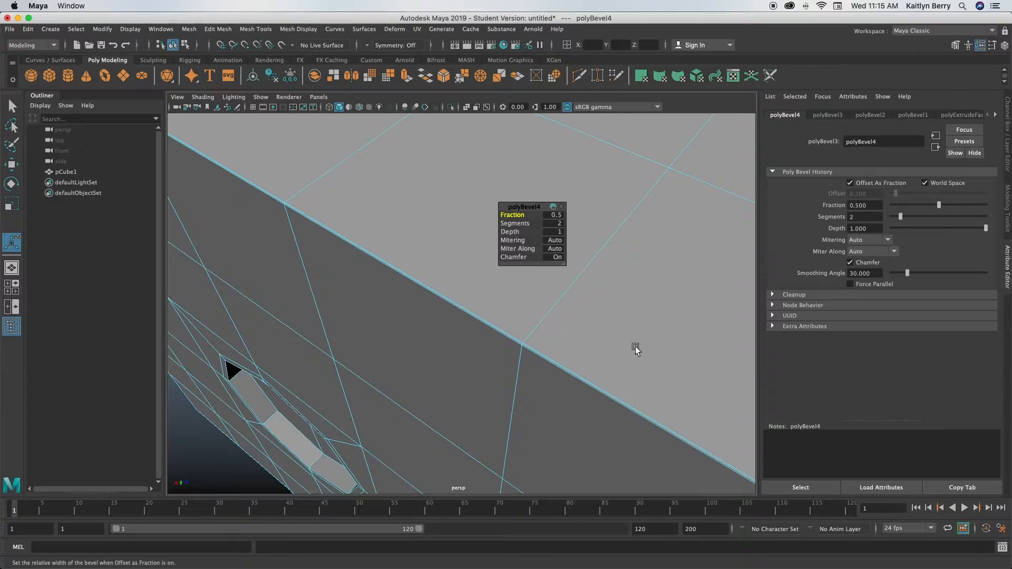
{"action": "left_click_drag", "start_coordinate": [636, 349], "coordinate": [586, 298]}
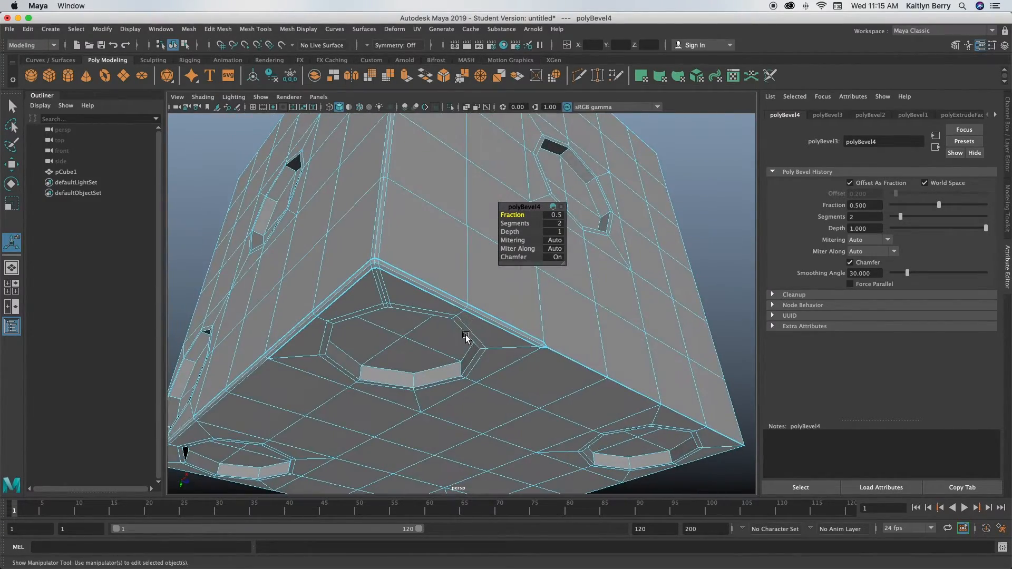
{"action": "left_click", "coordinate": [526, 340]}
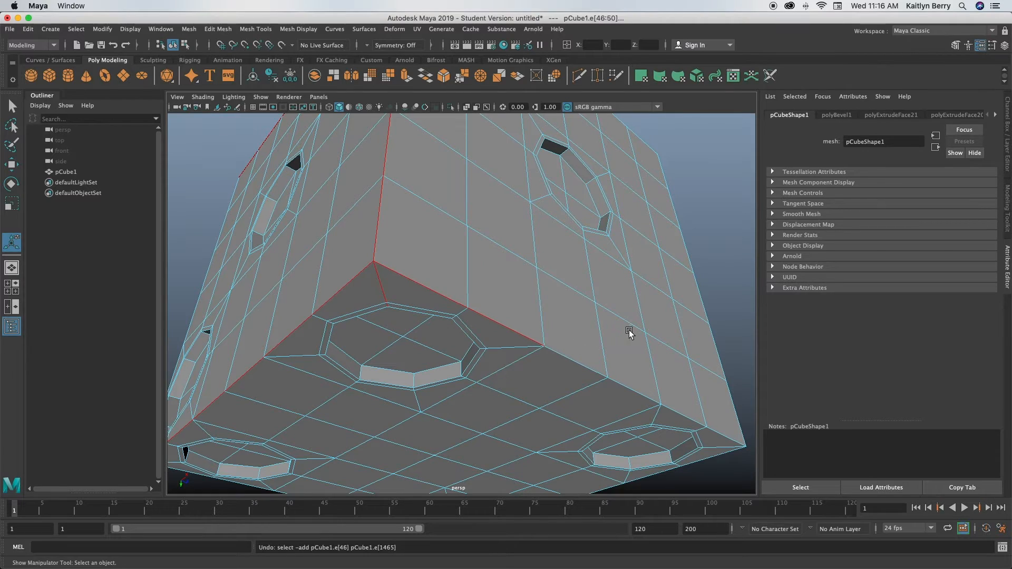
- Clear the edge selection and orbit around the pip faces to check the bevelled cube
{"action": "left_click", "coordinate": [503, 328]}
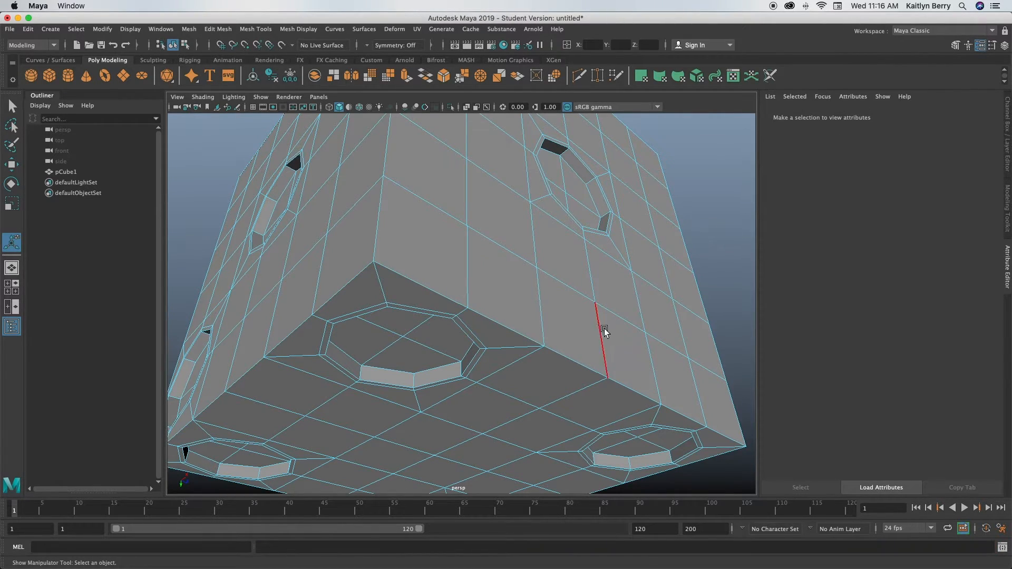
{"action": "left_click_drag", "start_coordinate": [603, 328], "coordinate": [528, 367]}
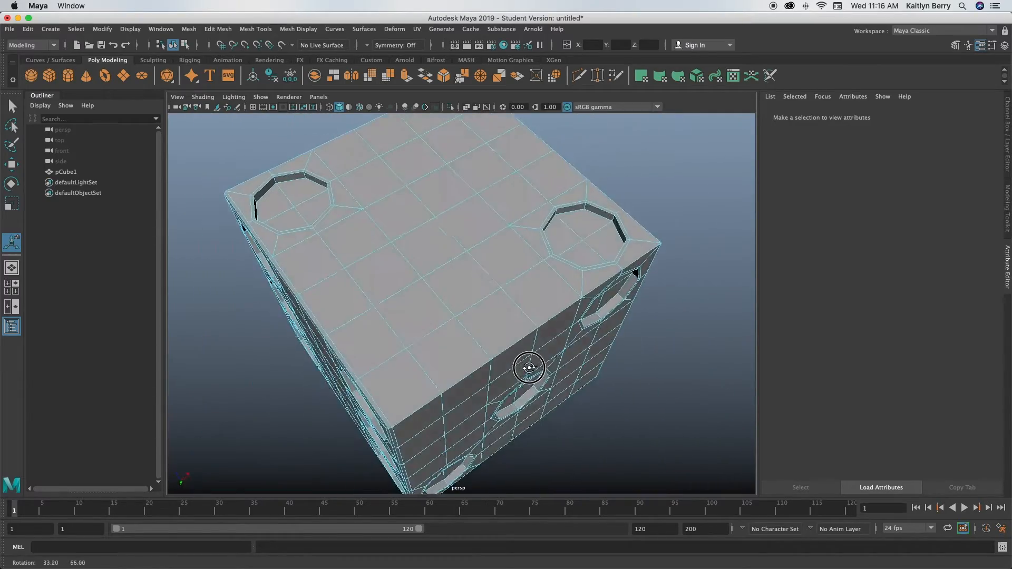
{"action": "left_click_drag", "start_coordinate": [529, 367], "coordinate": [591, 283]}
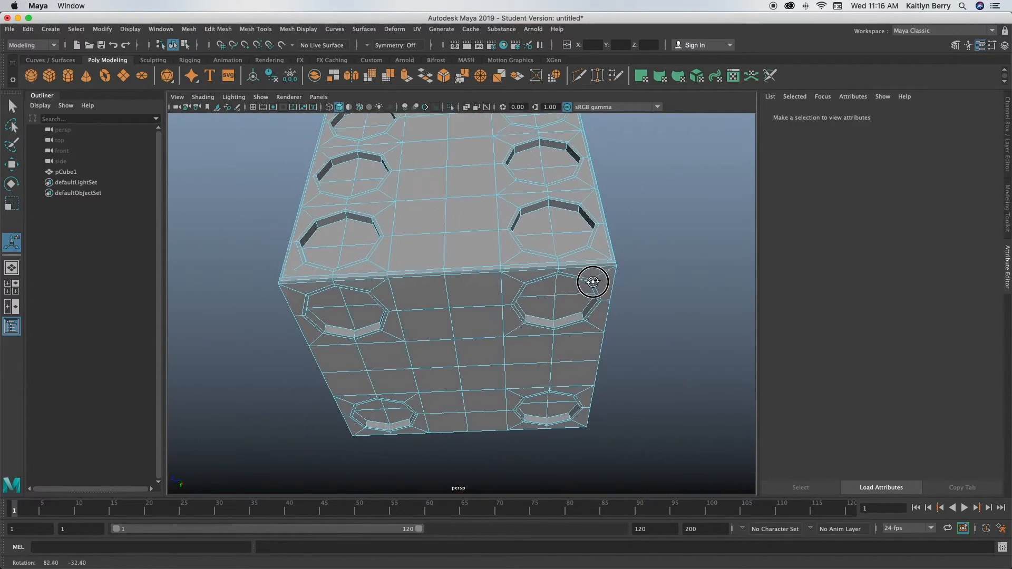
{"action": "left_click_drag", "start_coordinate": [591, 282], "coordinate": [660, 317]}
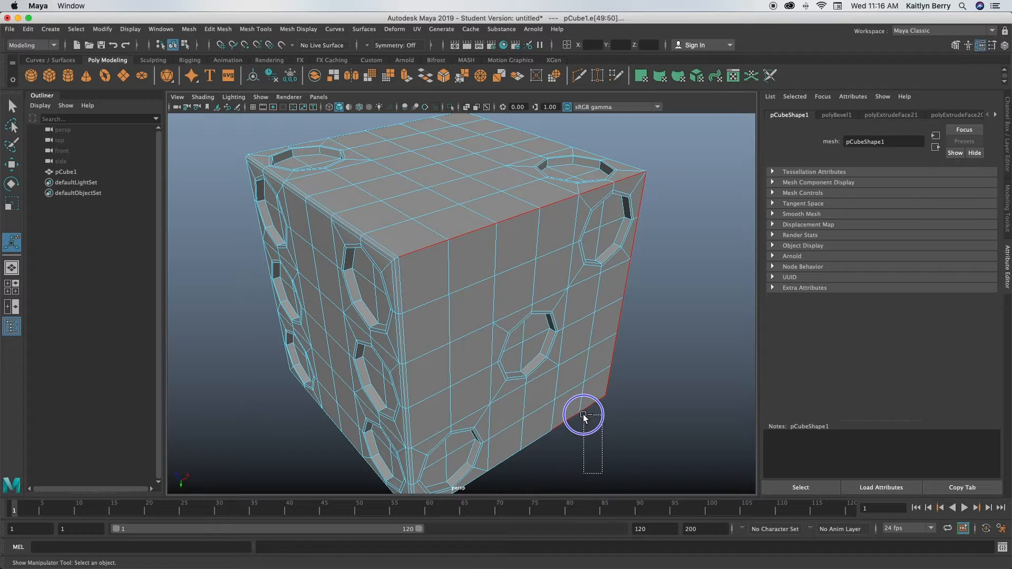
- Orbit around the cube's underside and vertical corner to check which edges are bevelled
{"action": "left_click_drag", "start_coordinate": [583, 416], "coordinate": [582, 382]}
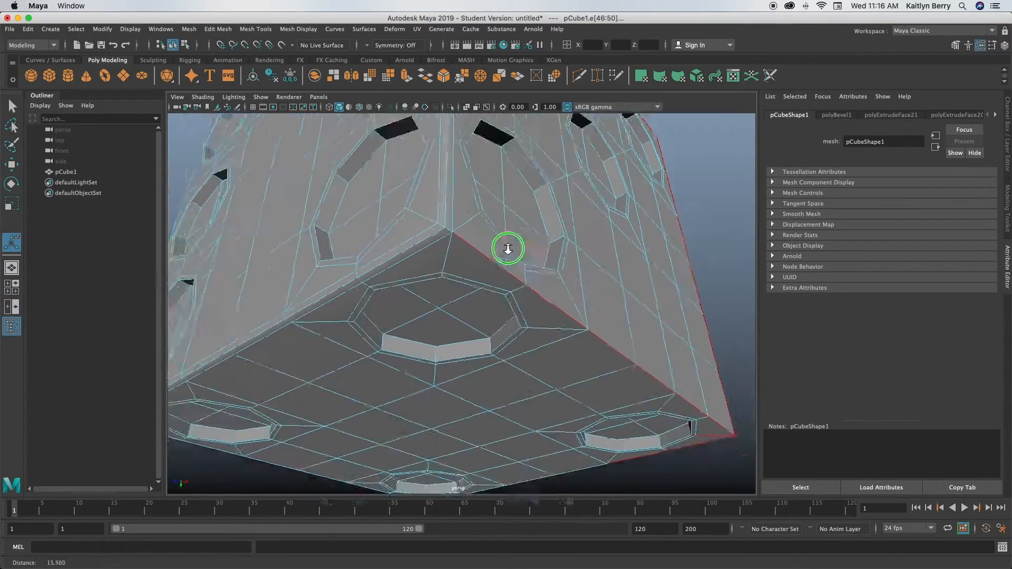
{"action": "left_click_drag", "start_coordinate": [506, 249], "coordinate": [547, 285]}
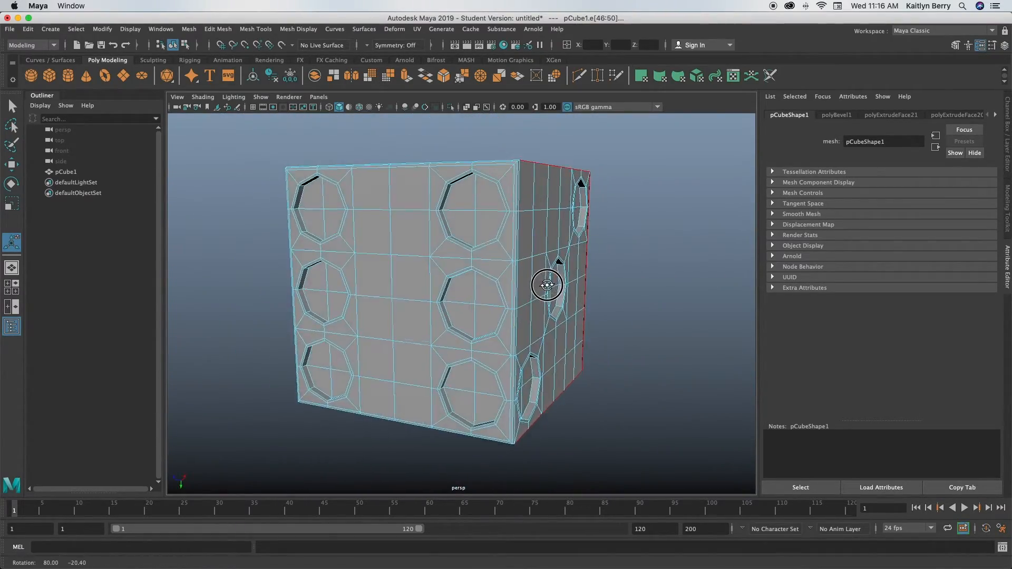
{"action": "left_click_drag", "start_coordinate": [547, 285], "coordinate": [412, 236]}
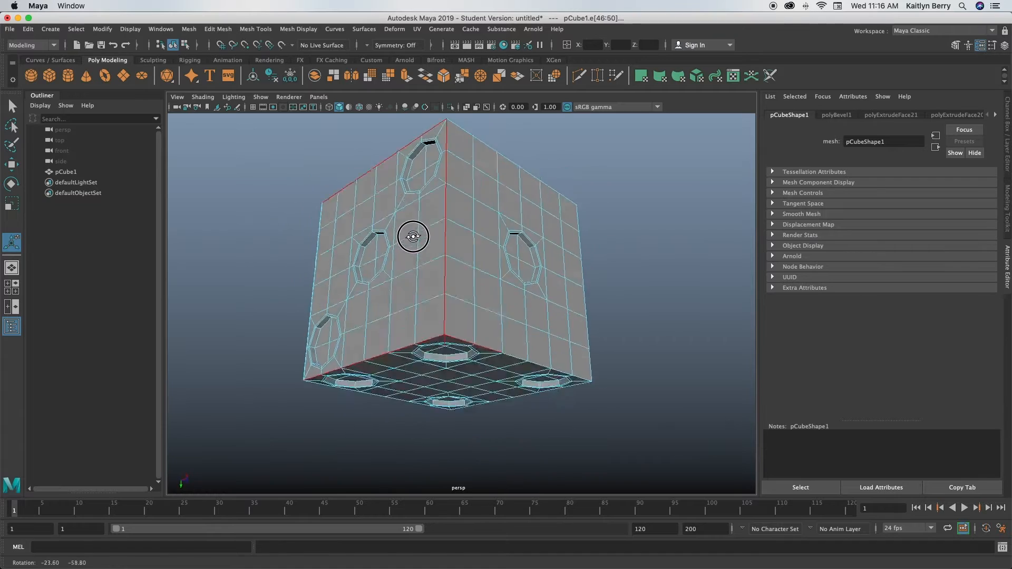
{"action": "left_click_drag", "start_coordinate": [414, 236], "coordinate": [441, 268]}
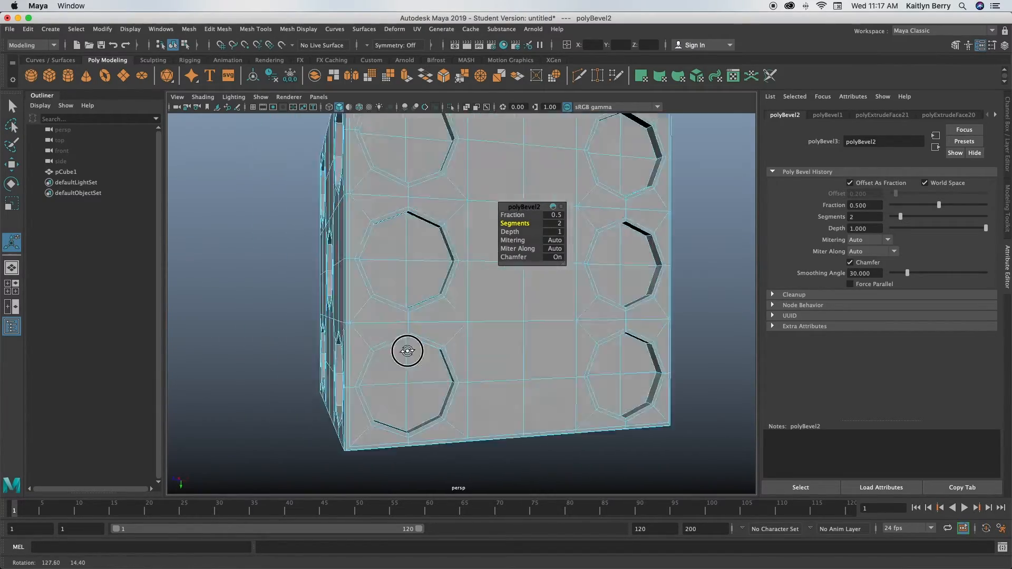
- Move in on the bottom bevelled edge, then pull out to review a whole side face
{"action": "left_click_drag", "start_coordinate": [406, 351], "coordinate": [493, 330]}
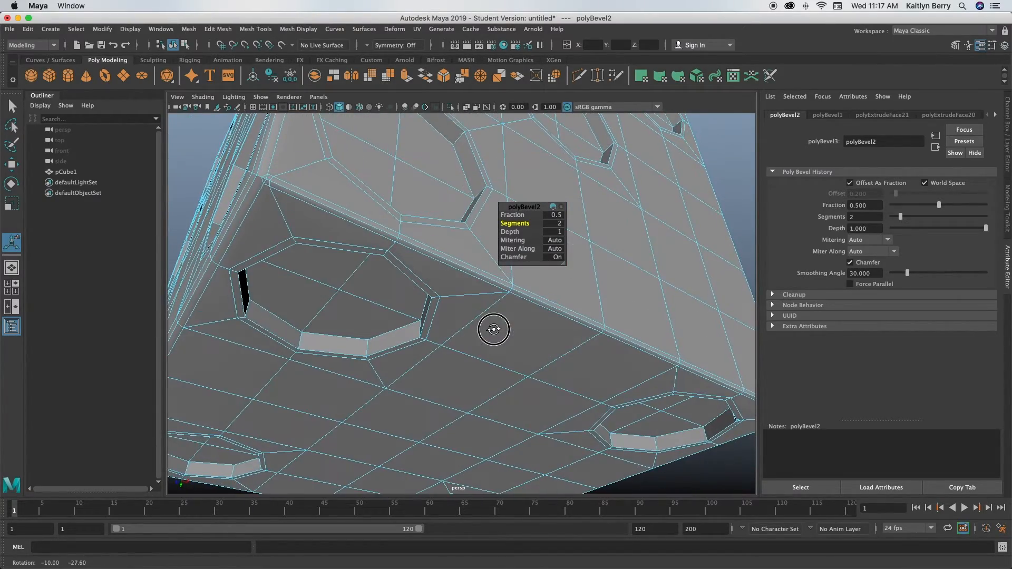
{"action": "left_click_drag", "start_coordinate": [493, 329], "coordinate": [507, 404]}
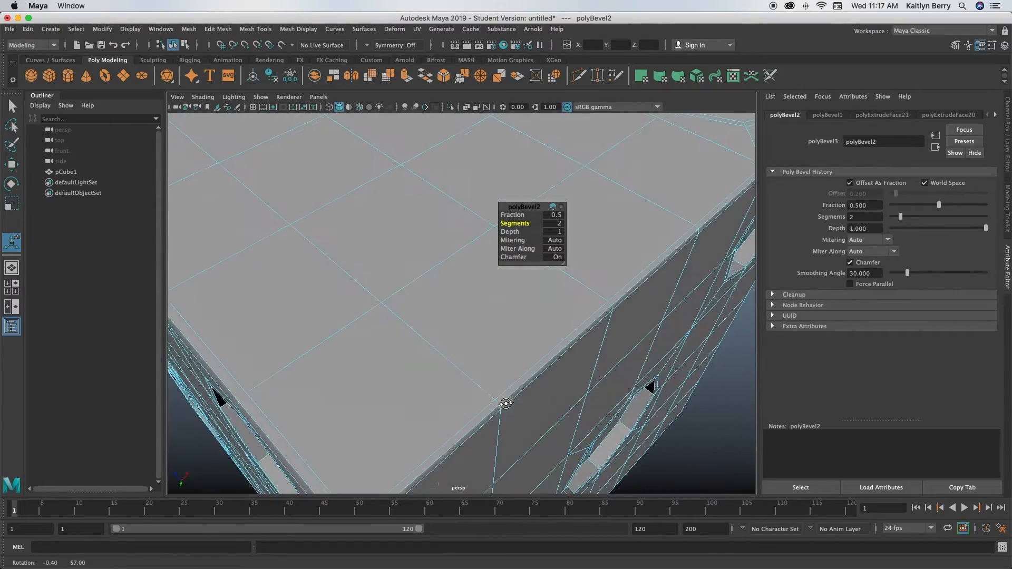
{"action": "left_click_drag", "start_coordinate": [507, 404], "coordinate": [413, 370]}
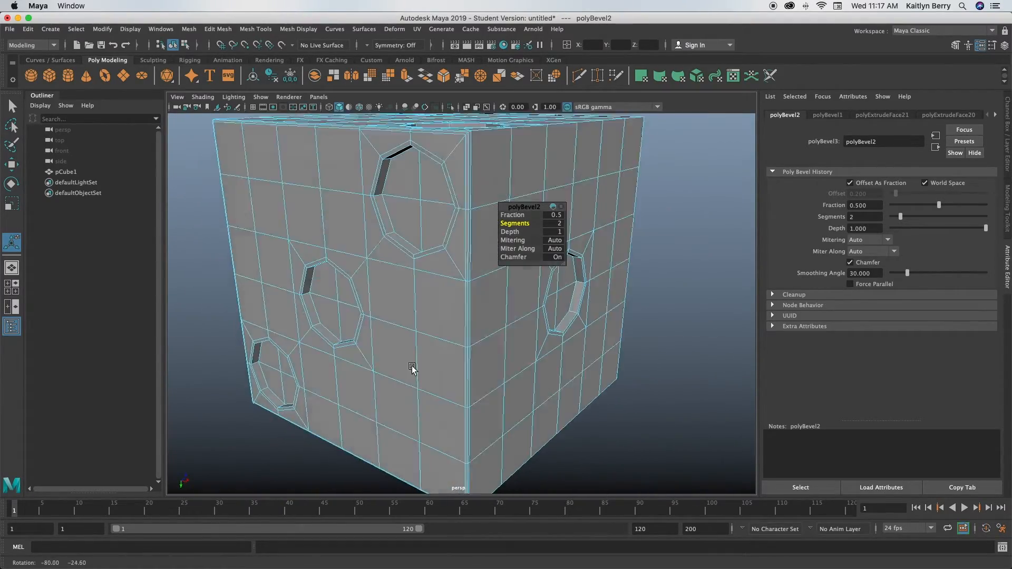
{"action": "left_click_drag", "start_coordinate": [413, 368], "coordinate": [374, 310]}
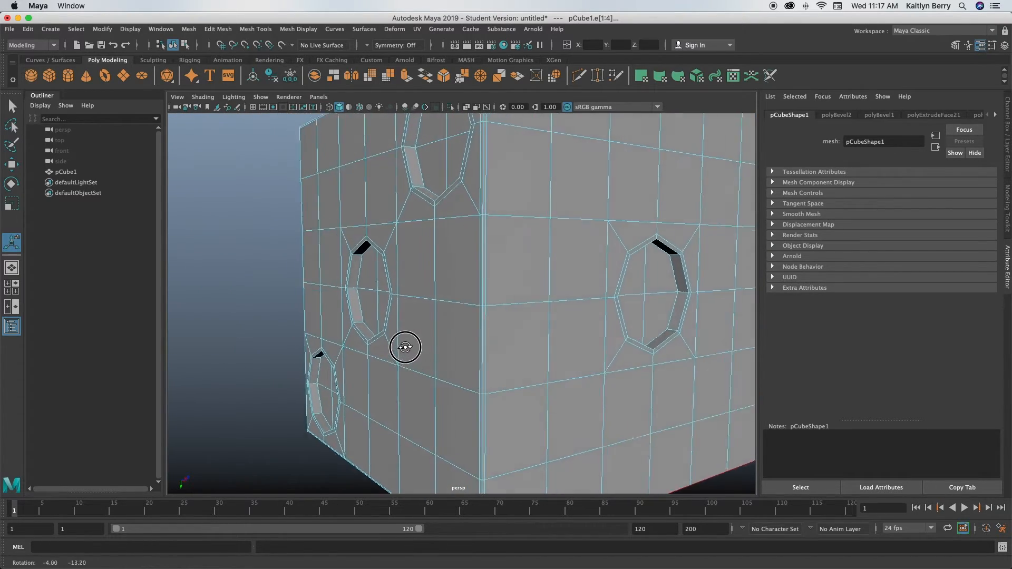
- Select the still-sharp vertical corner edge near a pip and frame the whole lower corner
{"action": "left_click_drag", "start_coordinate": [405, 347], "coordinate": [353, 340]}
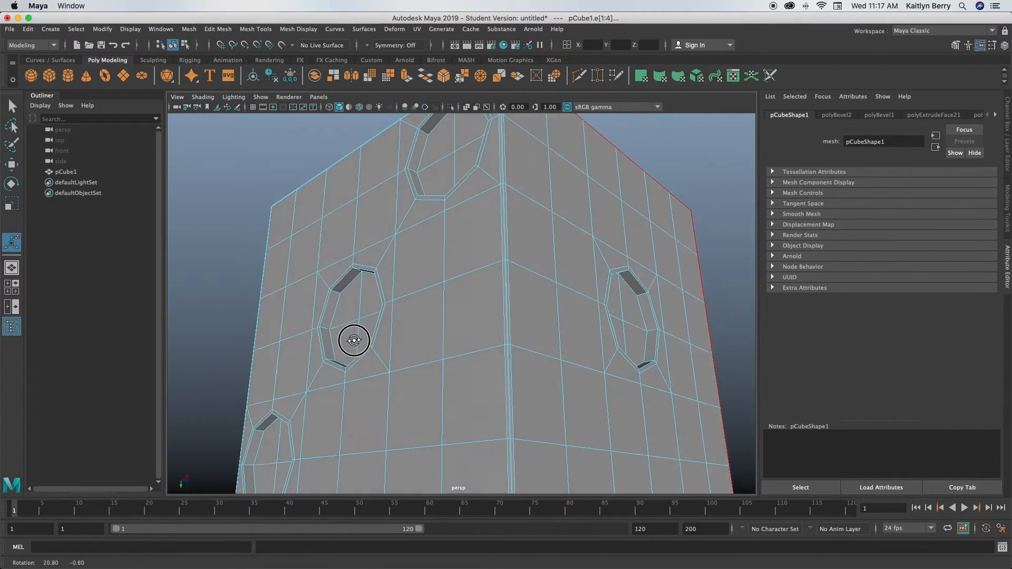
{"action": "left_click_drag", "start_coordinate": [355, 341], "coordinate": [422, 272]}
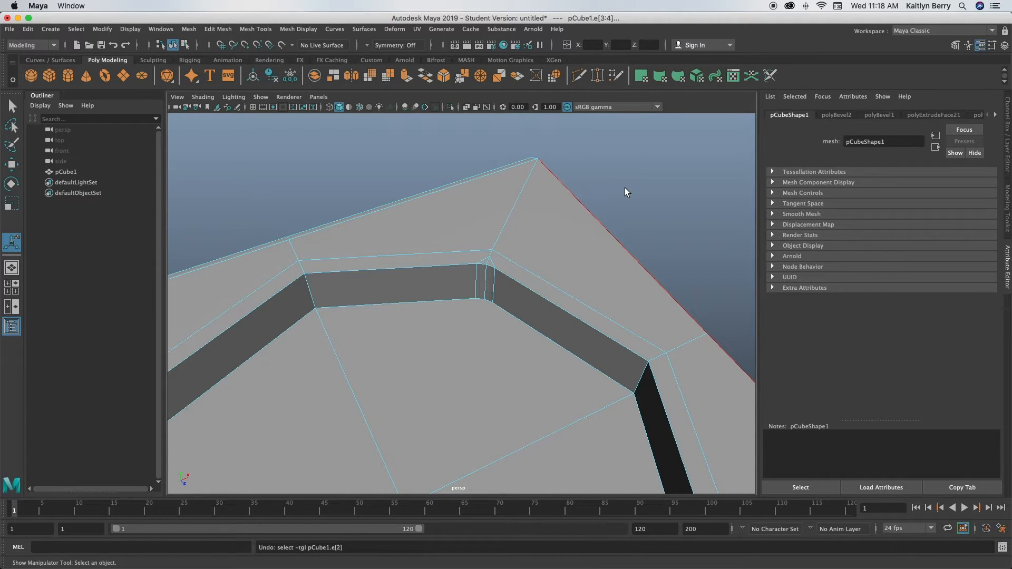
{"action": "left_click", "coordinate": [577, 193]}
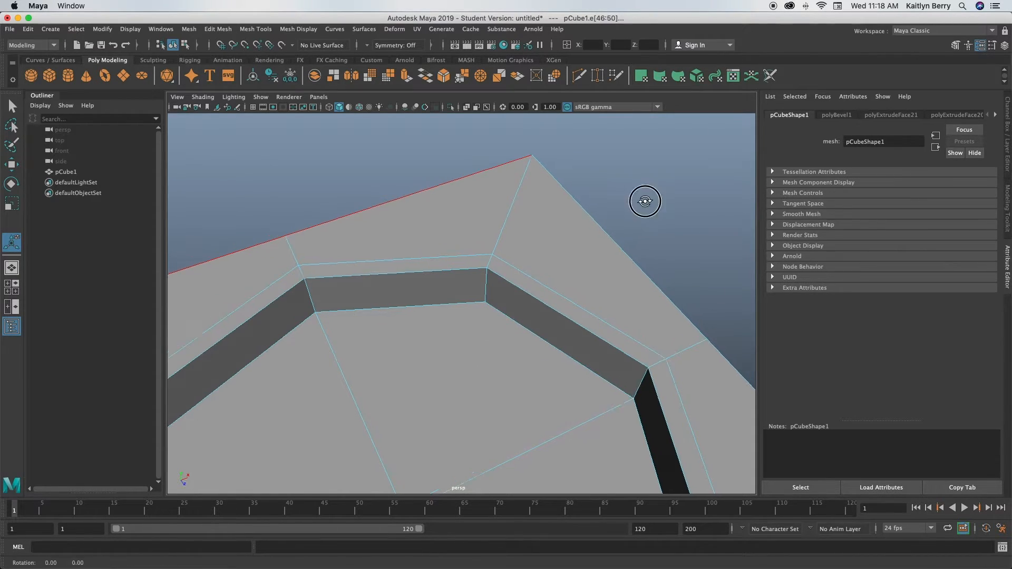
{"action": "left_click_drag", "start_coordinate": [645, 200], "coordinate": [554, 346]}
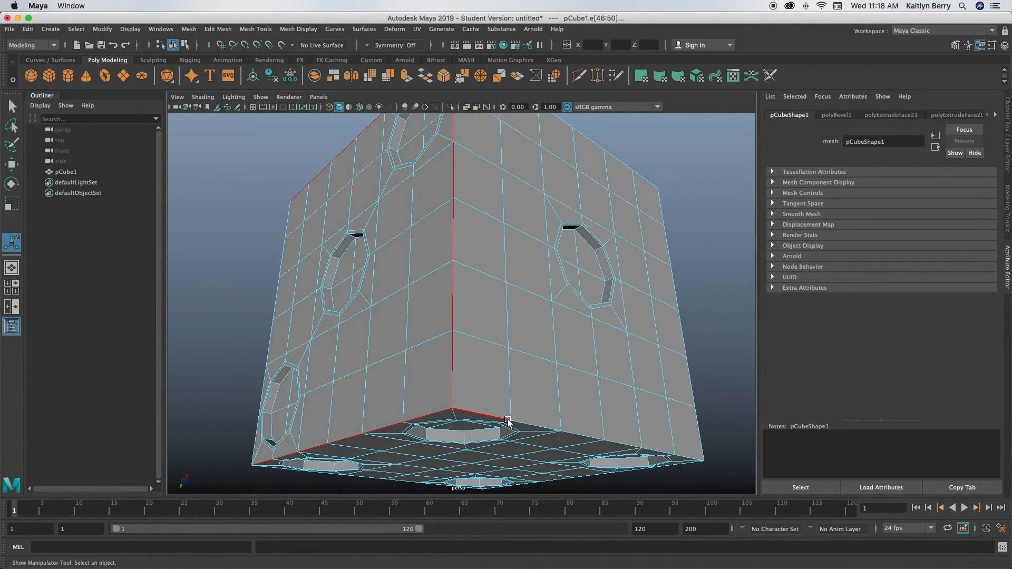
{"action": "mouse_move", "coordinate": [592, 422]}
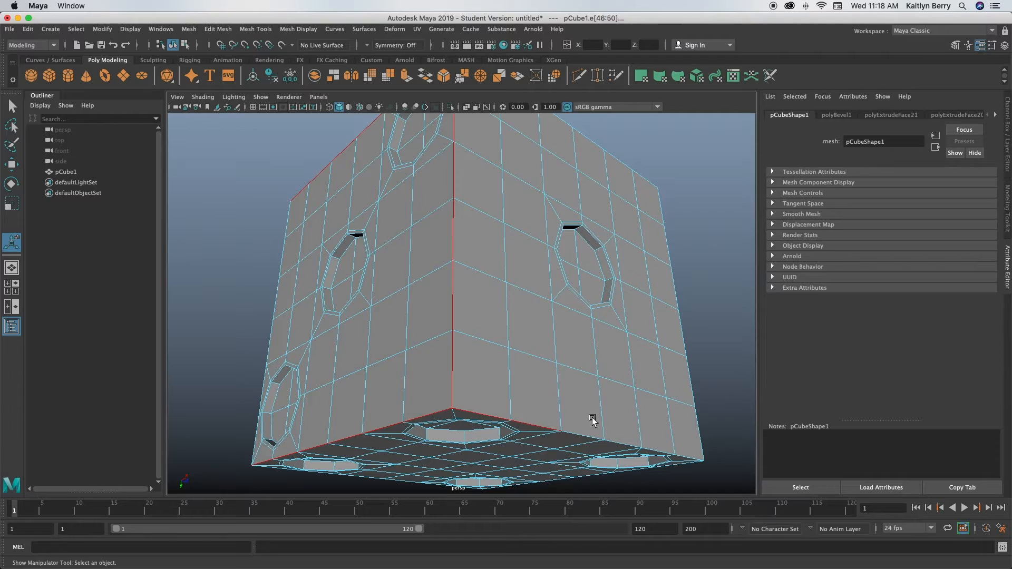
- Add the bottom edge to the selection and bevel the corner and bottom edges, fraction 0.5, 2 segments
{"action": "left_click", "coordinate": [671, 426]}
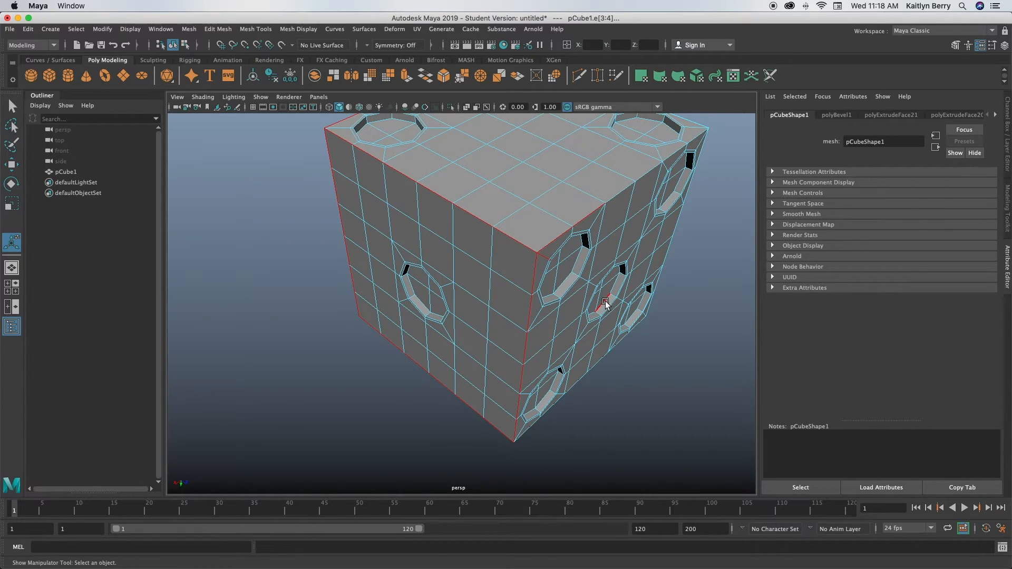
{"action": "left_click_drag", "start_coordinate": [600, 304], "coordinate": [480, 258]}
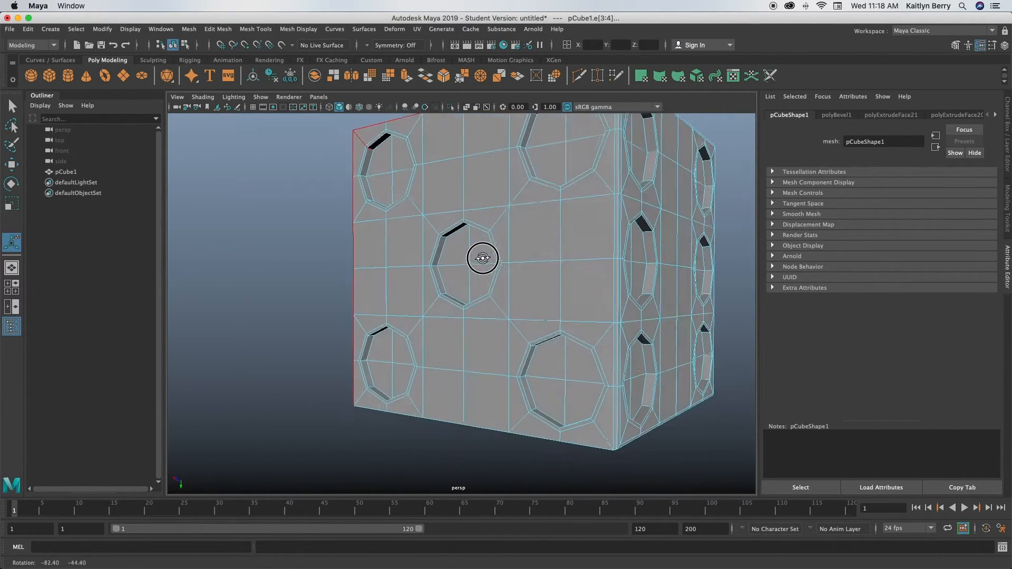
{"action": "left_click_drag", "start_coordinate": [481, 259], "coordinate": [538, 244]}
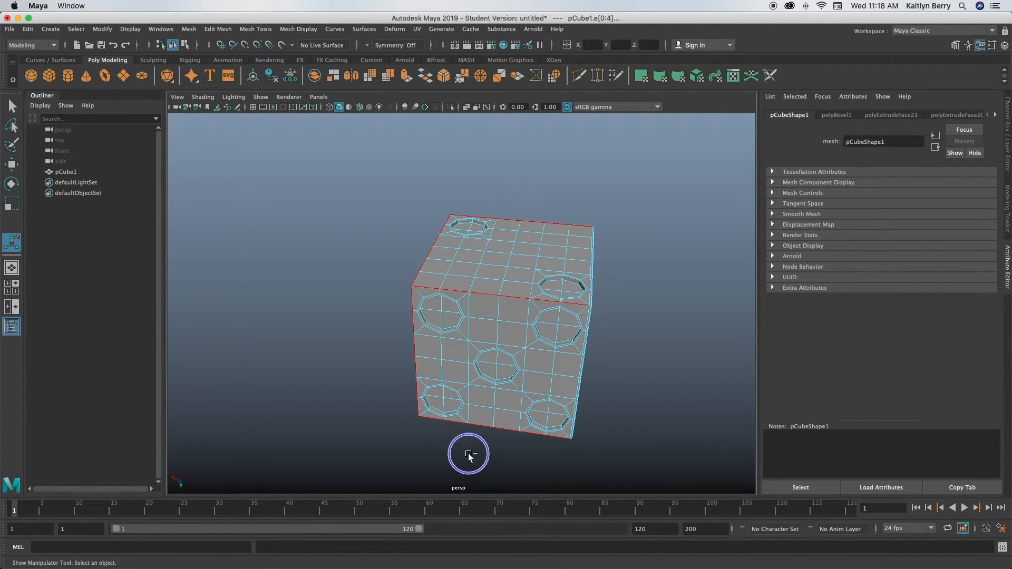
{"action": "left_click_drag", "start_coordinate": [468, 453], "coordinate": [494, 317]}
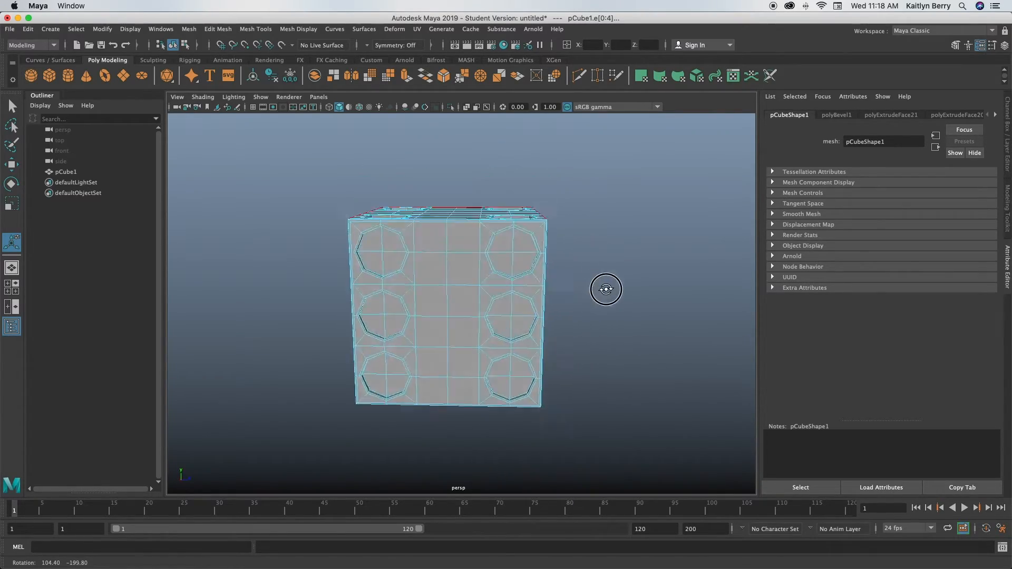
{"action": "left_click_drag", "start_coordinate": [605, 289], "coordinate": [530, 435]}
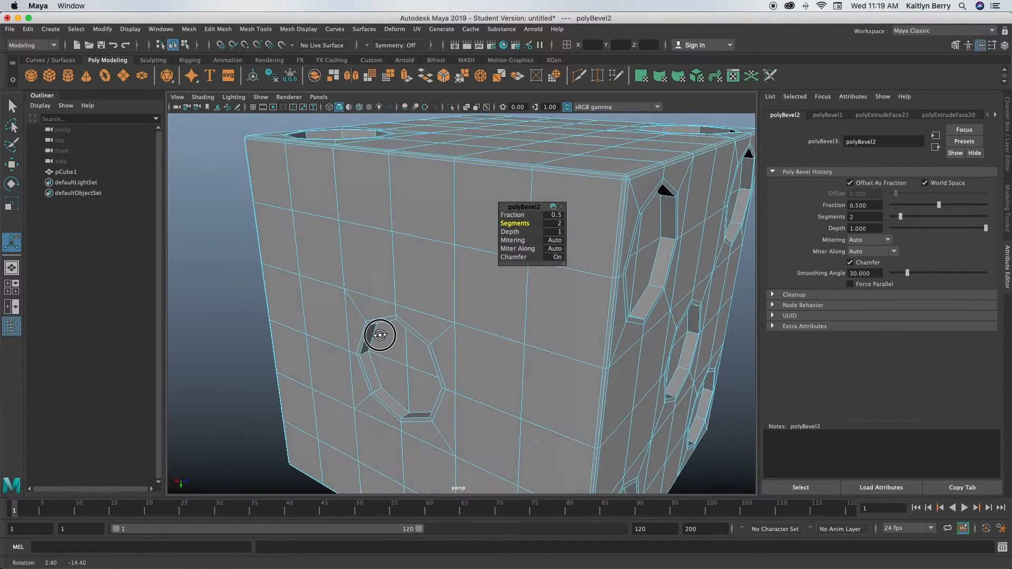
- Orbit around the bevelled corner and lower edges to confirm the die's edges look rounded
{"action": "left_click_drag", "start_coordinate": [381, 334], "coordinate": [381, 347]}
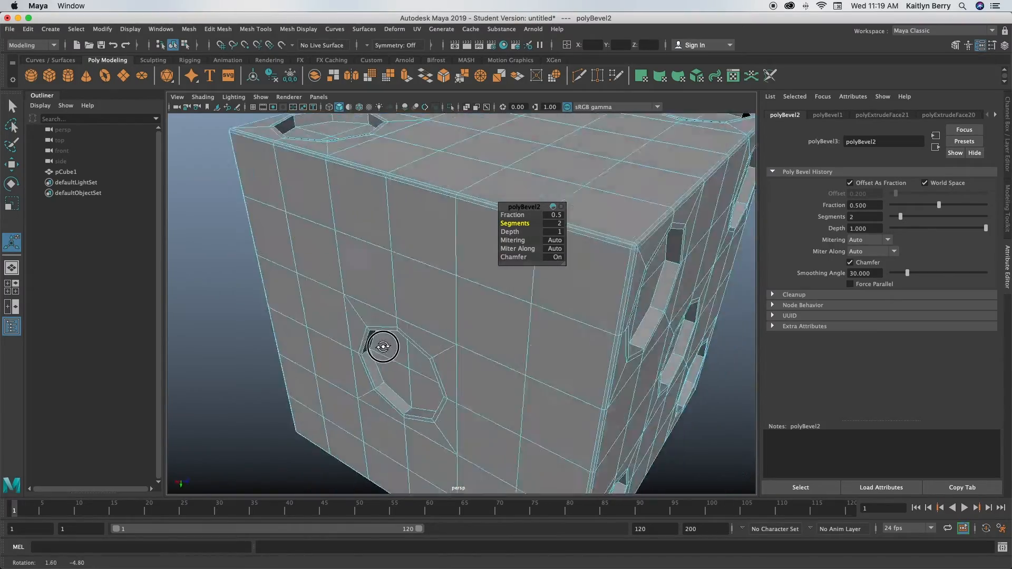
{"action": "left_click_drag", "start_coordinate": [382, 347], "coordinate": [461, 321]}
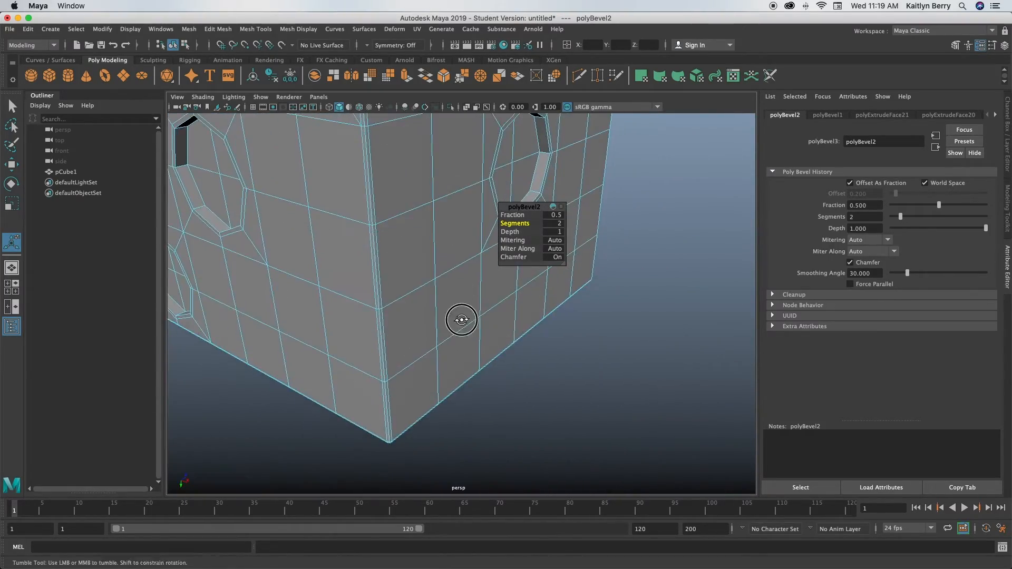
{"action": "left_click_drag", "start_coordinate": [461, 320], "coordinate": [352, 361]}
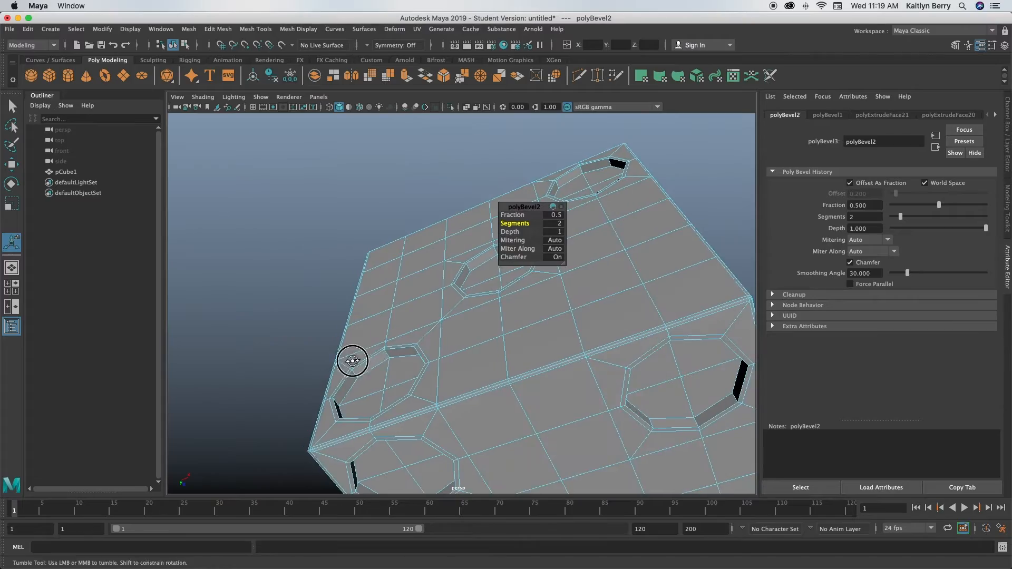
{"action": "left_click_drag", "start_coordinate": [352, 360], "coordinate": [455, 339]}
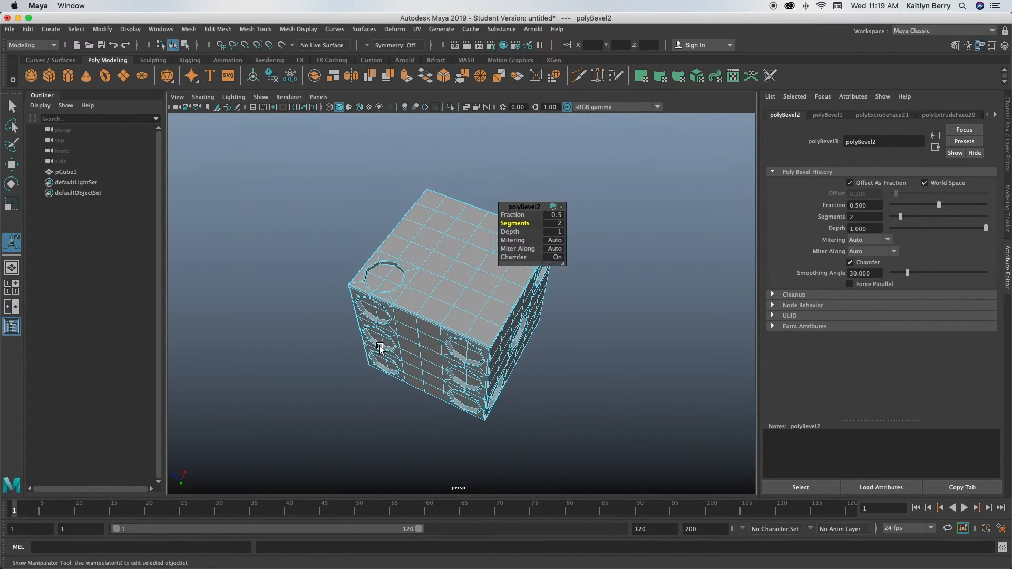
{"action": "left_click_drag", "start_coordinate": [380, 349], "coordinate": [407, 338]}
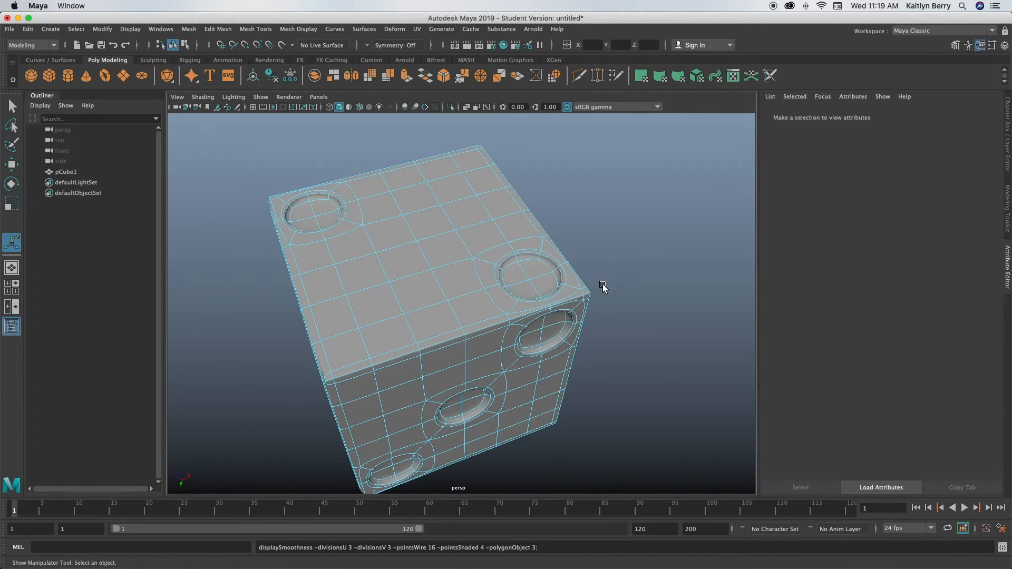
{"action": "left_click_drag", "start_coordinate": [602, 287], "coordinate": [341, 349]}
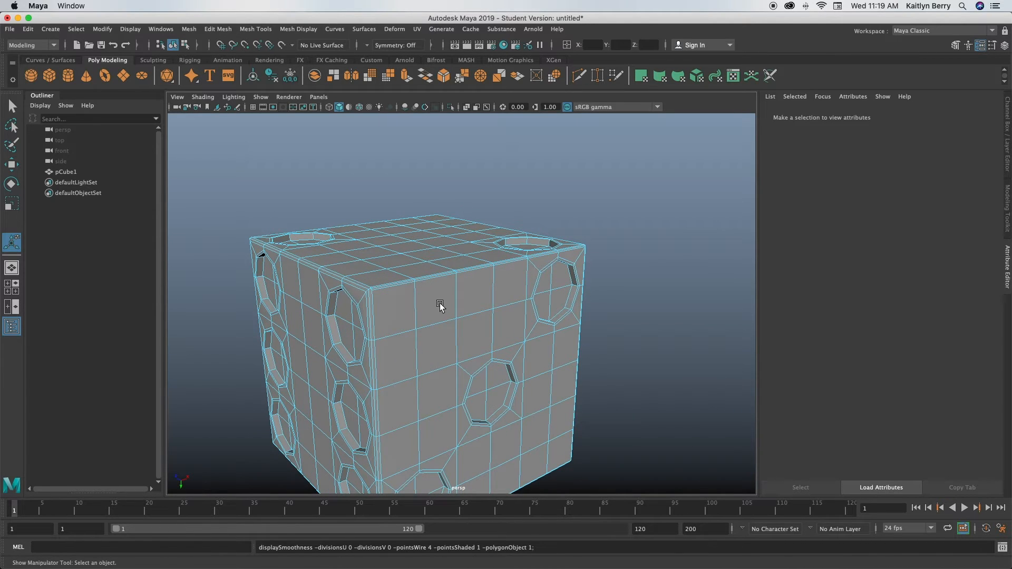
{"action": "left_click", "coordinate": [438, 303]}
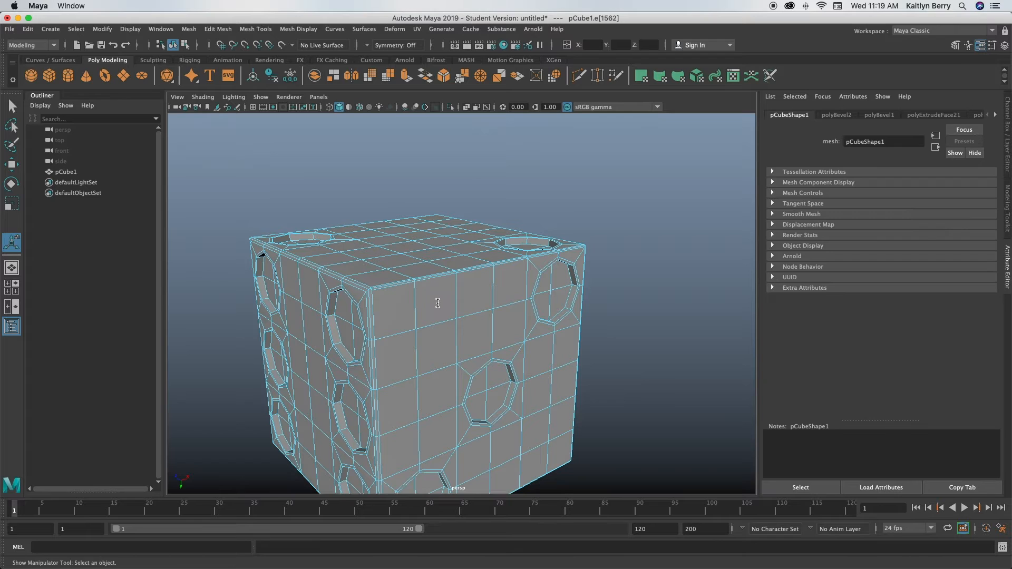
{"action": "left_click", "coordinate": [494, 287]}
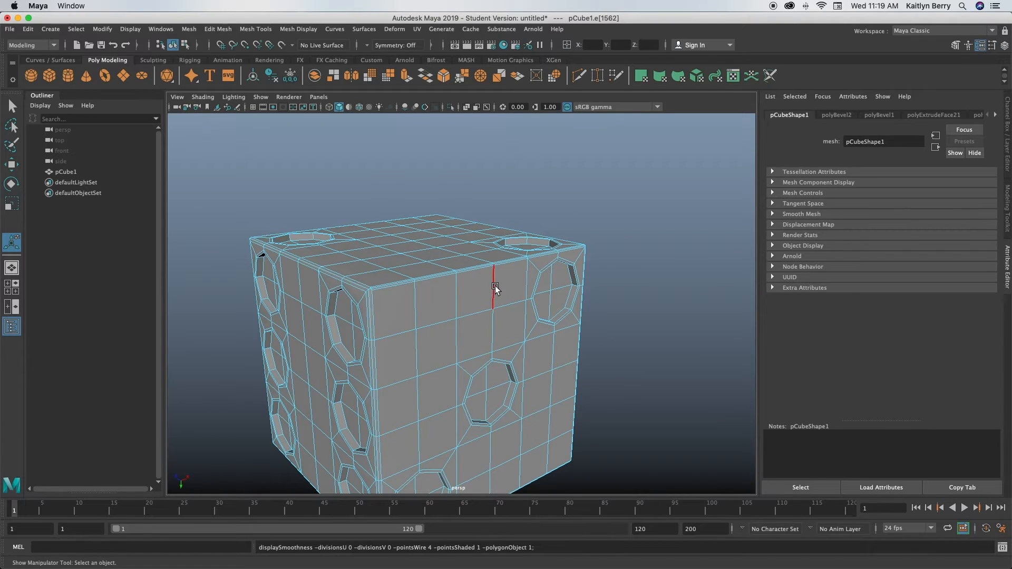
{"action": "left_click_drag", "start_coordinate": [496, 290], "coordinate": [452, 314]}
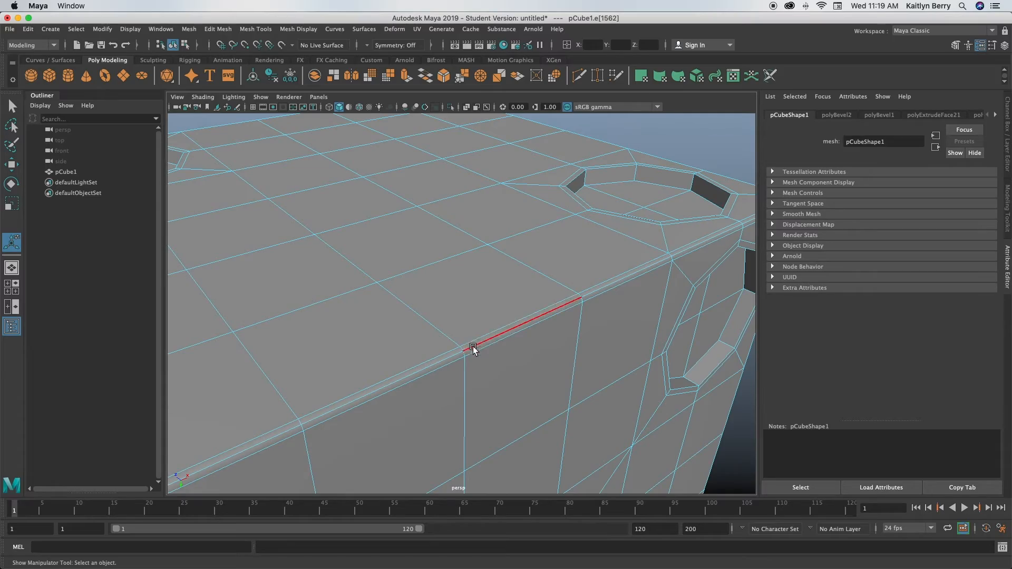
{"action": "left_click_drag", "start_coordinate": [473, 347], "coordinate": [493, 289]}
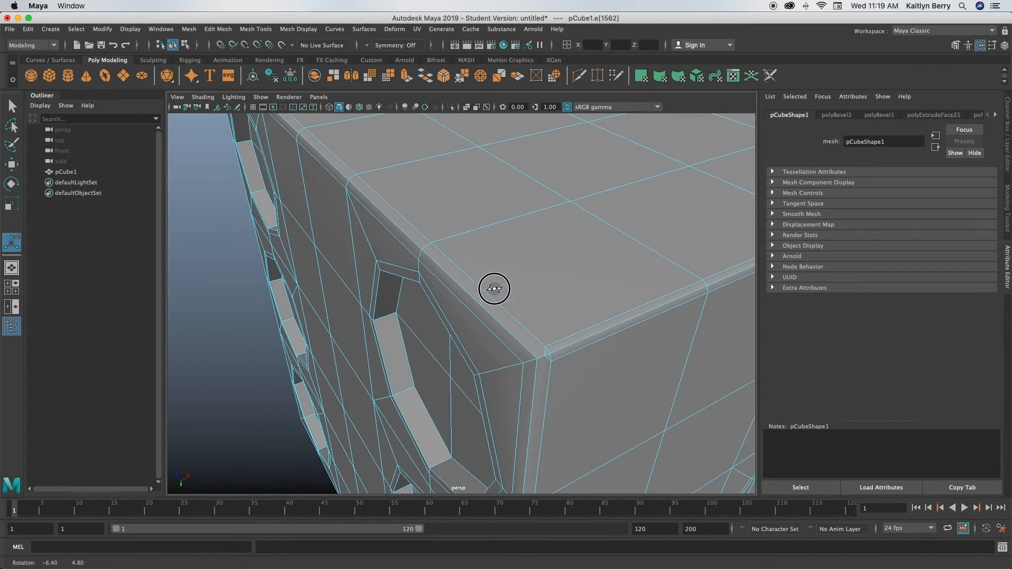
{"action": "left_click_drag", "start_coordinate": [493, 289], "coordinate": [288, 286]}
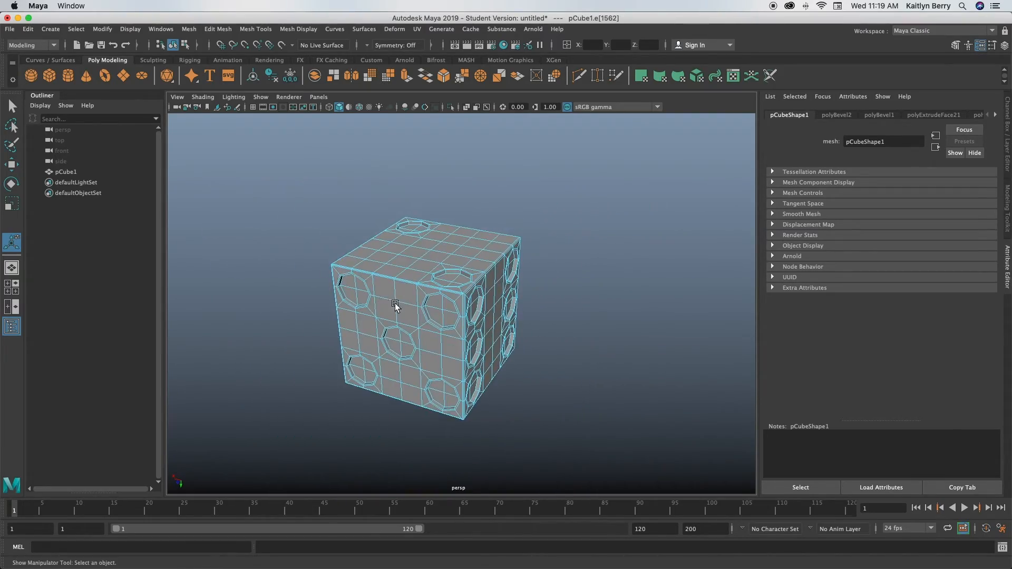
{"action": "left_click_drag", "start_coordinate": [395, 307], "coordinate": [484, 271]}
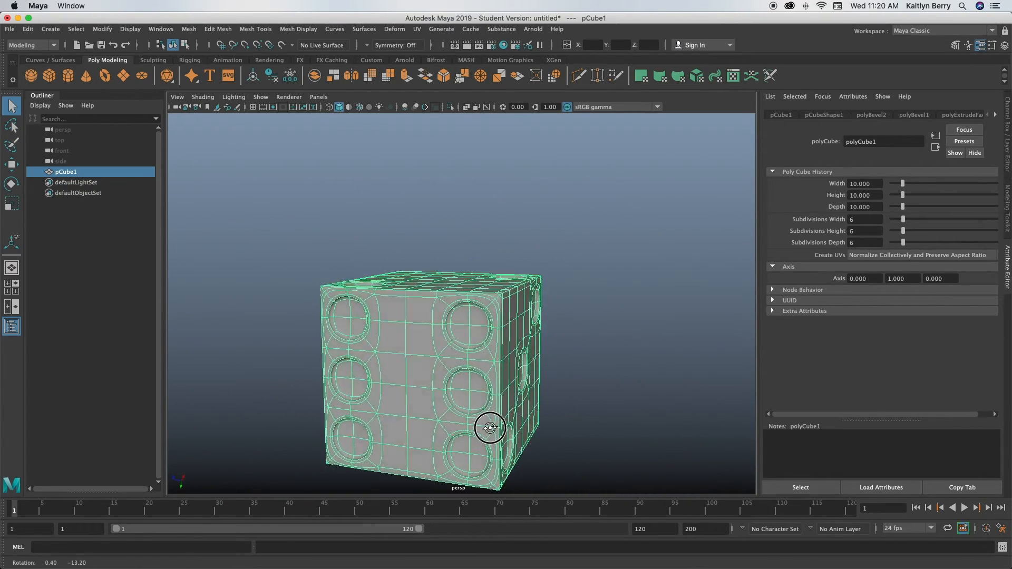
- Orbit the smooth-previewed die to show the six-, four- and one-pip faces and rounded edges
{"action": "left_click_drag", "start_coordinate": [490, 427], "coordinate": [537, 374]}
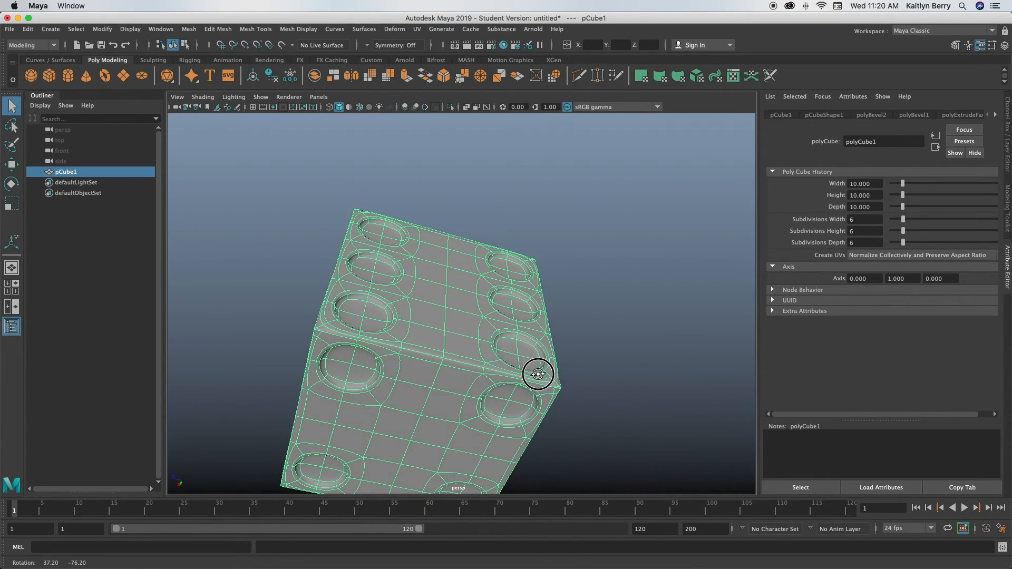
{"action": "left_click_drag", "start_coordinate": [537, 373], "coordinate": [429, 418]}
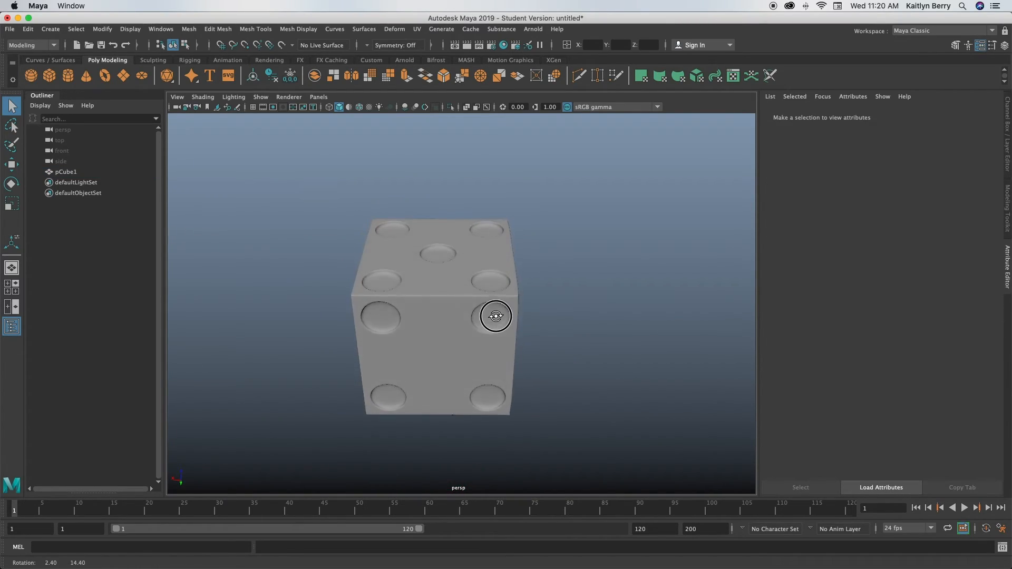
{"action": "left_click_drag", "start_coordinate": [495, 316], "coordinate": [542, 352]}
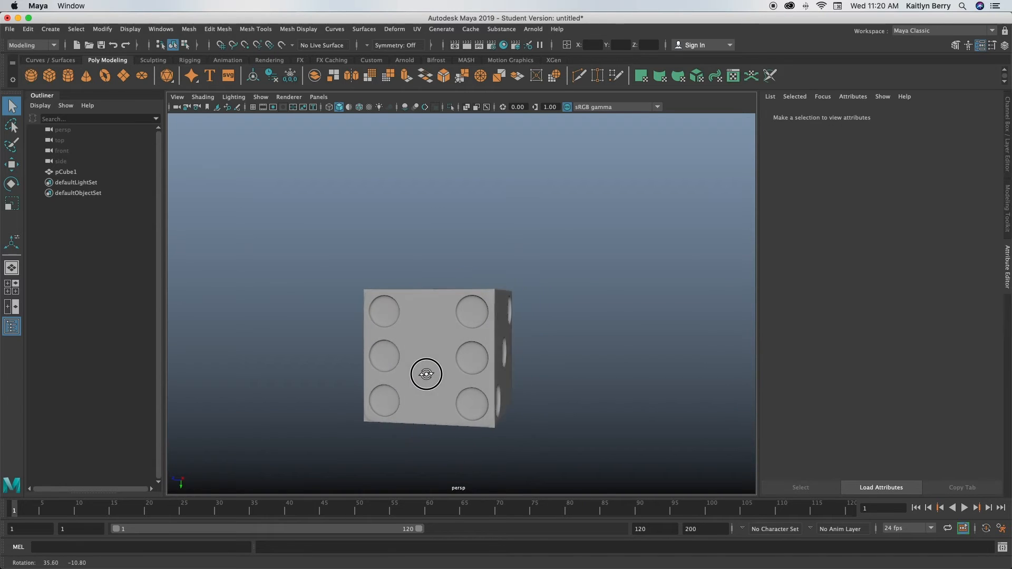
{"action": "left_click_drag", "start_coordinate": [426, 373], "coordinate": [487, 345]}
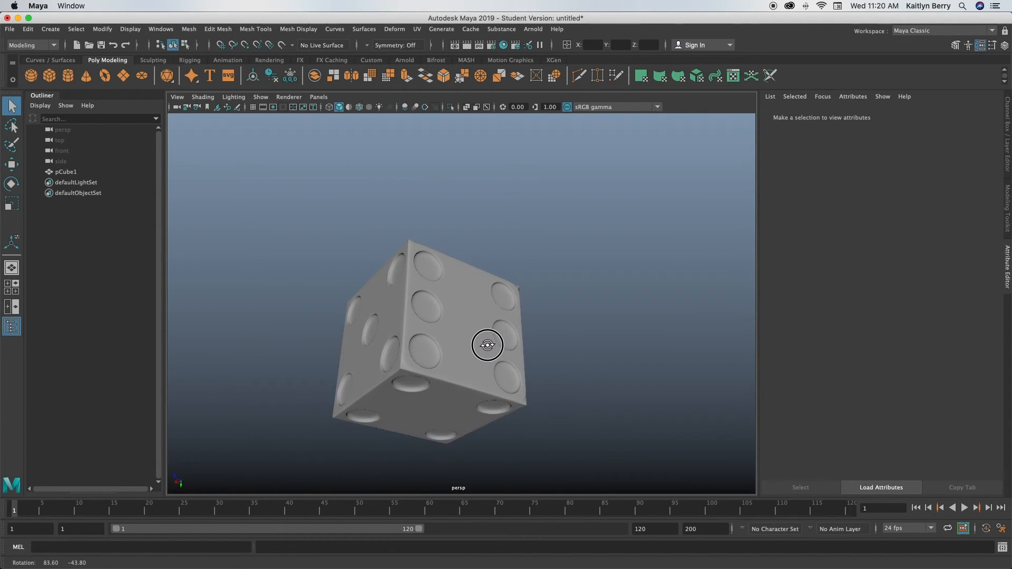
{"action": "left_click_drag", "start_coordinate": [487, 345], "coordinate": [436, 287]}
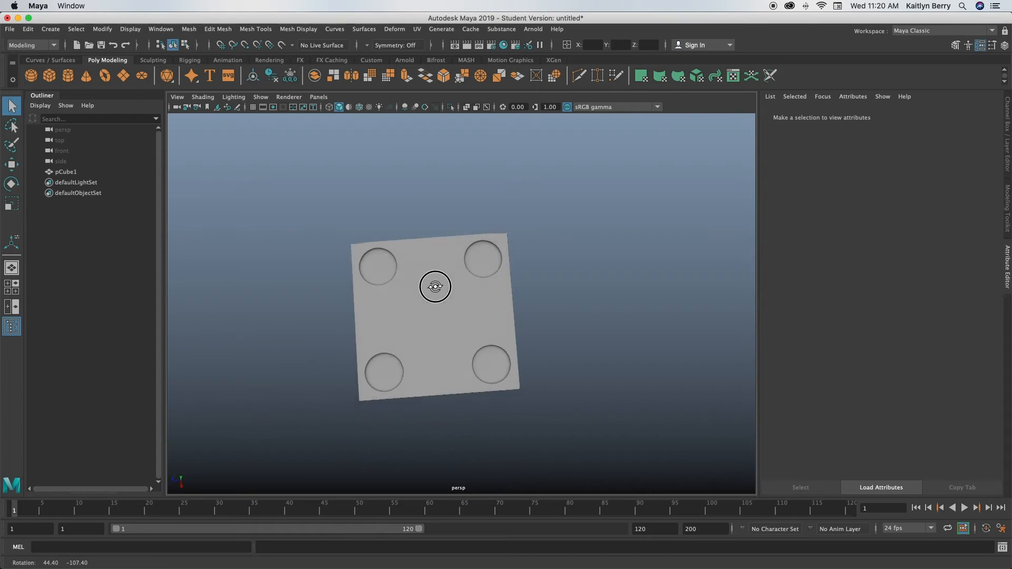
{"action": "left_click_drag", "start_coordinate": [436, 287], "coordinate": [522, 203]}
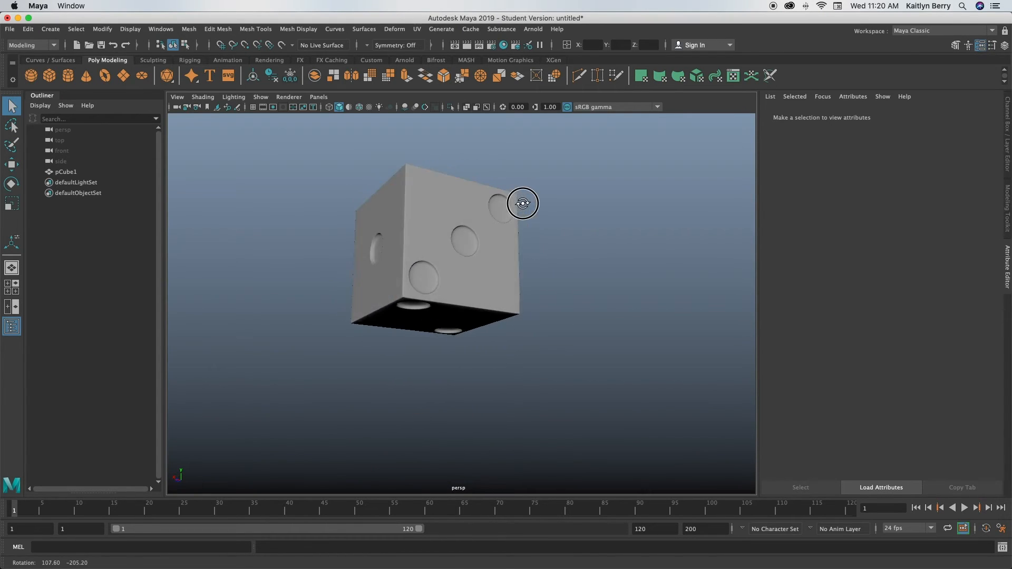
{"action": "left_click_drag", "start_coordinate": [523, 203], "coordinate": [626, 219]}
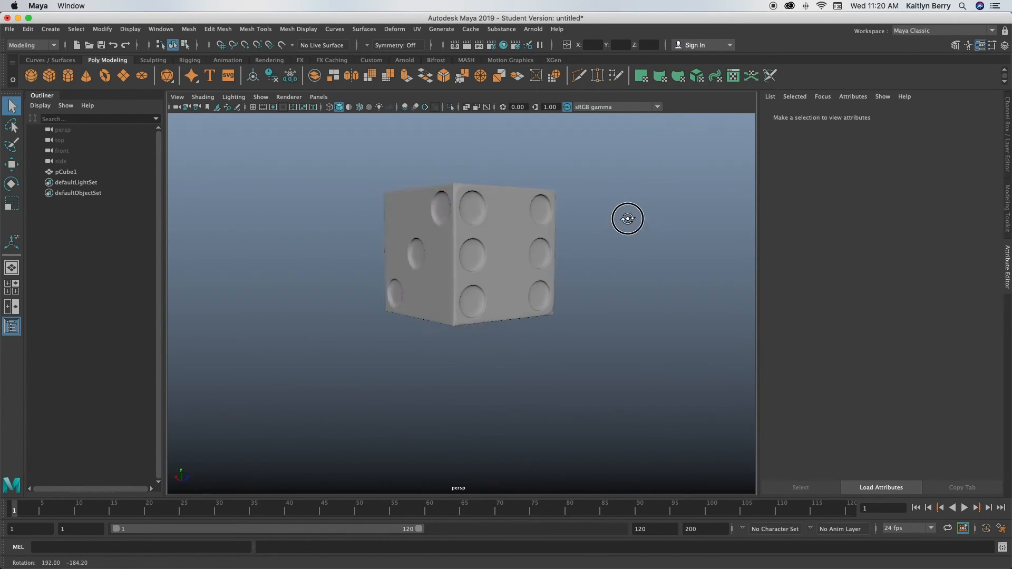
{"action": "left_click_drag", "start_coordinate": [627, 218], "coordinate": [536, 236]}
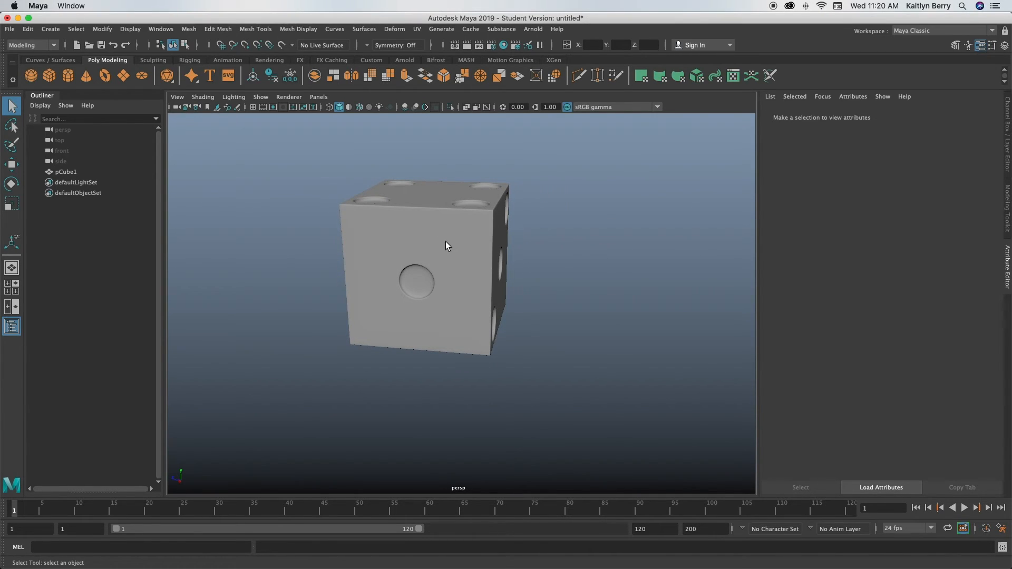
{"action": "mouse_move", "coordinate": [492, 174]}
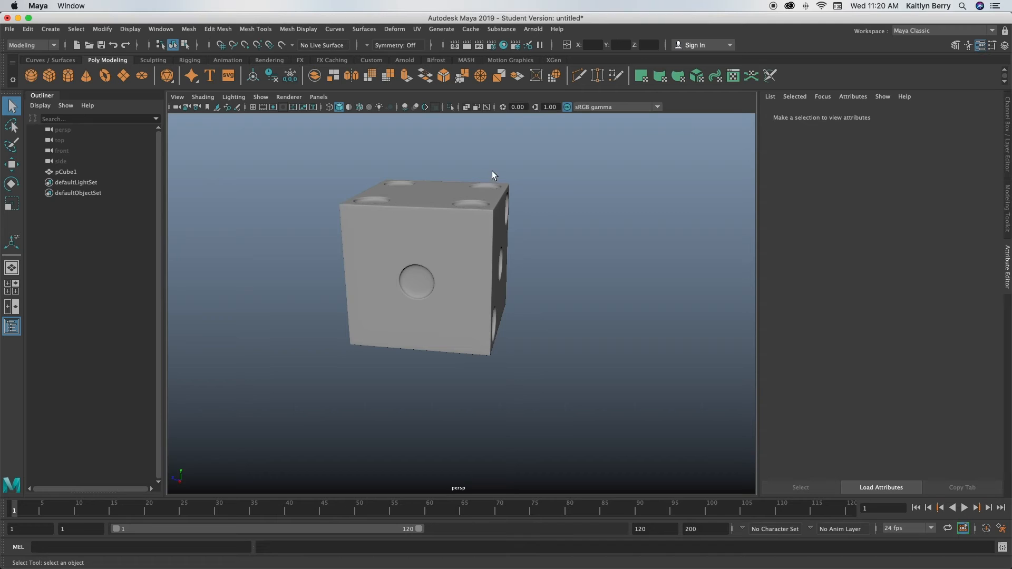